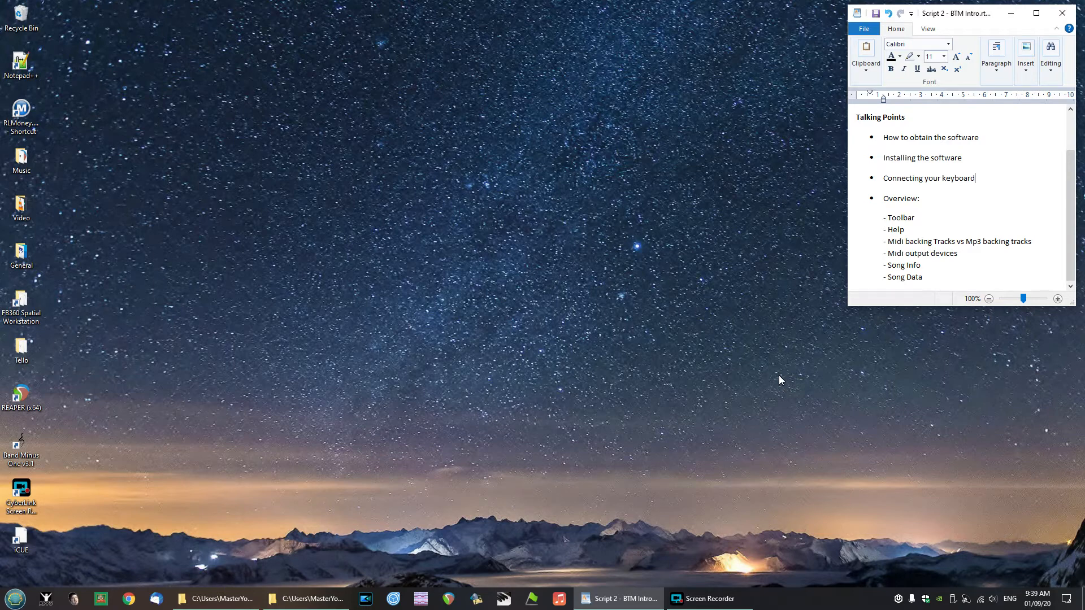
mouse_move(558, 598)
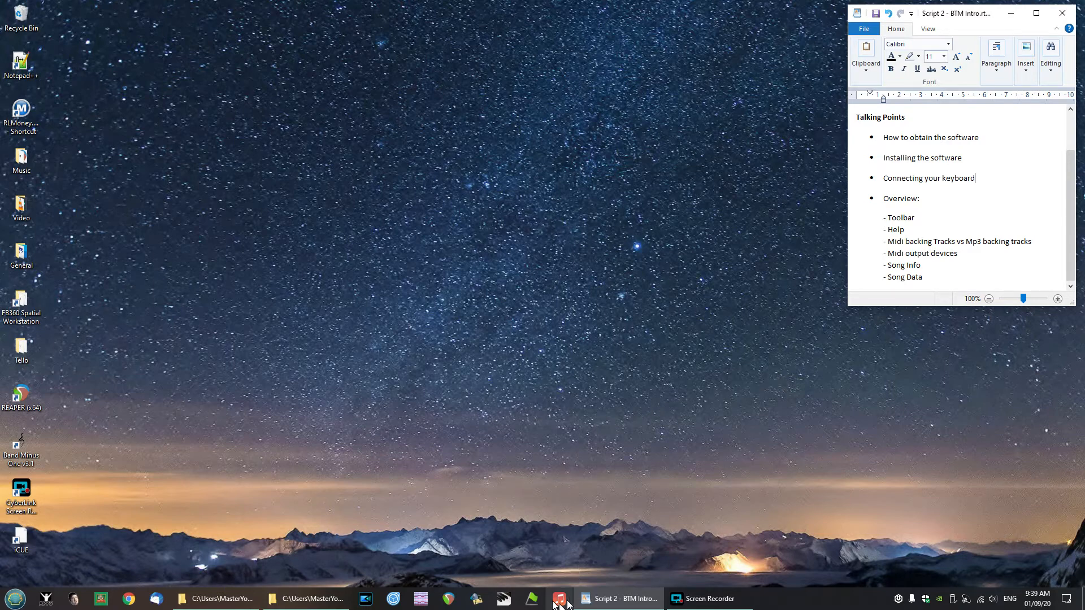
Step: Restore the Backing Track Maker window from the taskbar, showing an empty new song
left_click(559, 599)
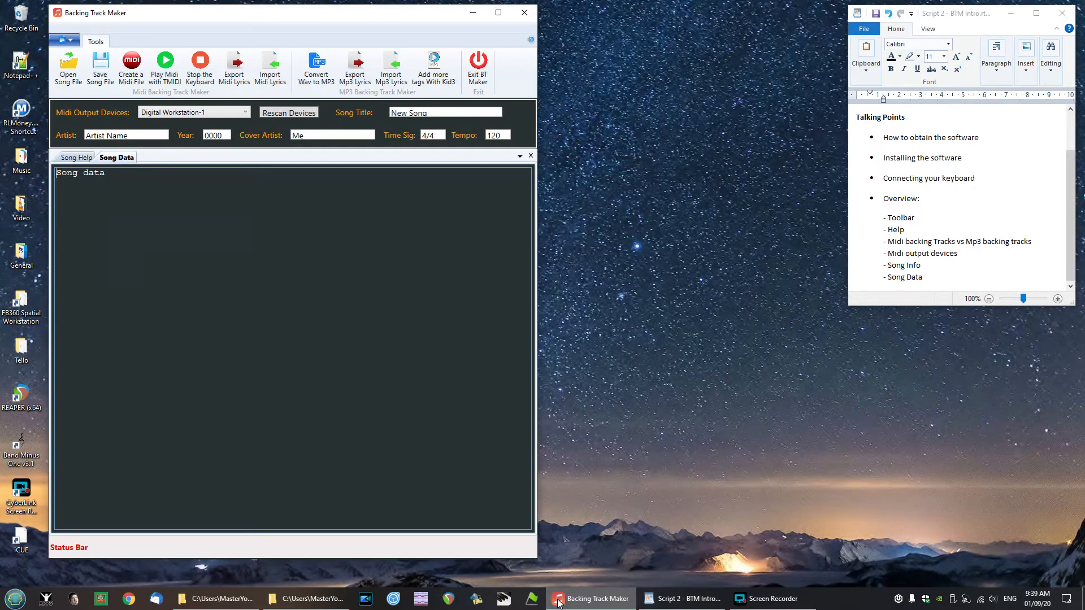
mouse_move(622, 293)
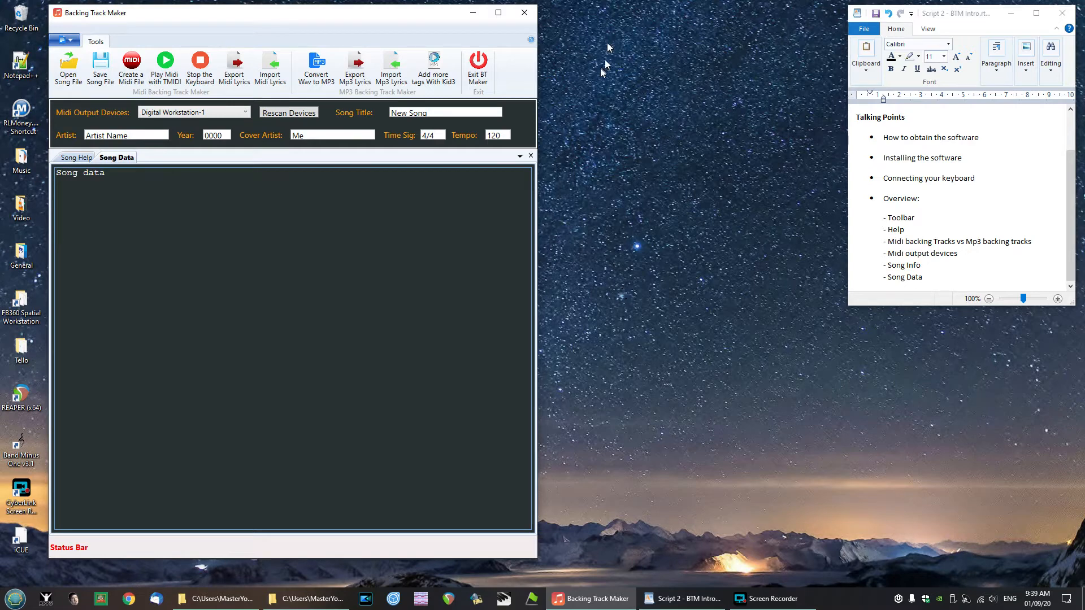
mouse_move(497, 78)
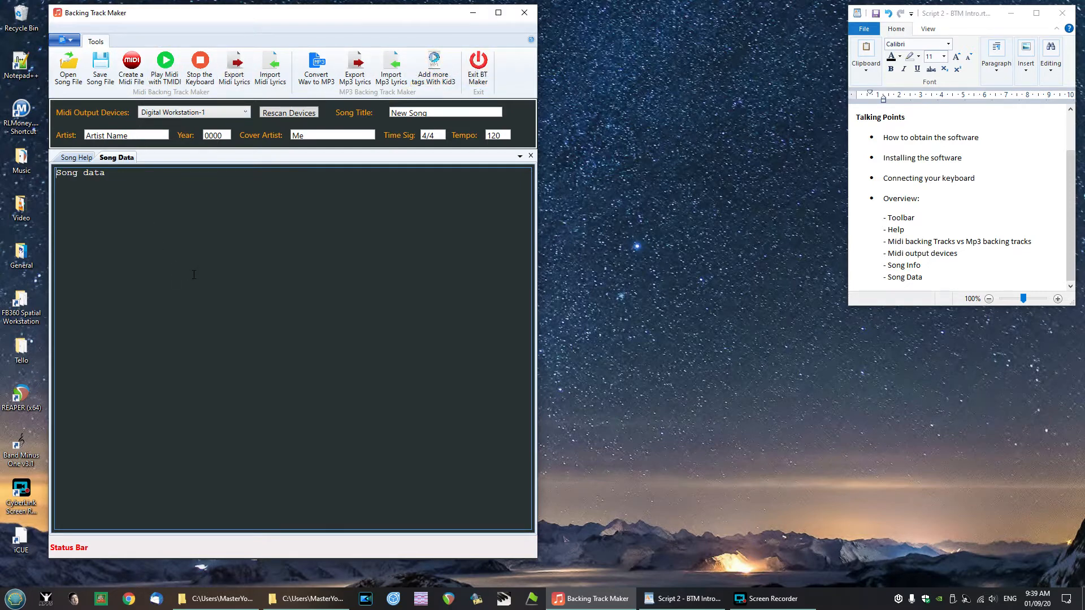
mouse_move(296, 160)
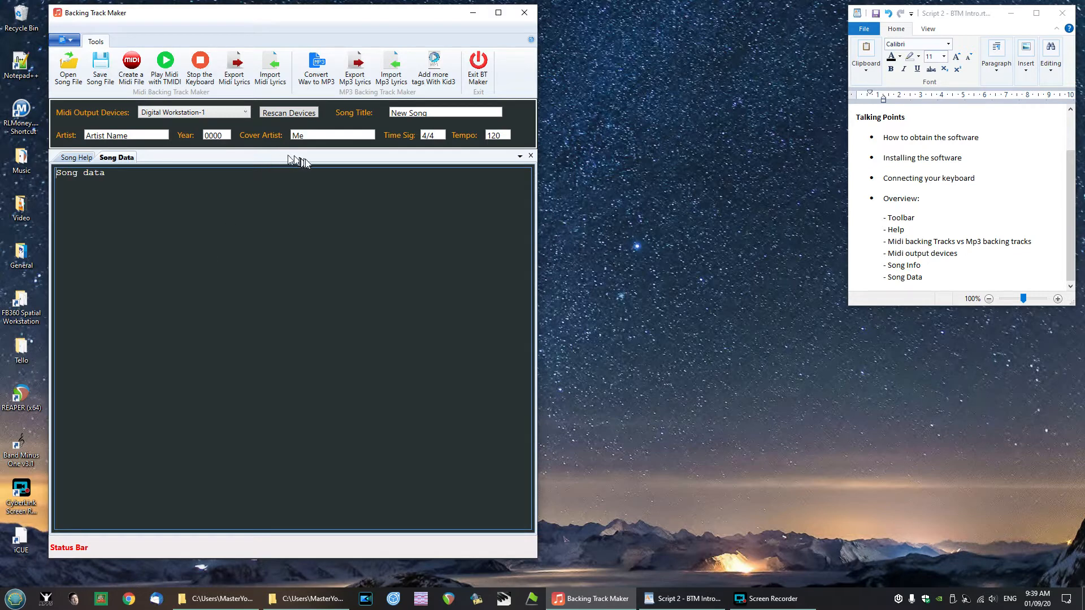
mouse_move(327, 171)
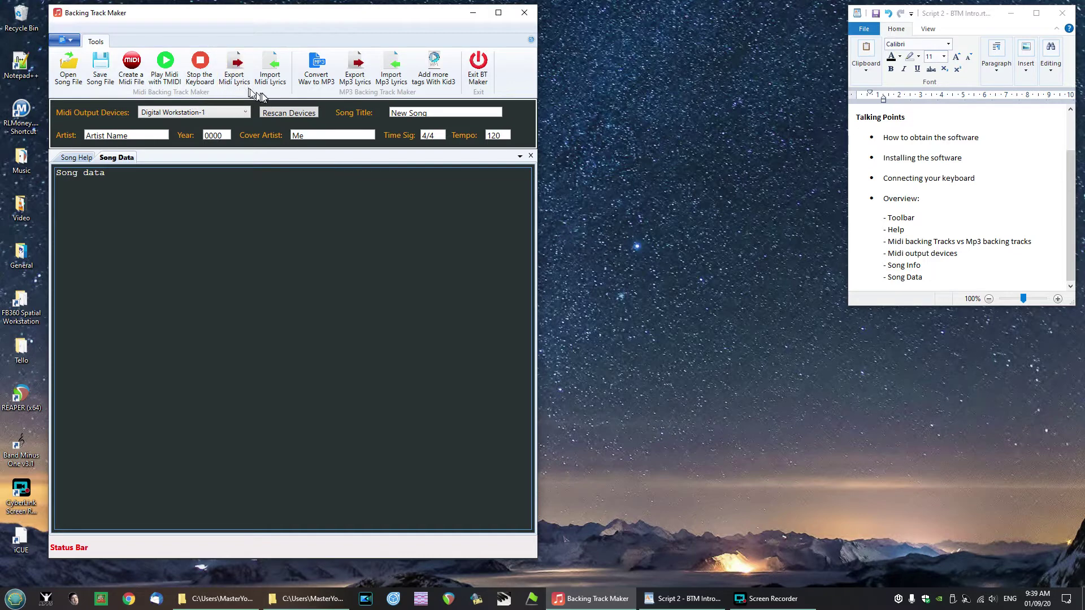
mouse_move(437, 257)
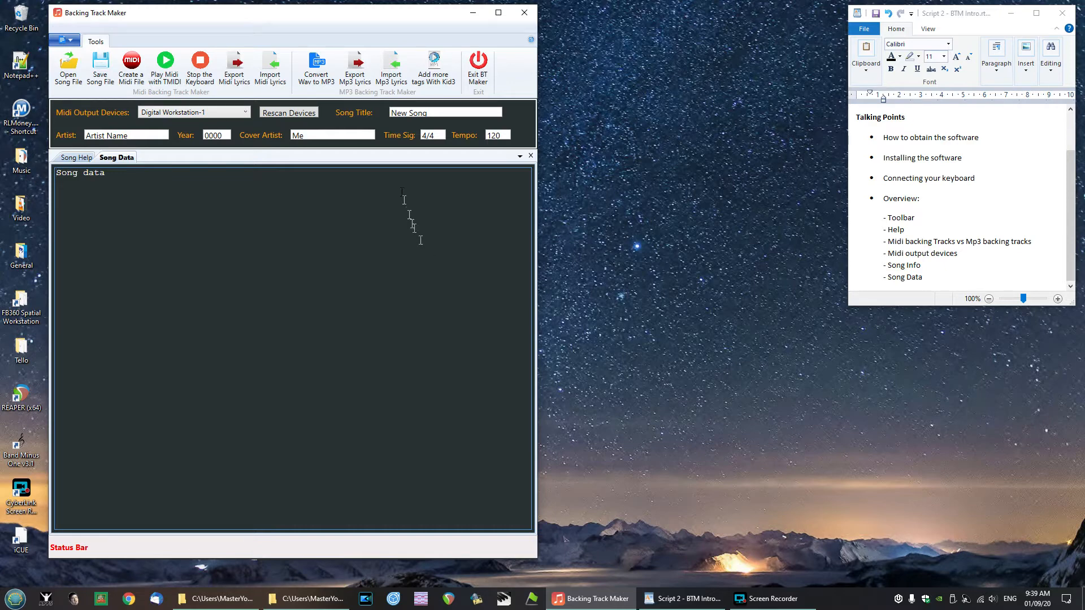
mouse_move(311, 18)
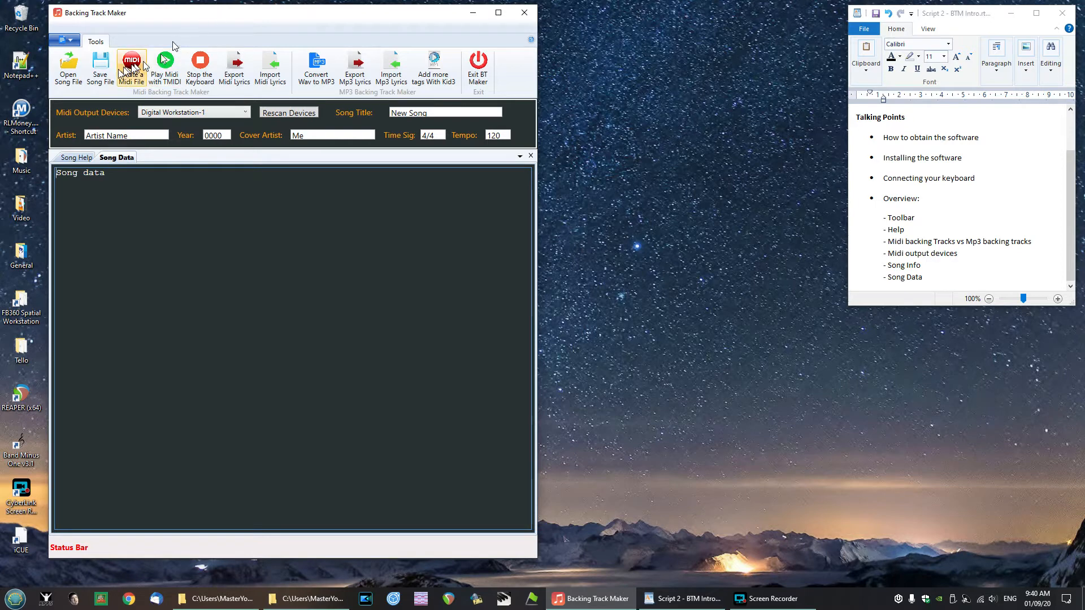
mouse_move(157, 114)
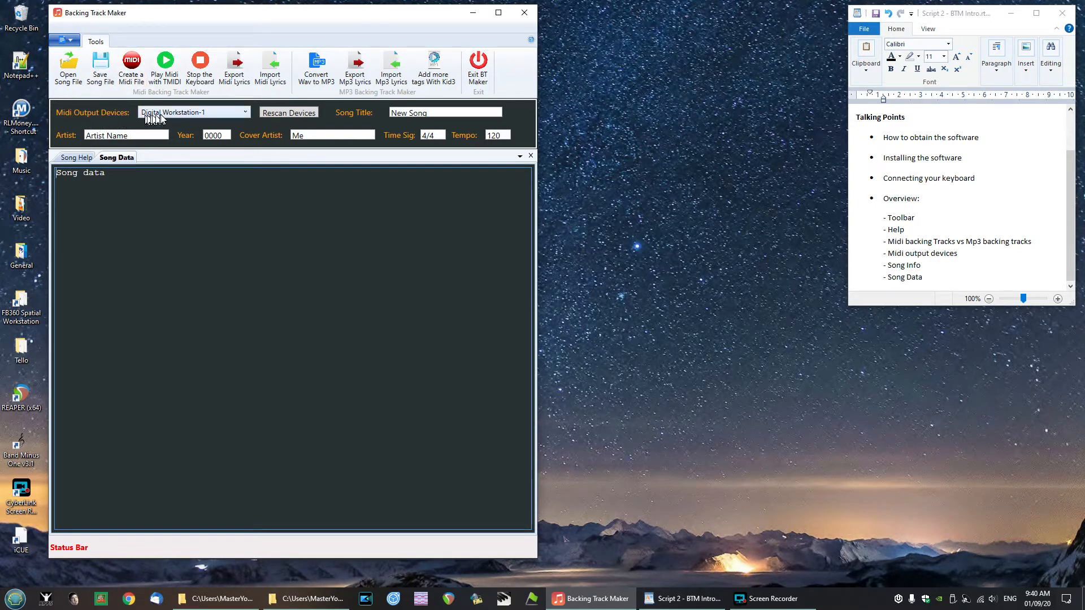
mouse_move(204, 115)
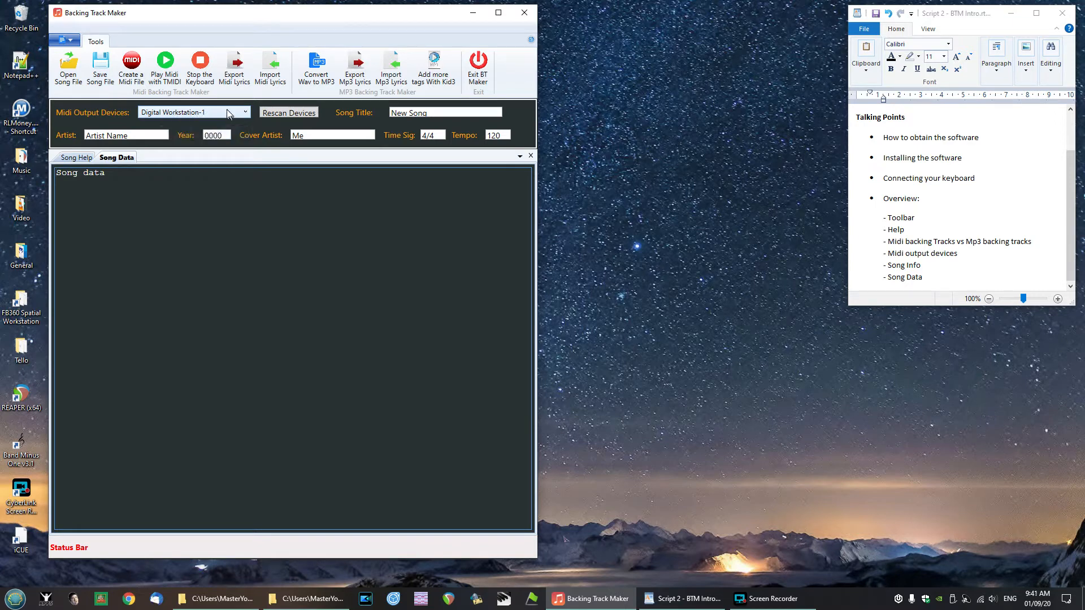
mouse_move(187, 112)
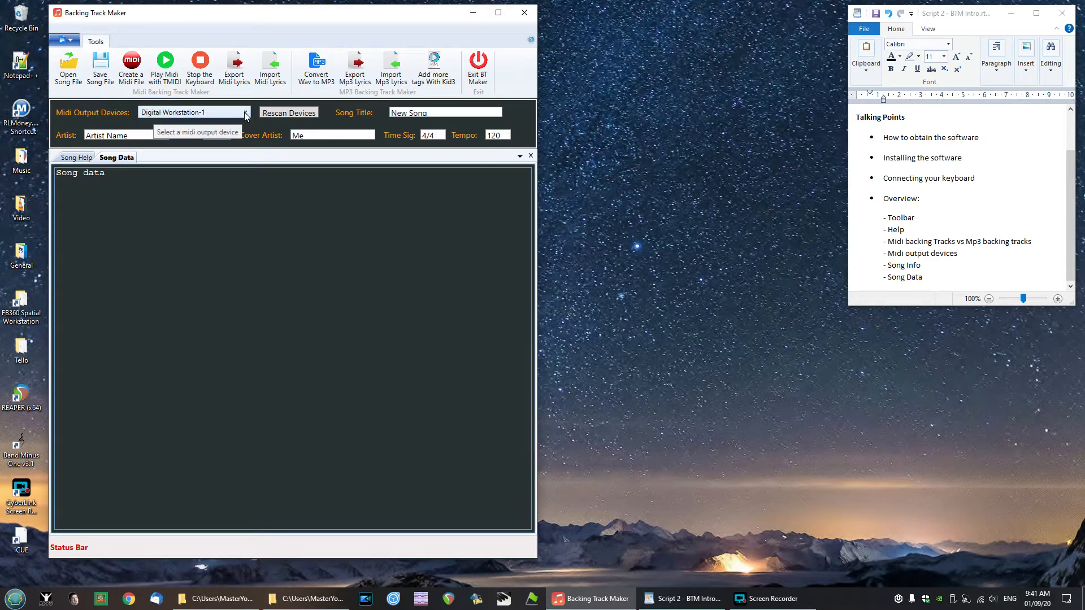
left_click(244, 112)
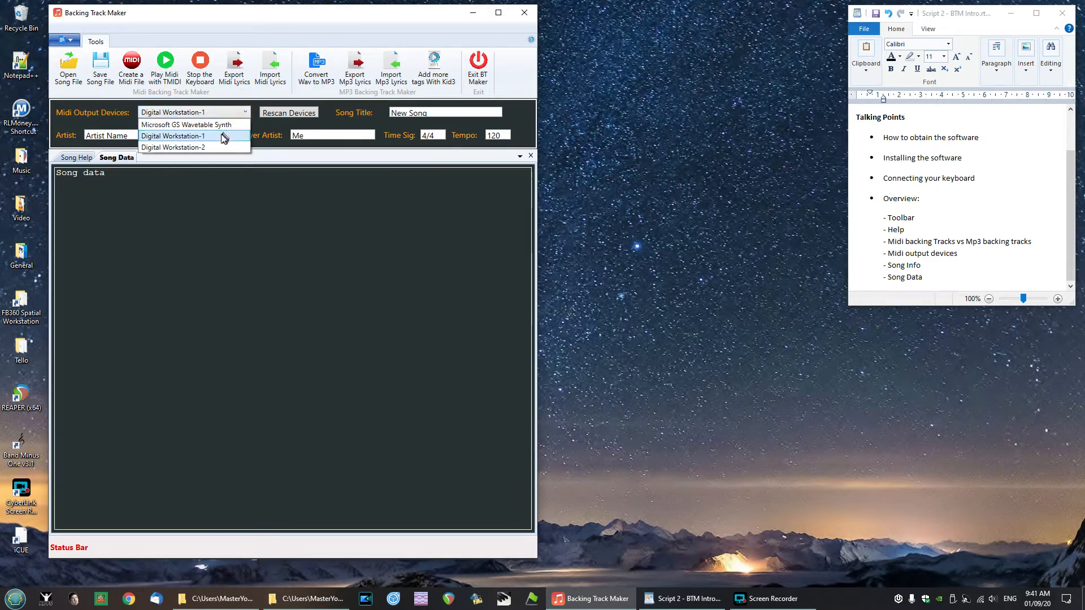
mouse_move(177, 148)
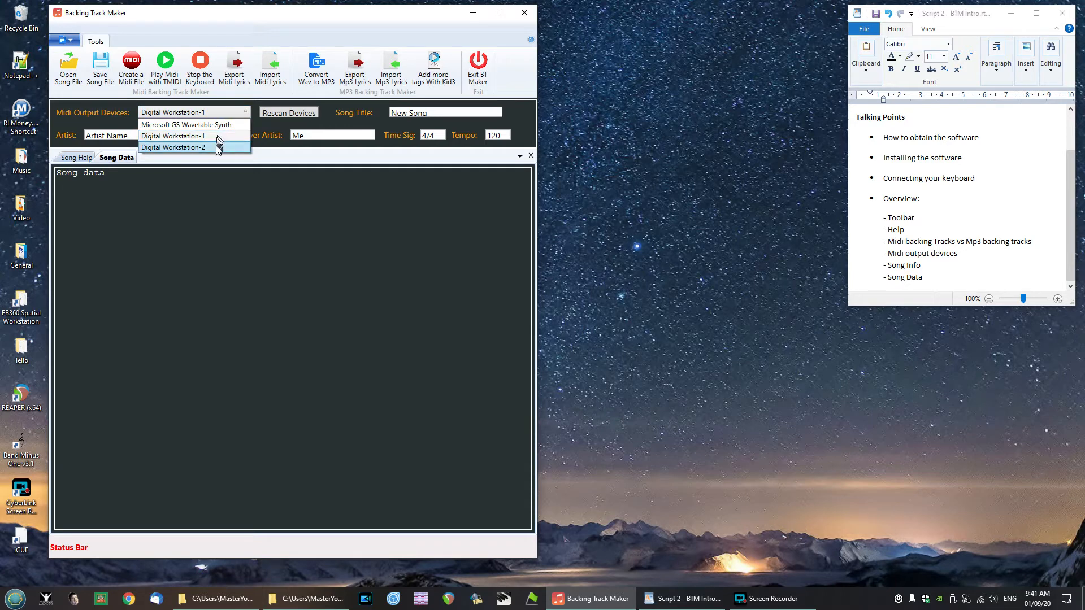
mouse_move(216, 147)
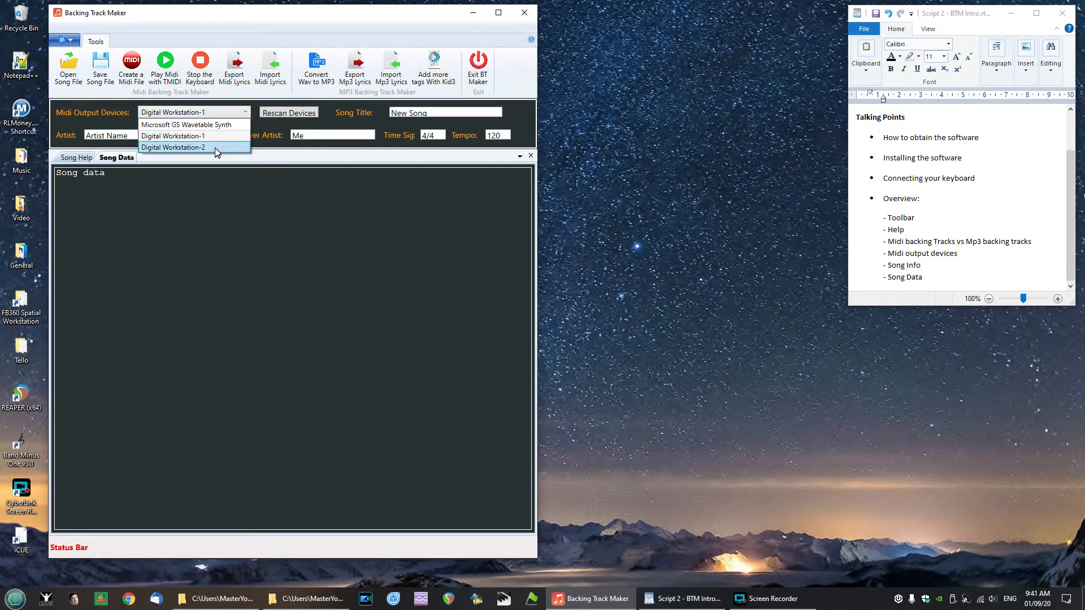
mouse_move(173, 136)
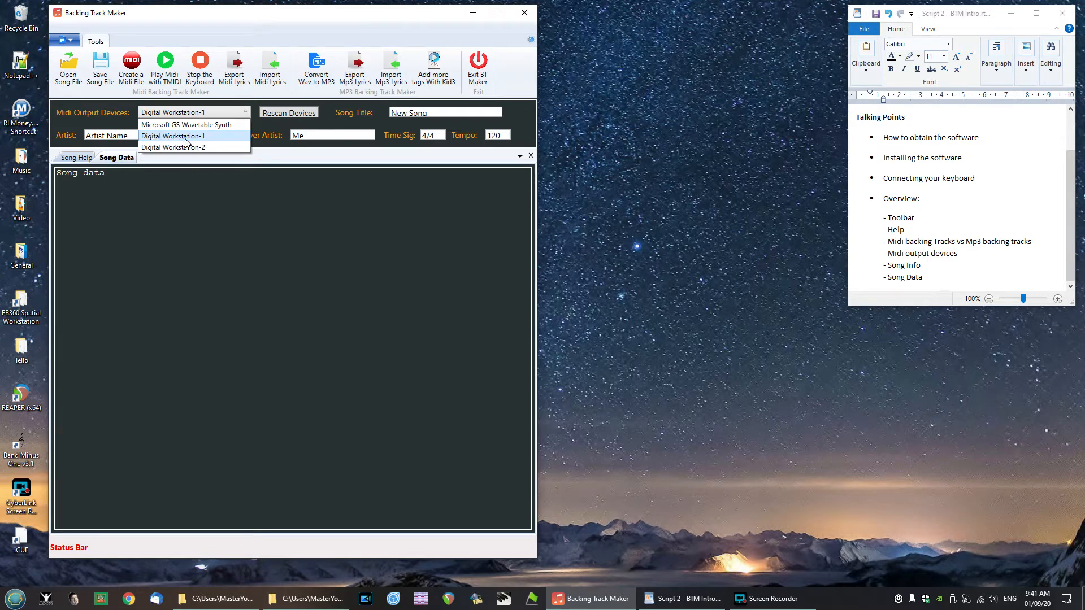
mouse_move(188, 148)
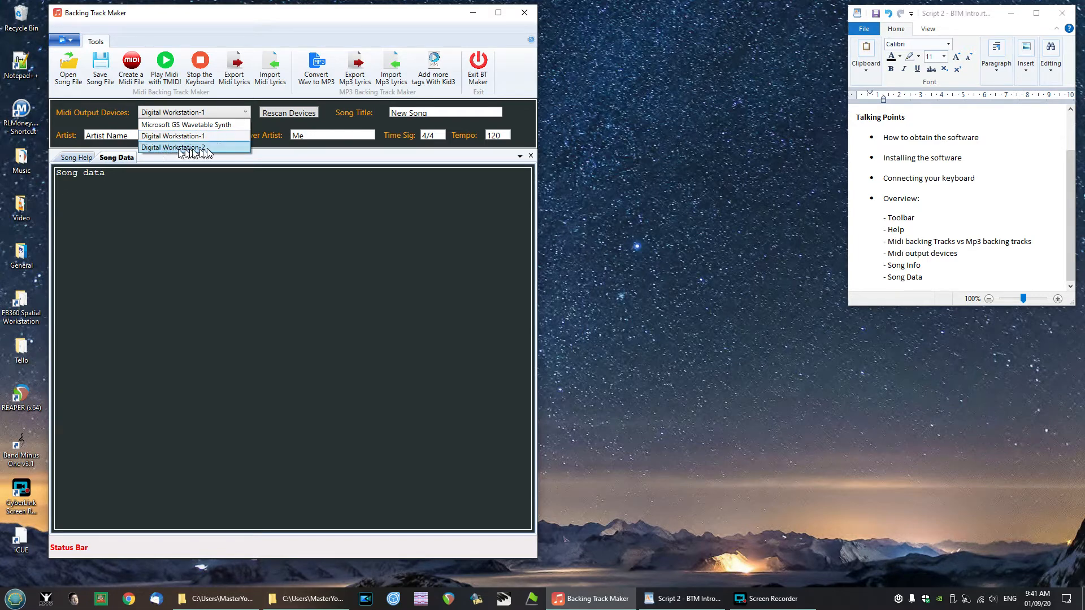
mouse_move(194, 135)
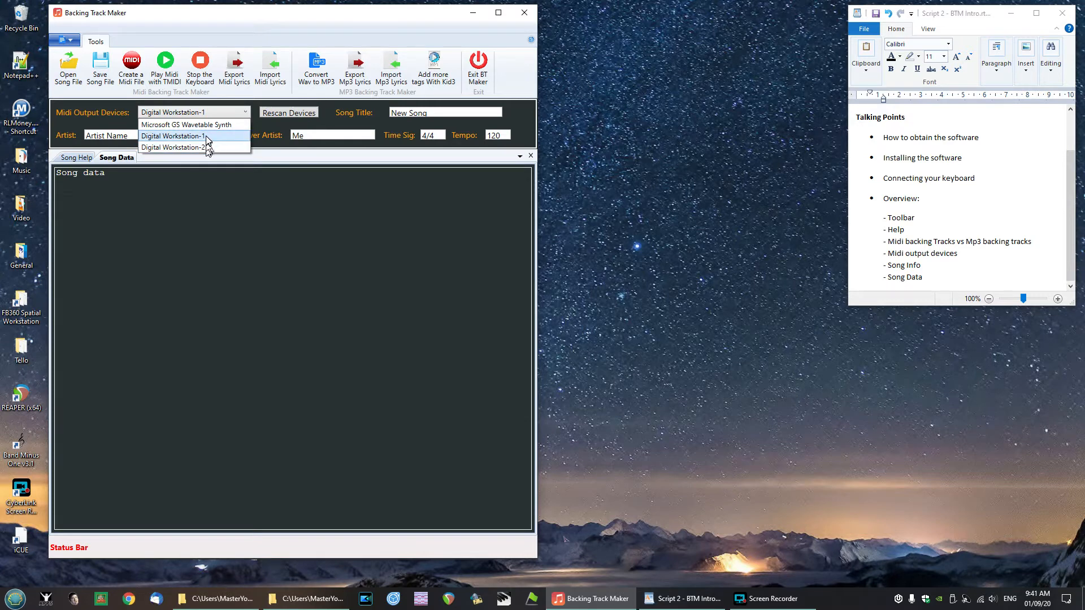
mouse_move(215, 142)
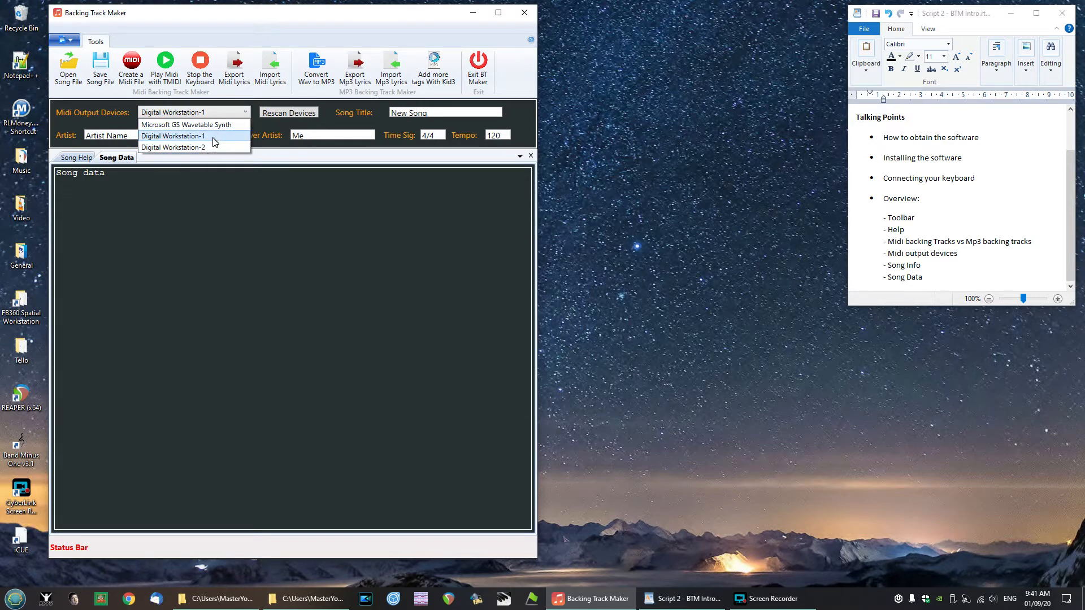
mouse_move(194, 124)
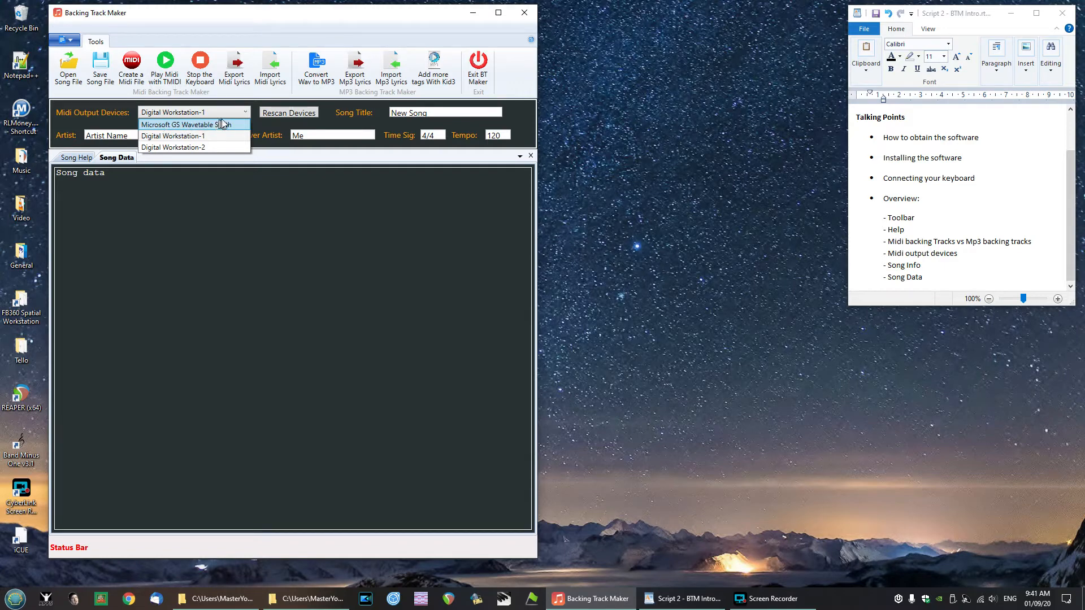
left_click(173, 135)
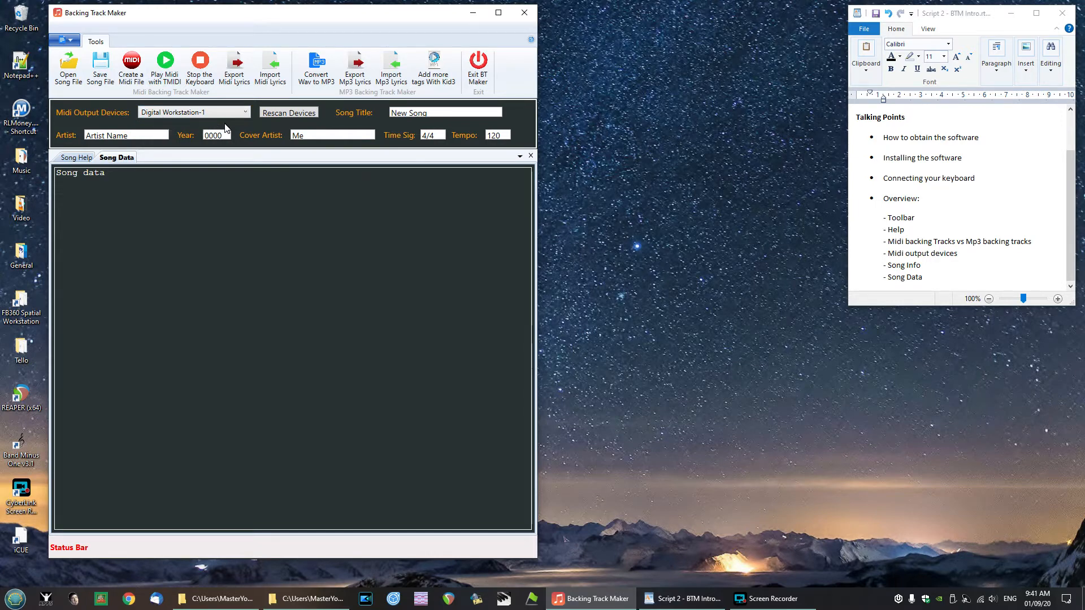
left_click(243, 112)
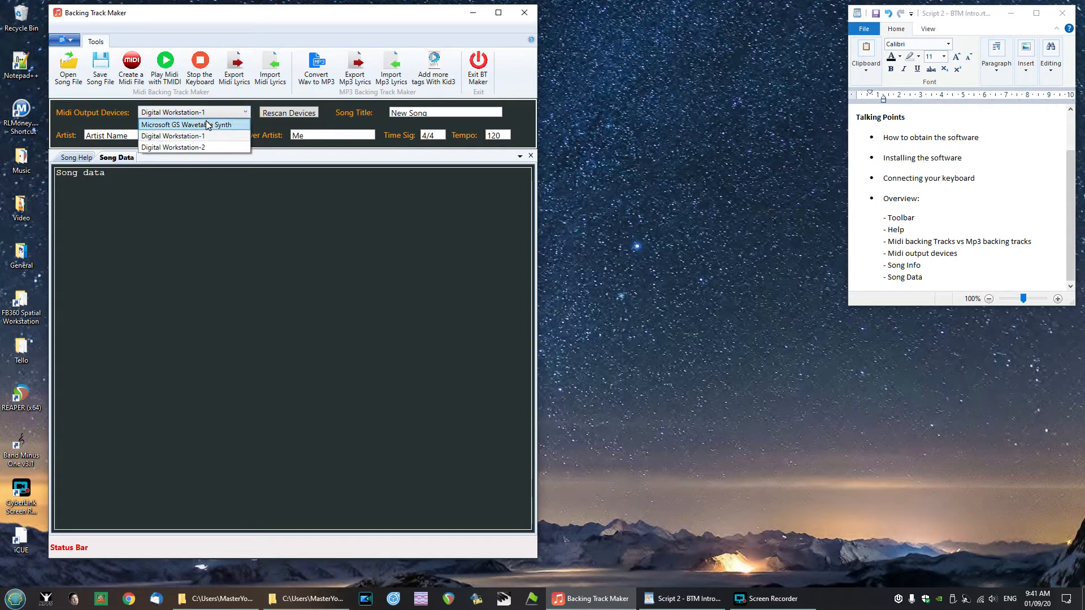
left_click(182, 125)
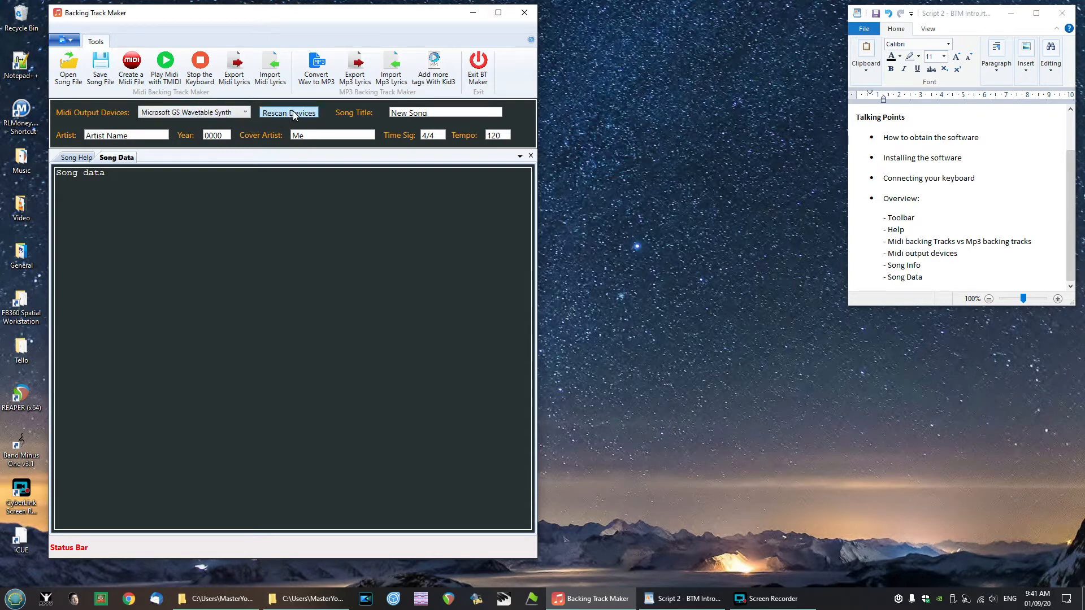
left_click(289, 112)
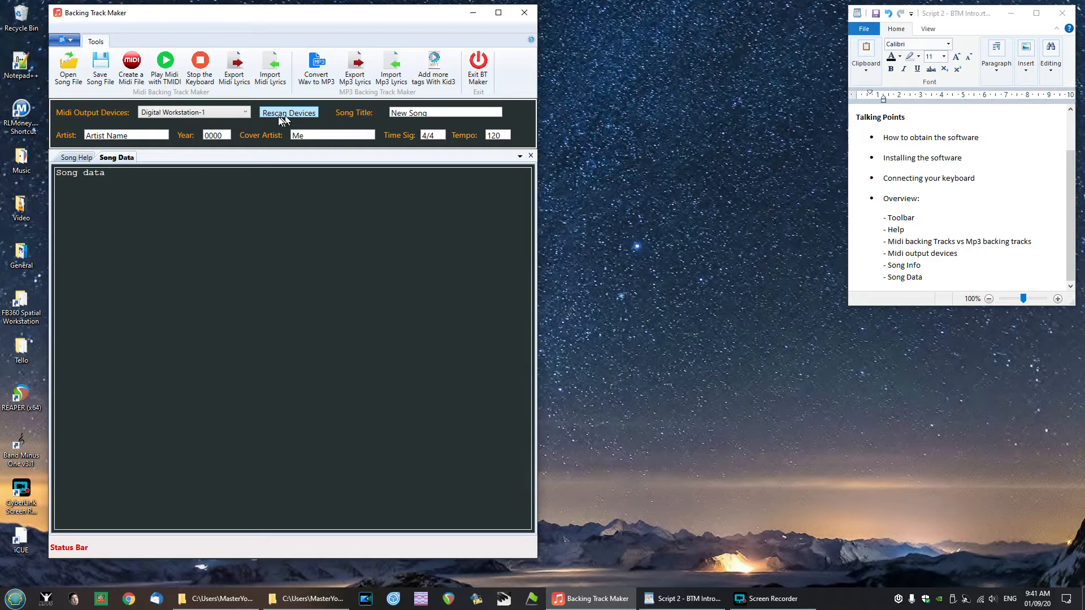
mouse_move(140, 123)
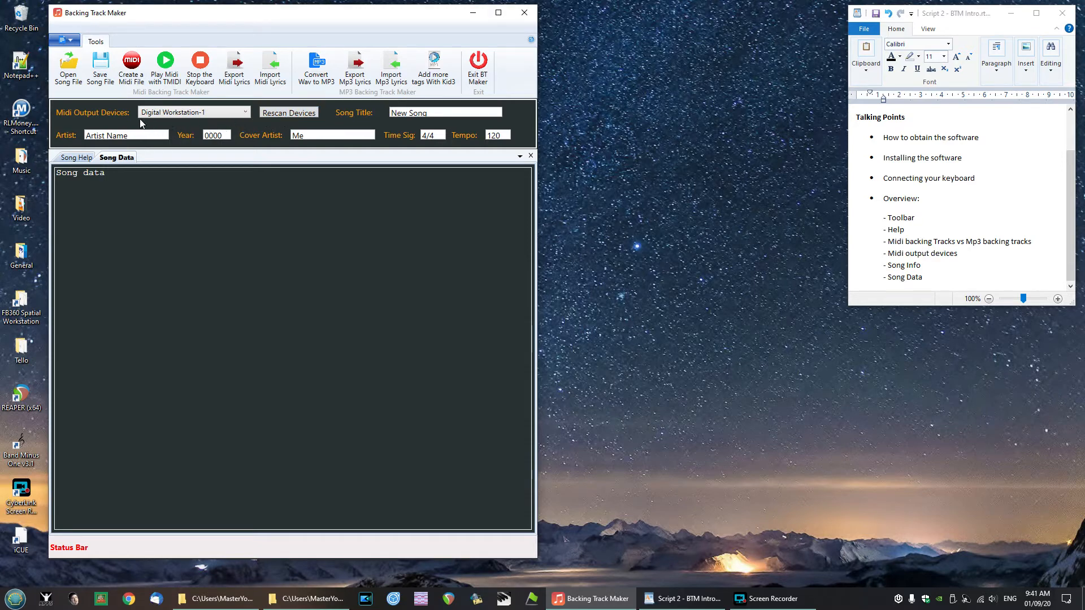
mouse_move(234, 124)
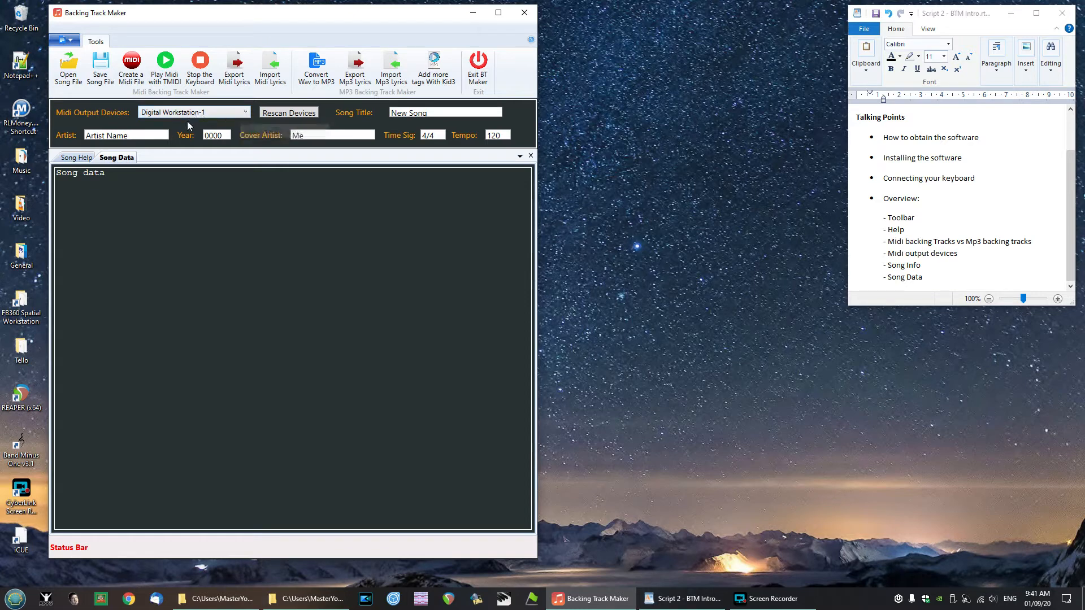
mouse_move(247, 114)
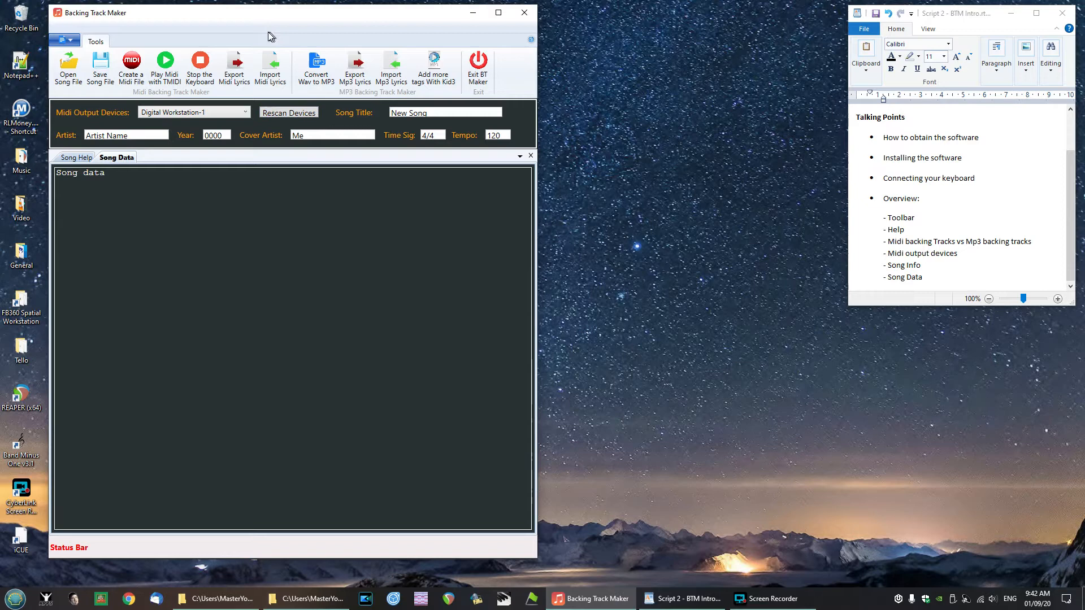
mouse_move(216, 38)
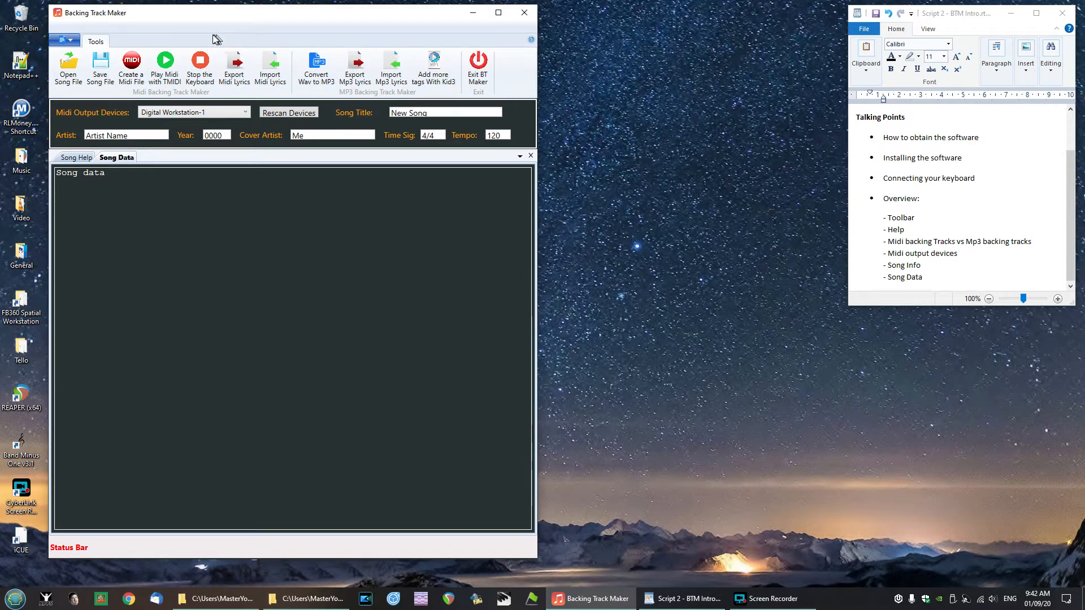
mouse_move(218, 32)
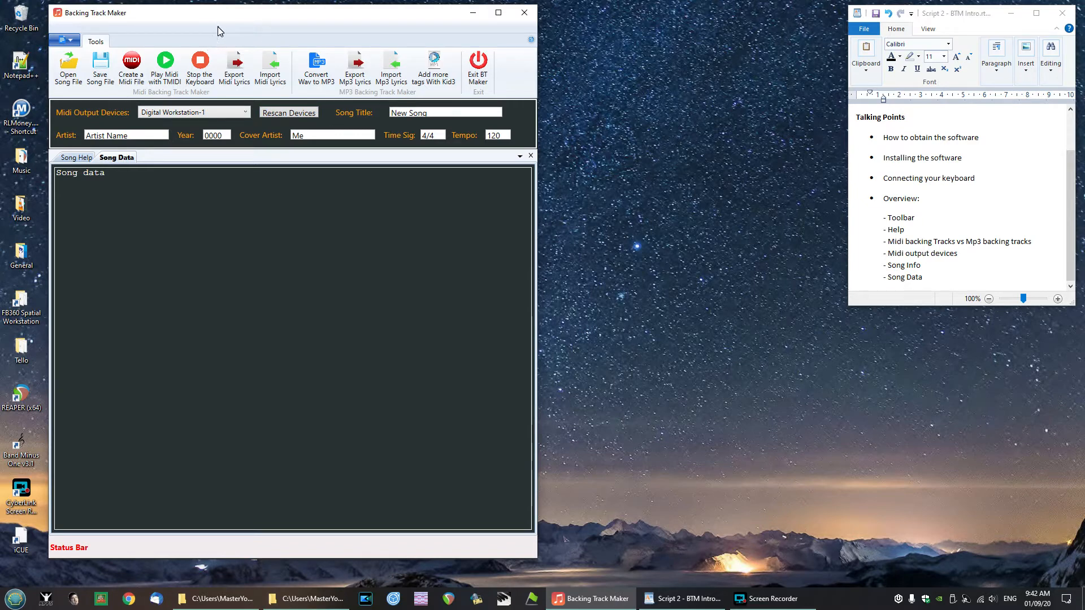
mouse_move(450, 83)
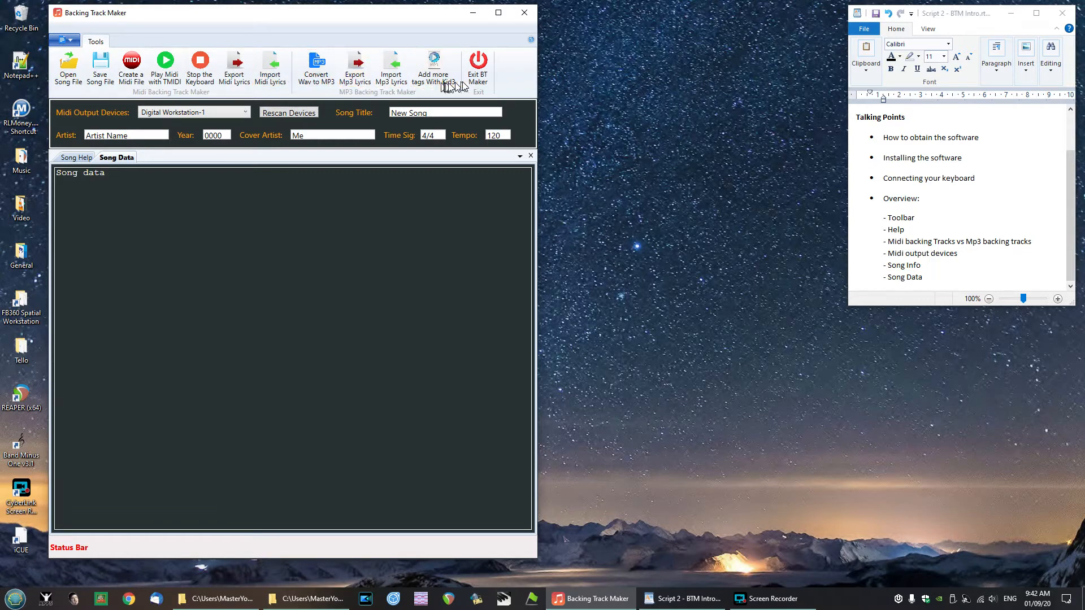
mouse_move(52, 82)
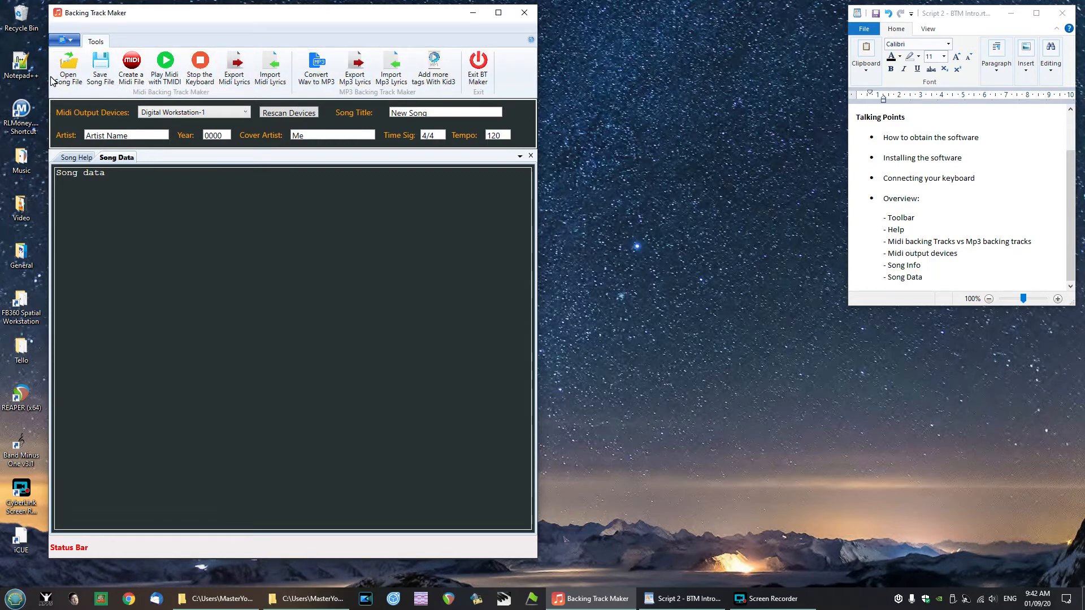
mouse_move(165, 66)
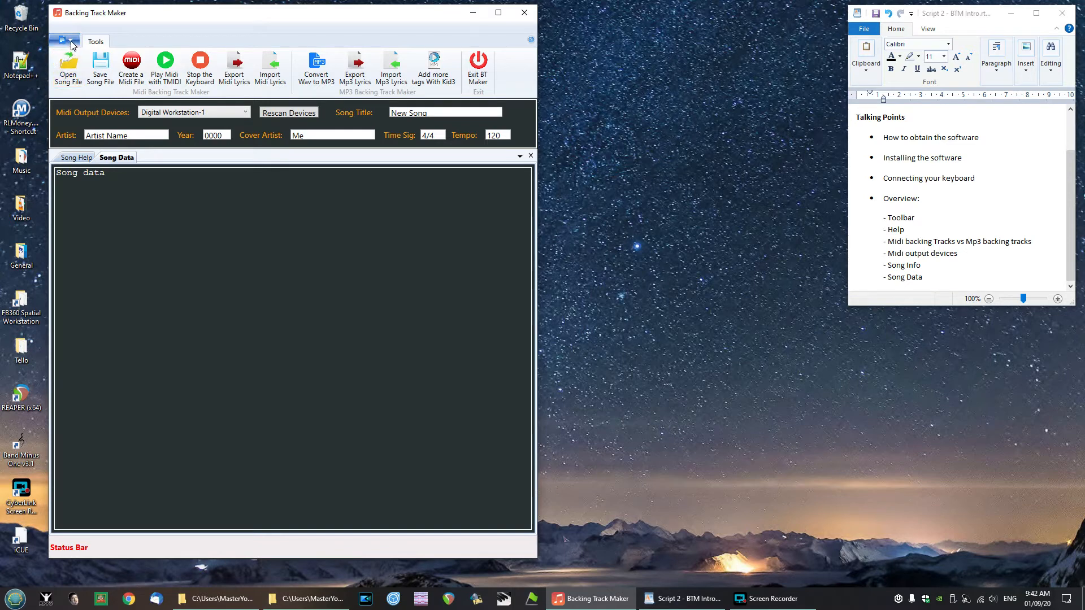
mouse_move(145, 42)
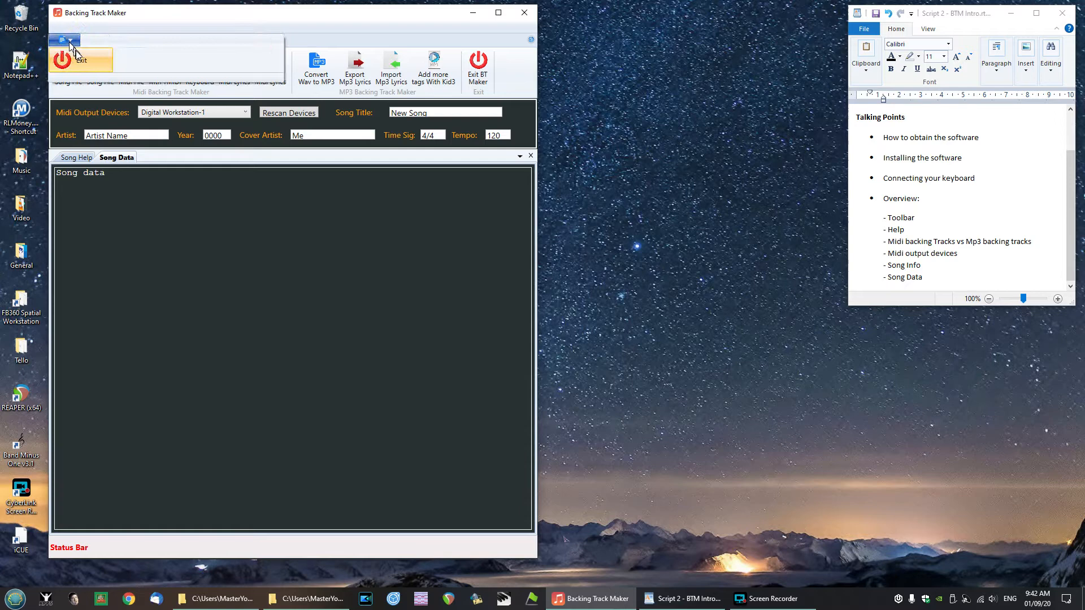
mouse_move(123, 52)
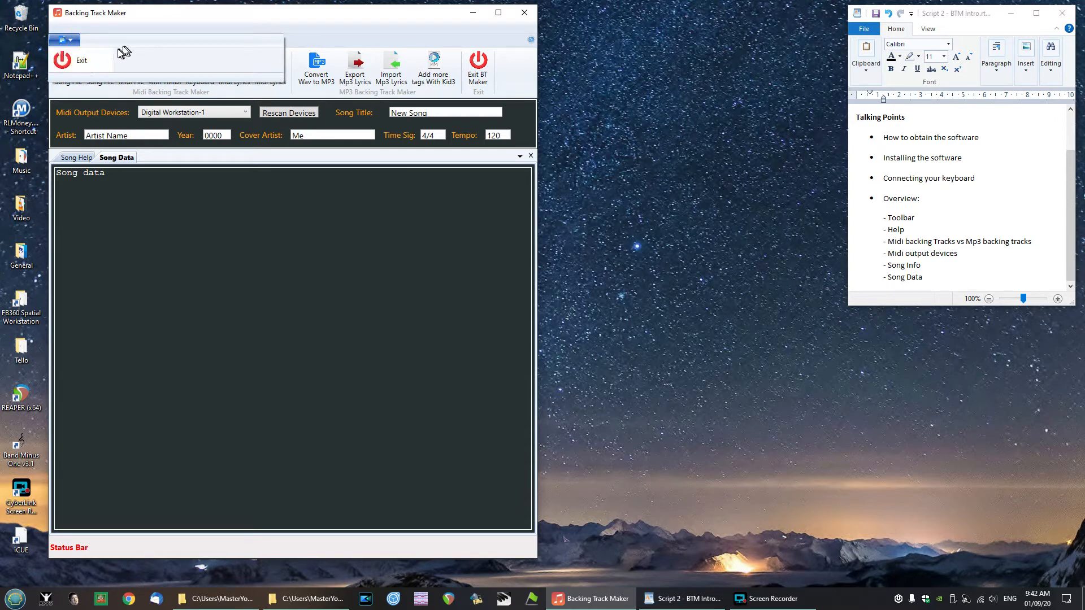
left_click(62, 40)
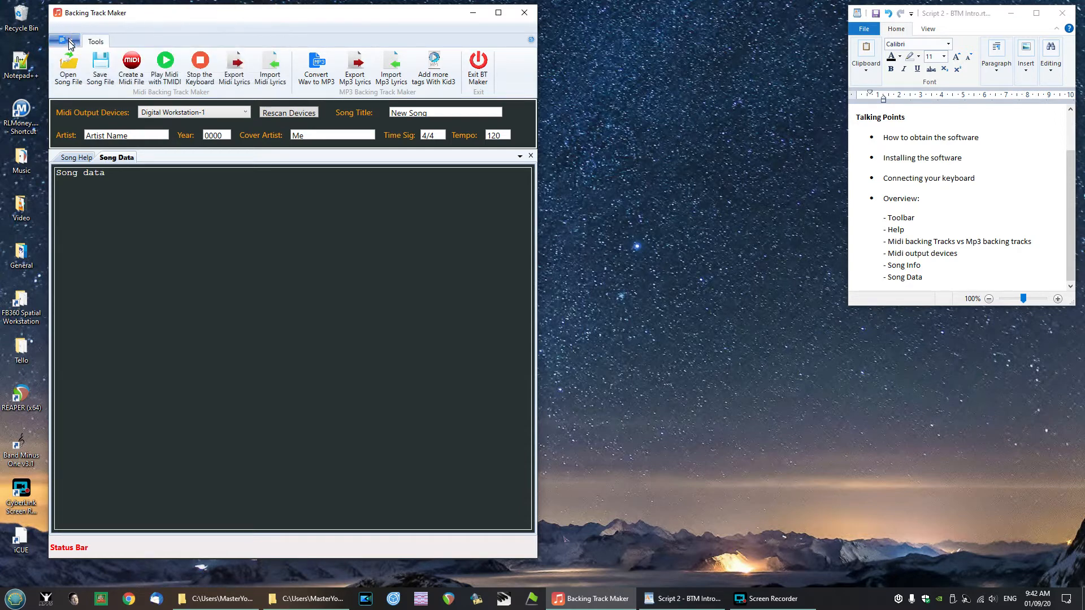
mouse_move(477, 66)
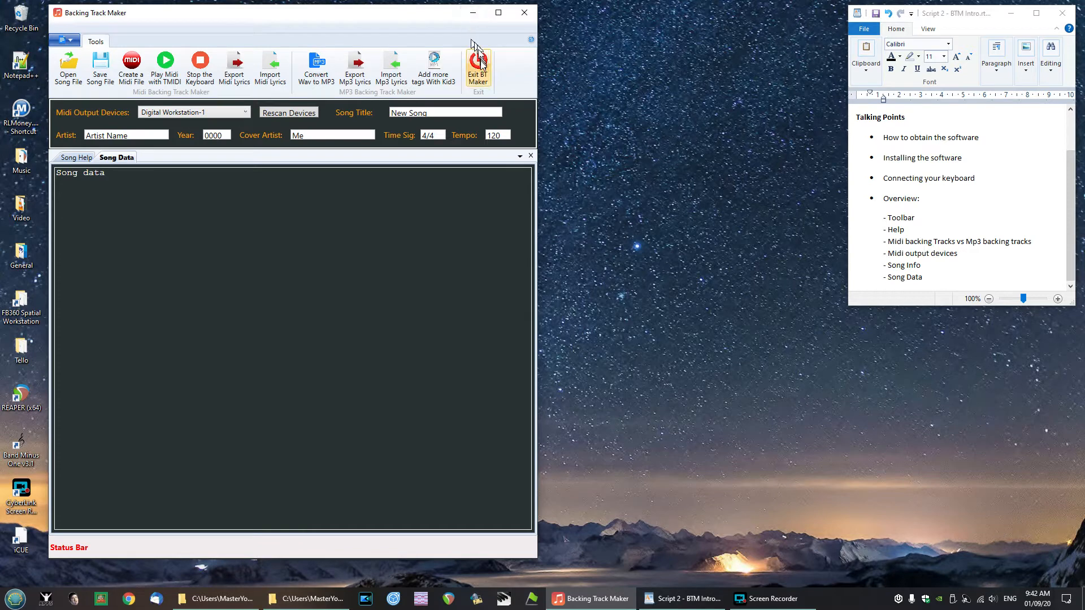
mouse_move(478, 76)
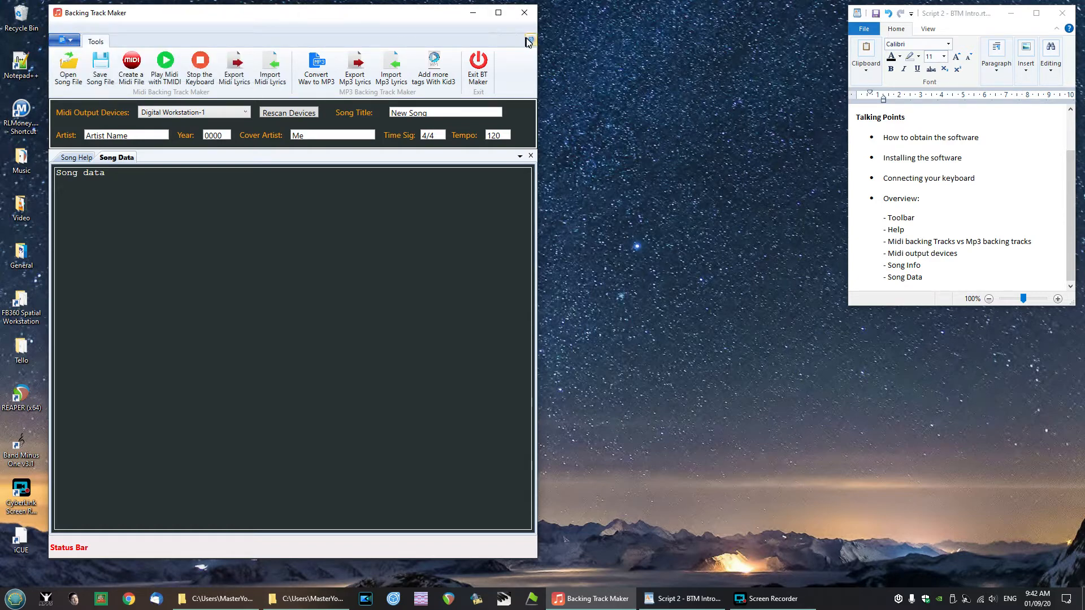
left_click(530, 40)
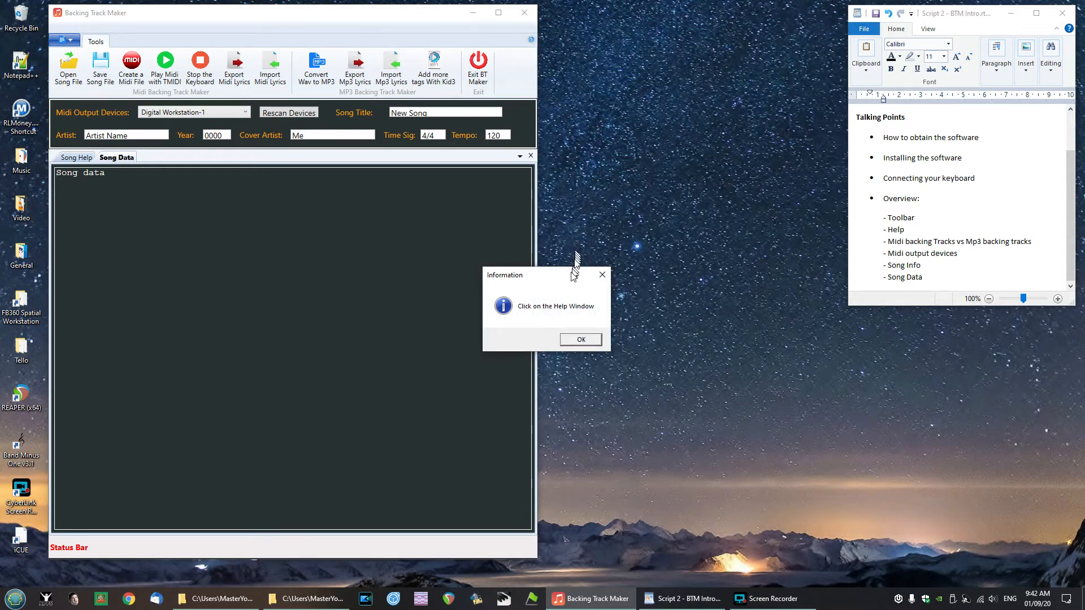
mouse_move(571, 289)
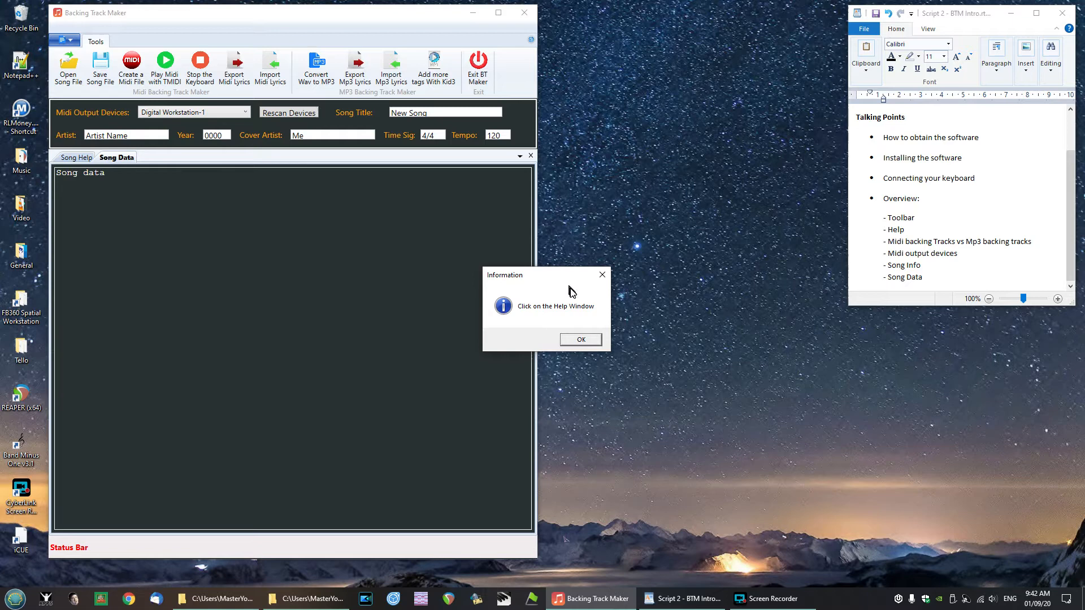
mouse_move(530, 304)
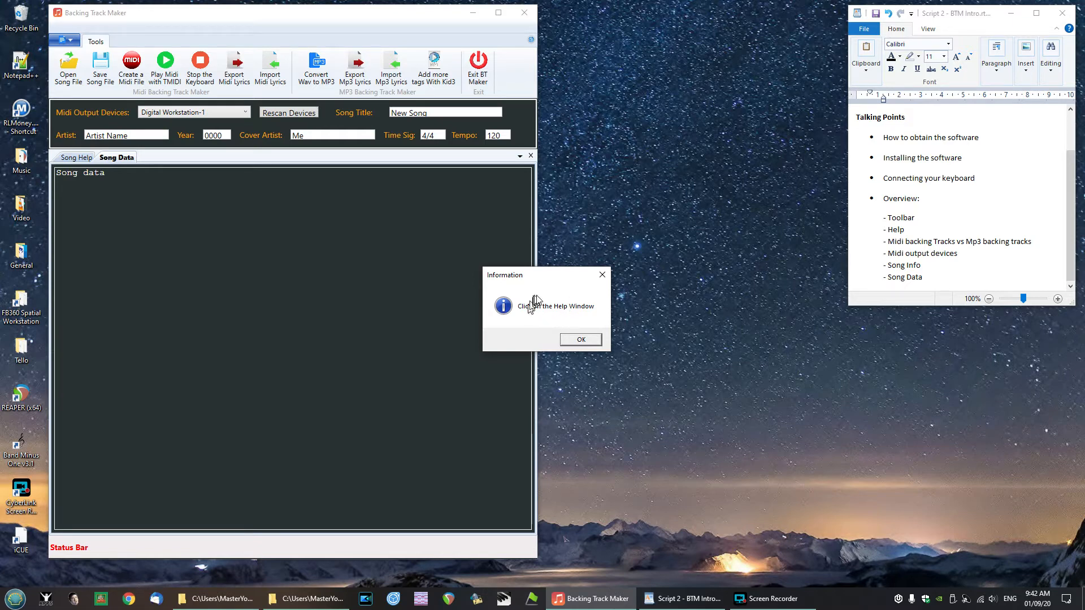
mouse_move(567, 312)
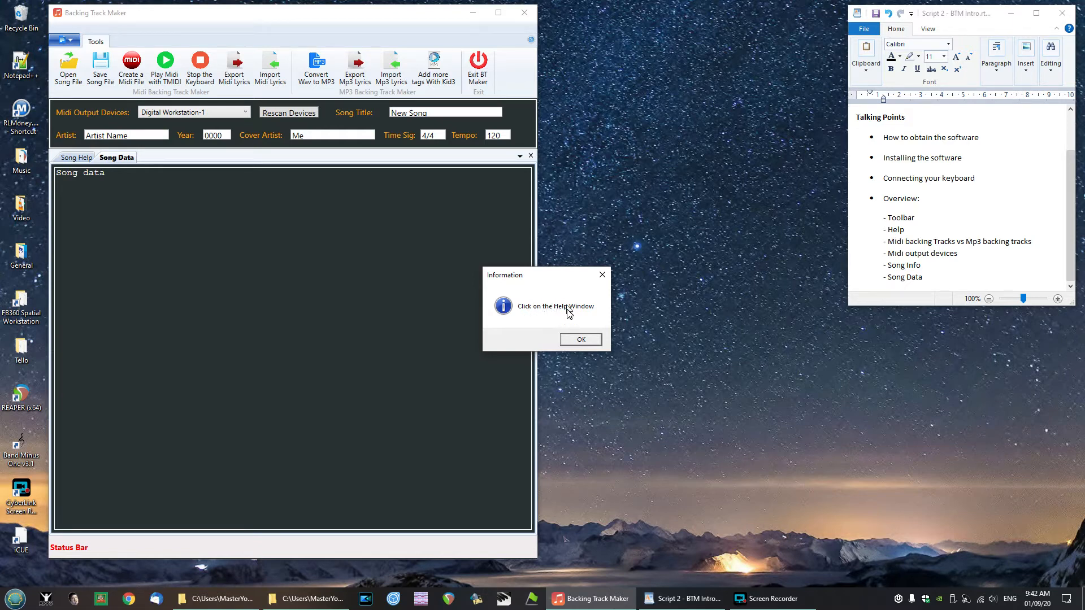
left_click(580, 339)
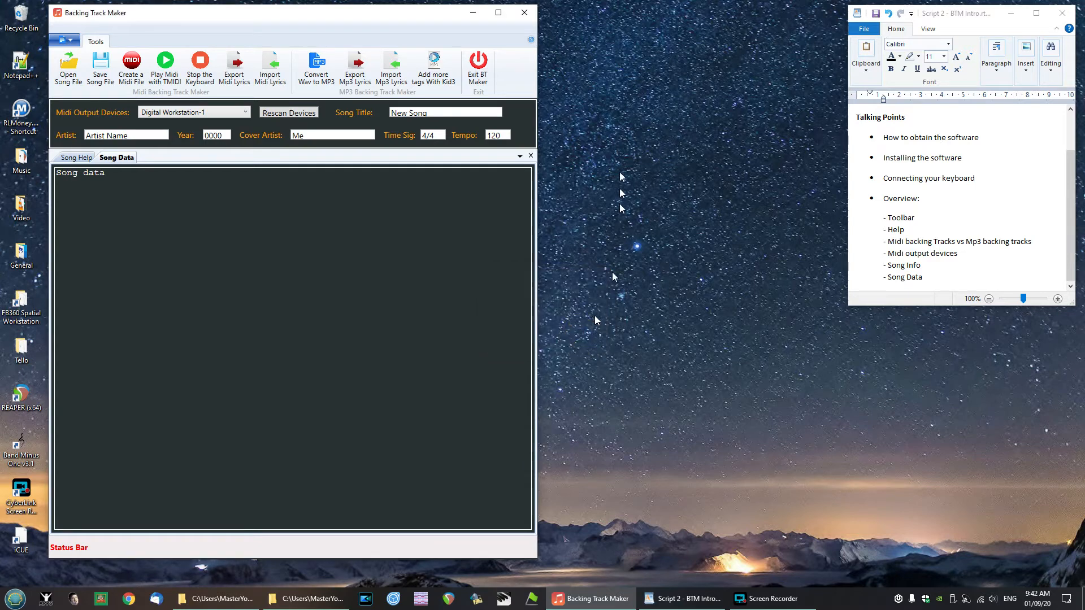
mouse_move(159, 101)
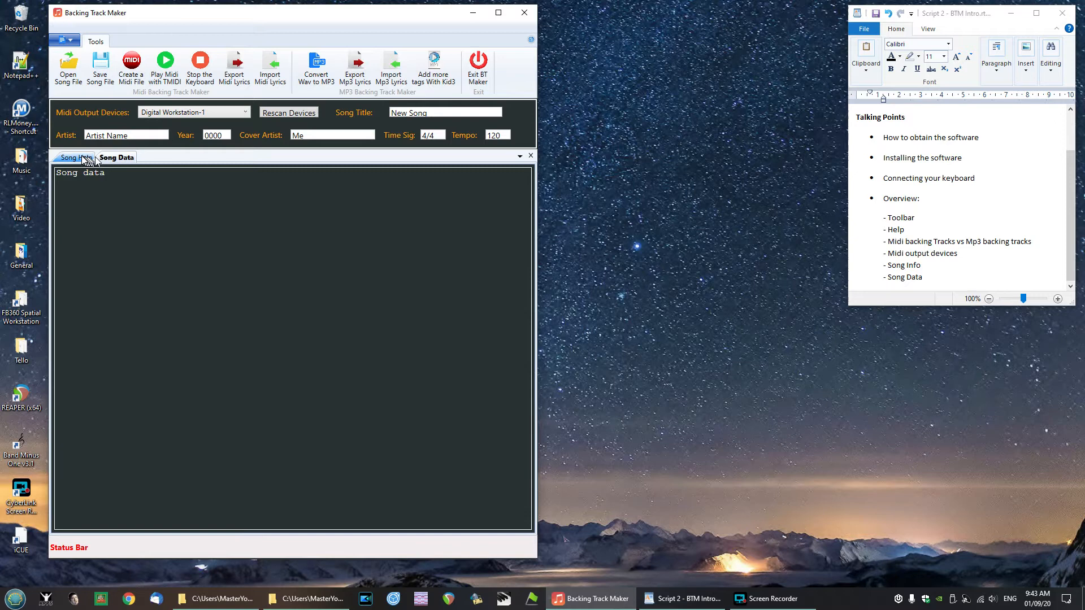
left_click(77, 157)
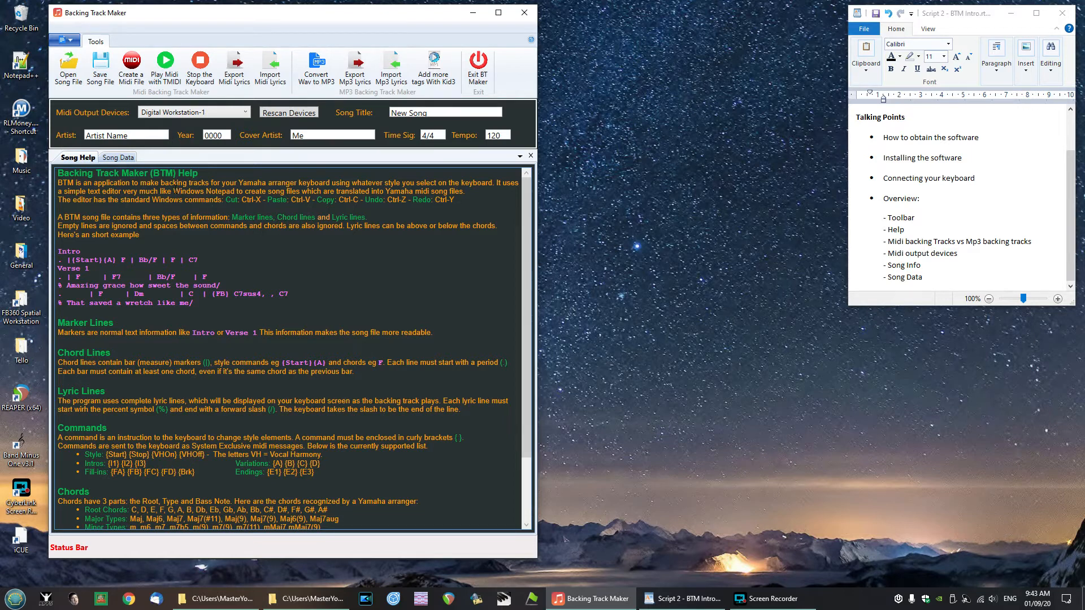
left_click(117, 157)
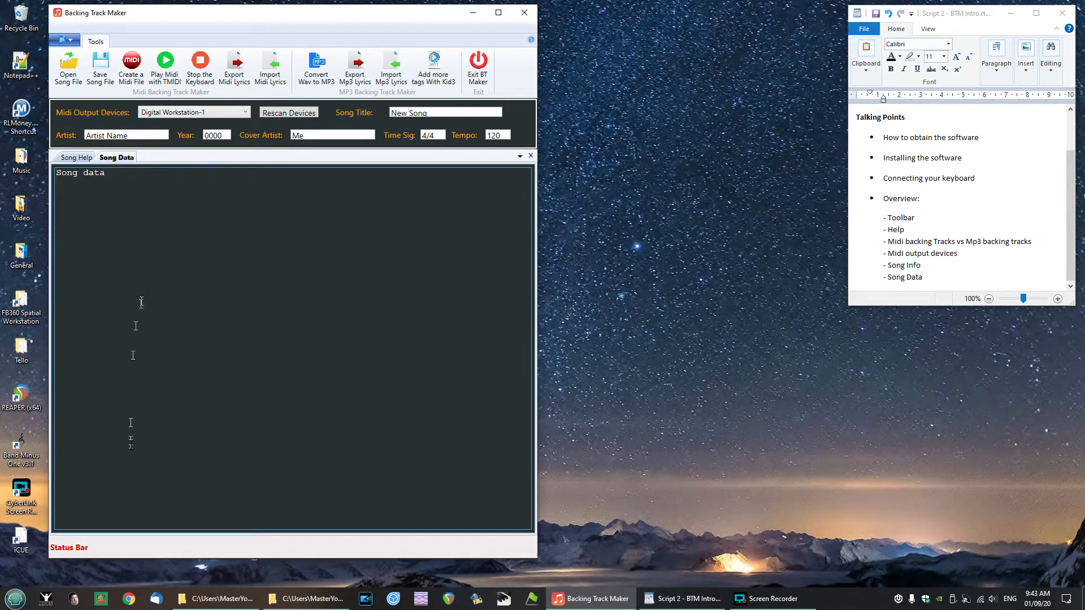
mouse_move(132, 489)
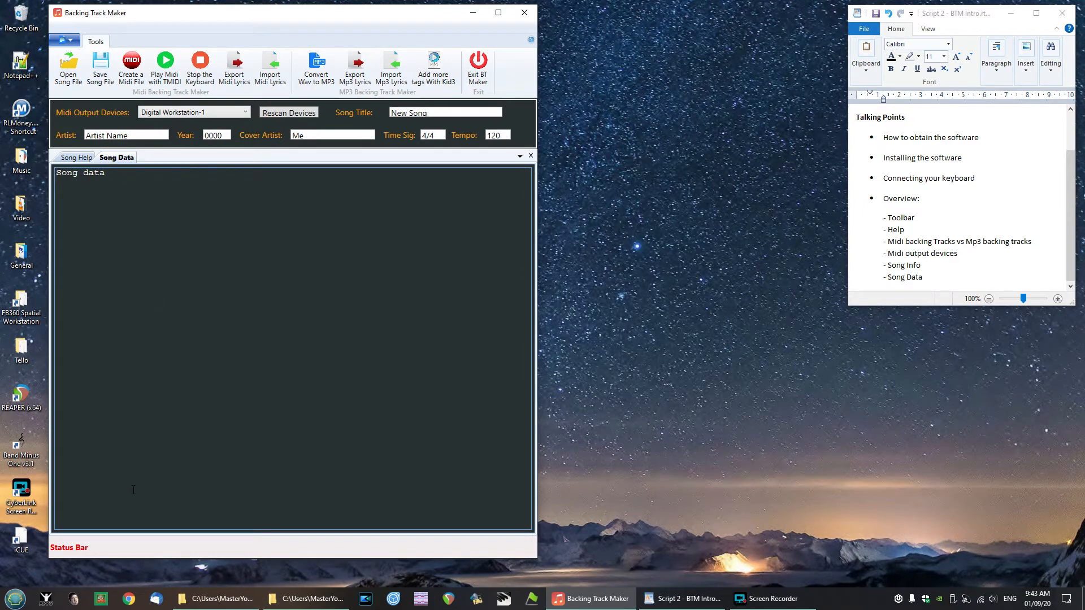
mouse_move(67, 65)
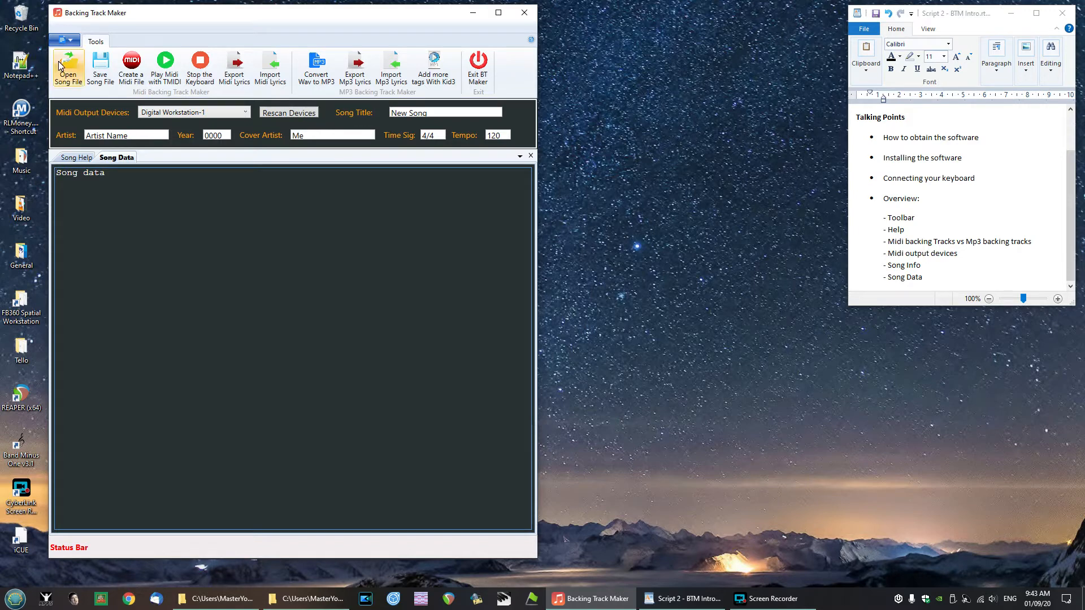
mouse_move(200, 67)
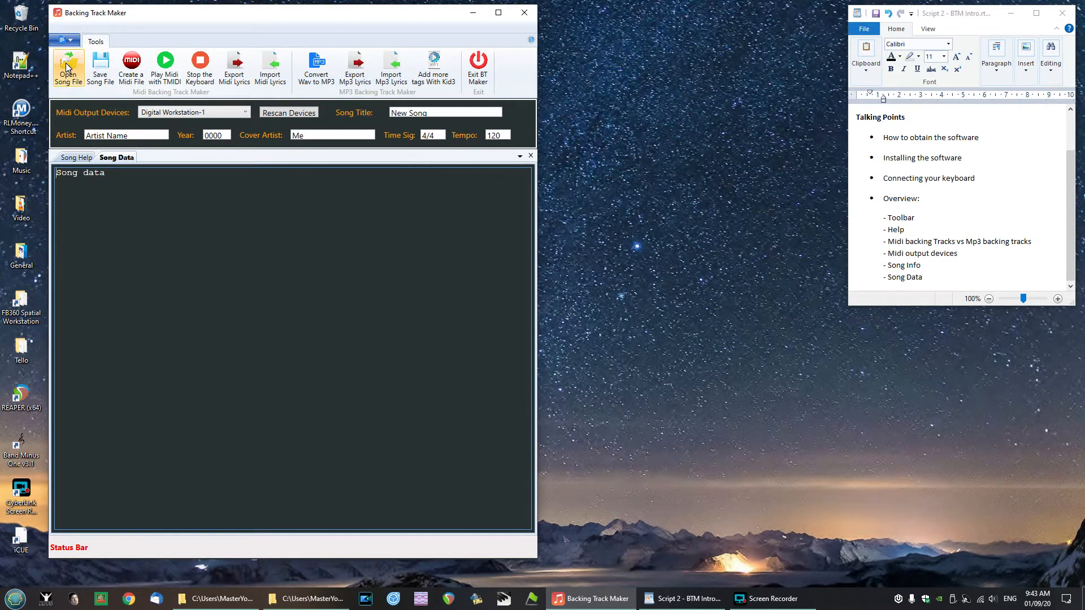
Step: Open the song-file Open dialog from the Tools ribbon
left_click(68, 68)
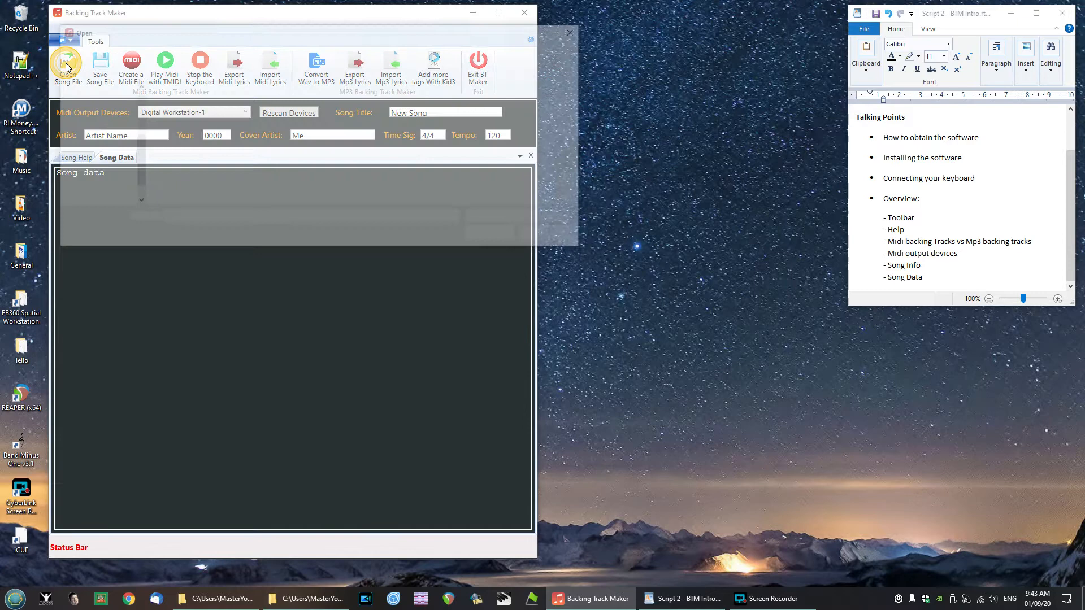
Step: Open And I Love Her.sng from the And I Love Her folder
left_click(68, 67)
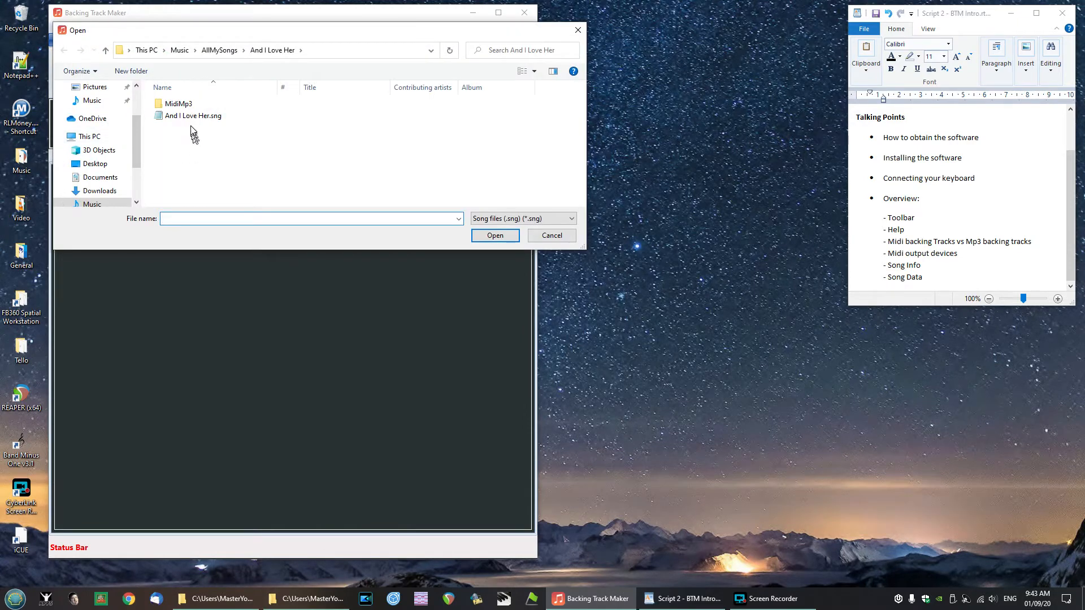
left_click(191, 115)
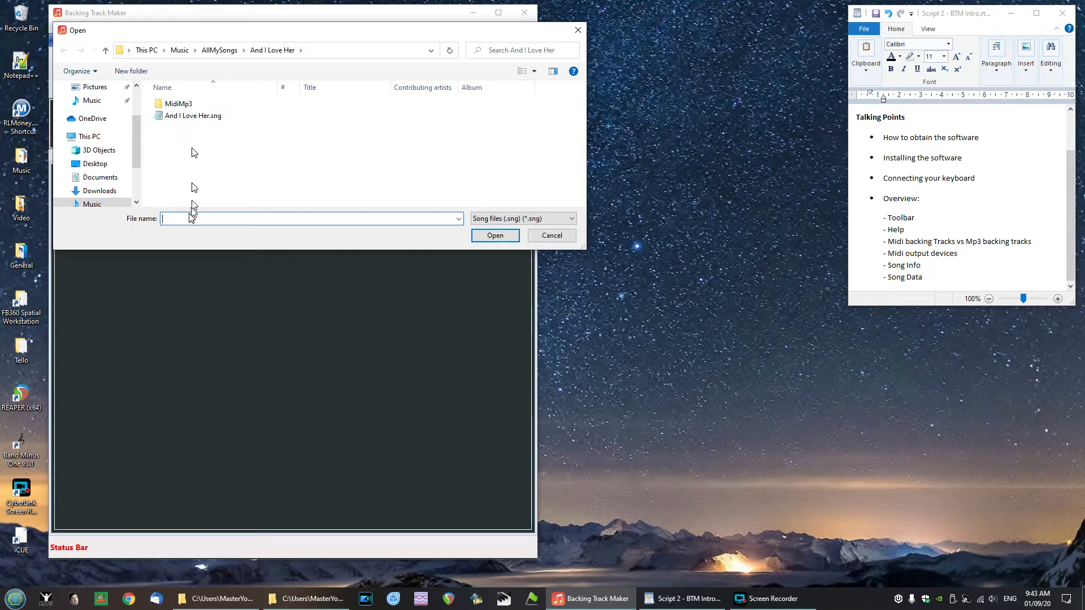
mouse_move(172, 284)
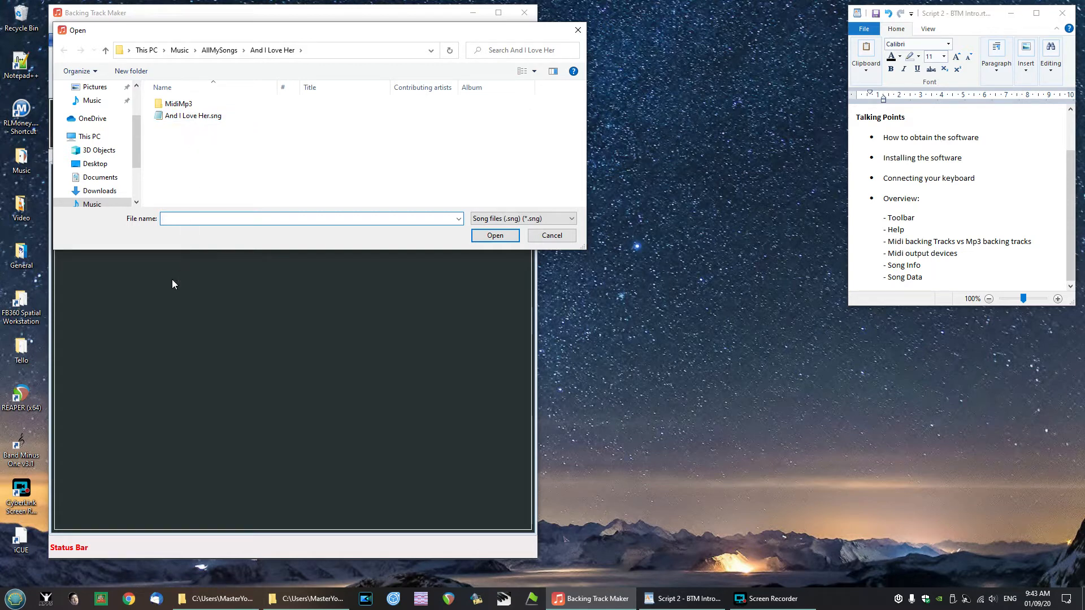
left_click(196, 115)
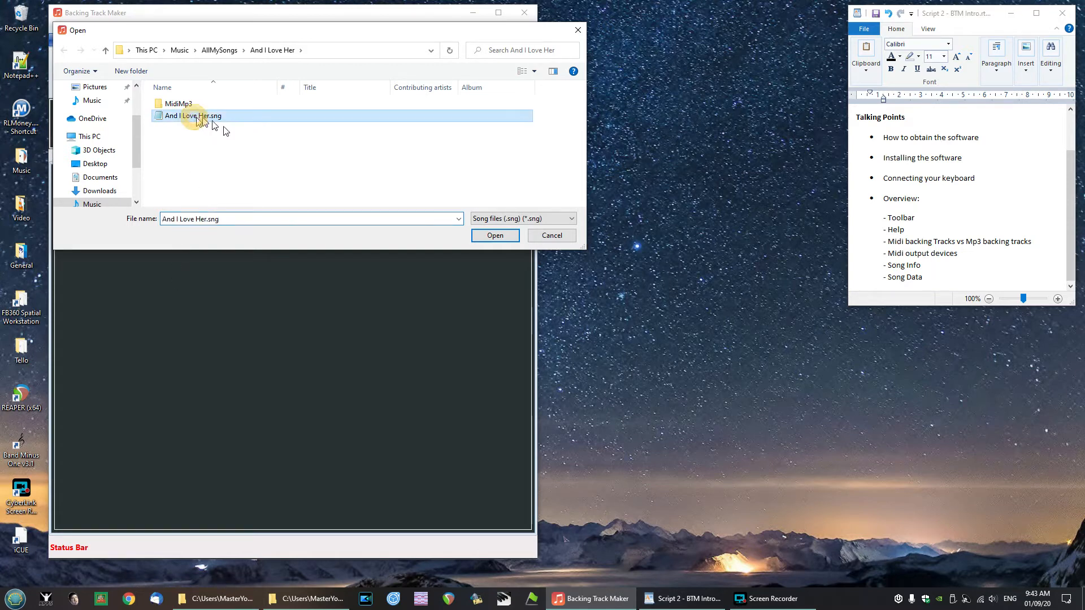
mouse_move(171, 139)
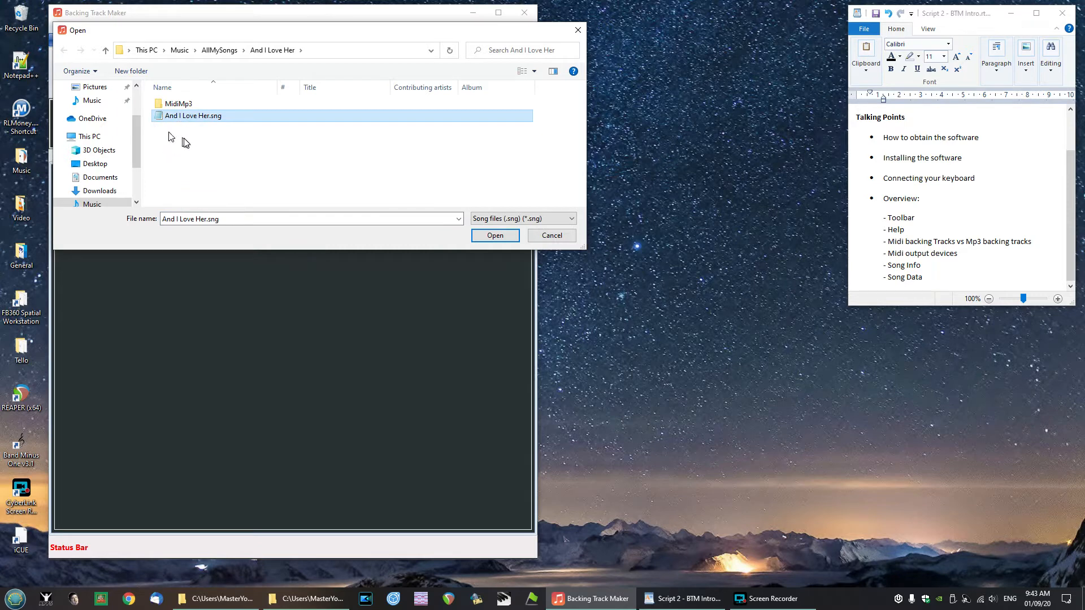
mouse_move(235, 139)
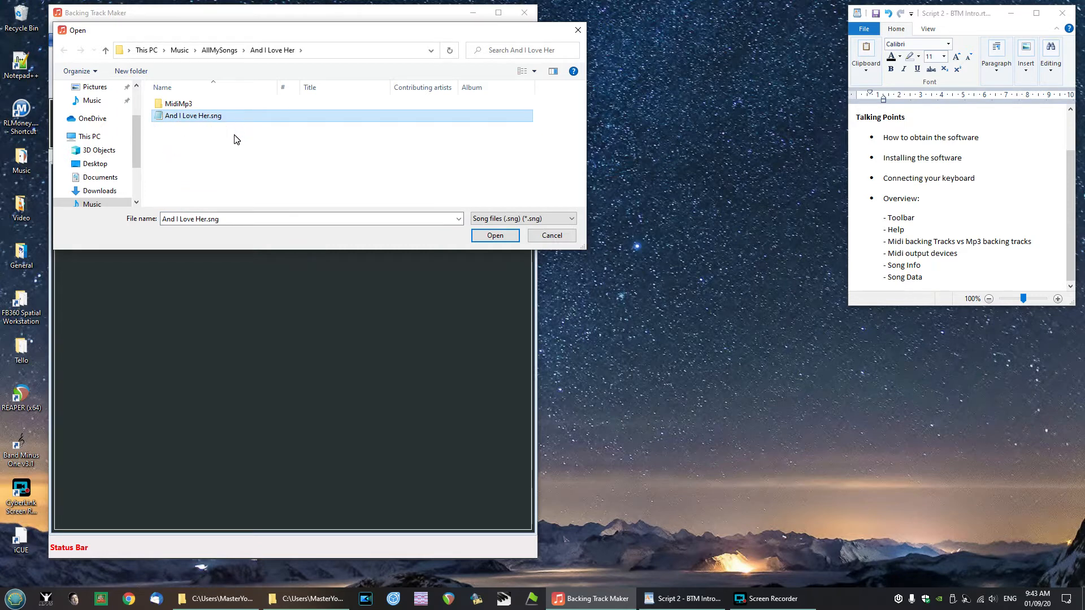
mouse_move(444, 218)
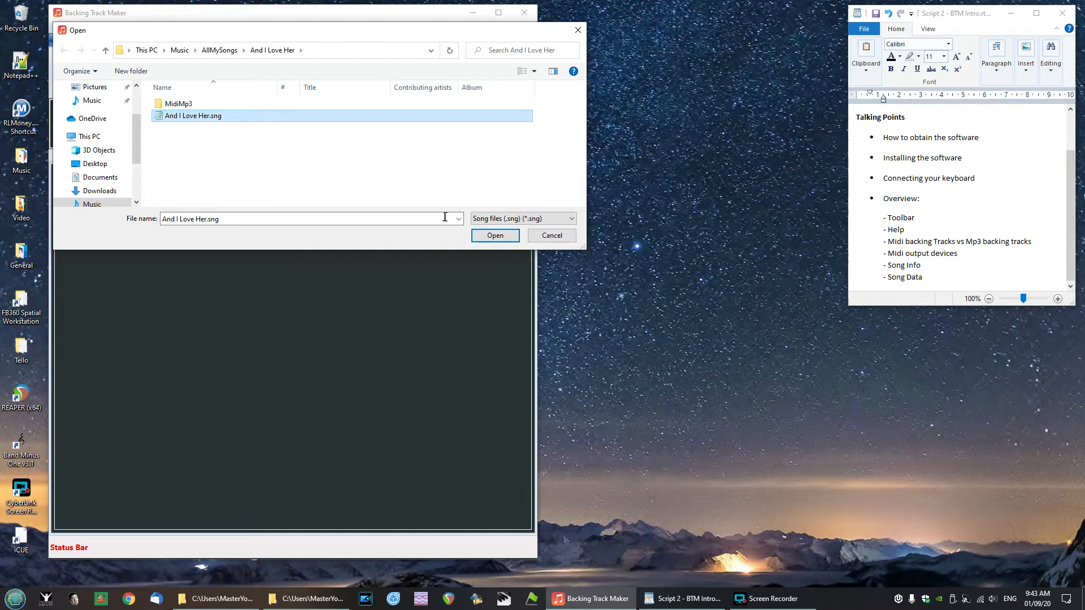
left_click(493, 235)
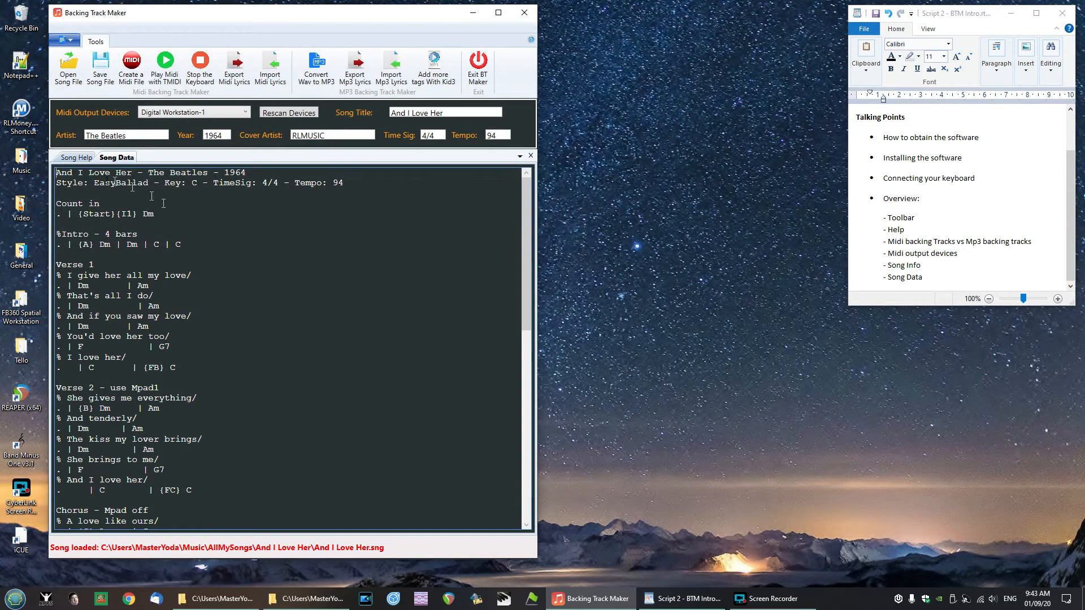
mouse_move(327, 394)
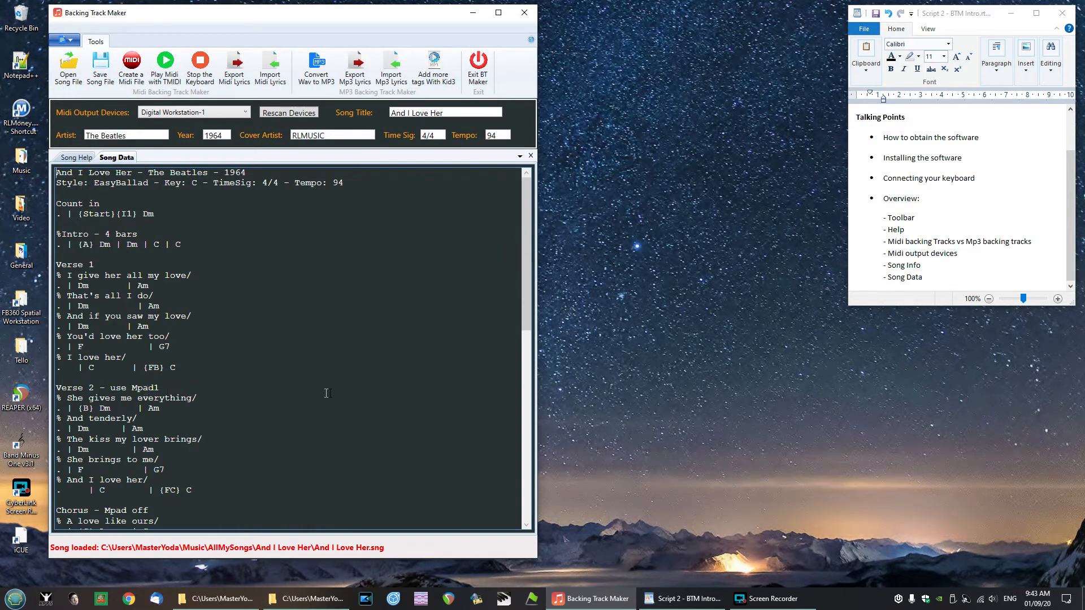
scroll("down", 3)
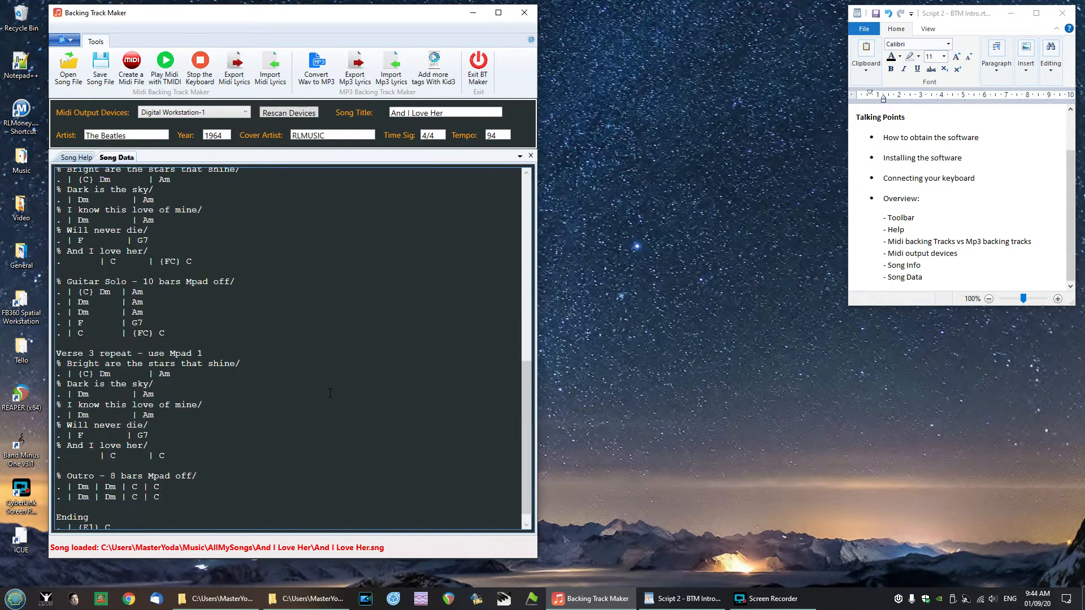
scroll("up", 3)
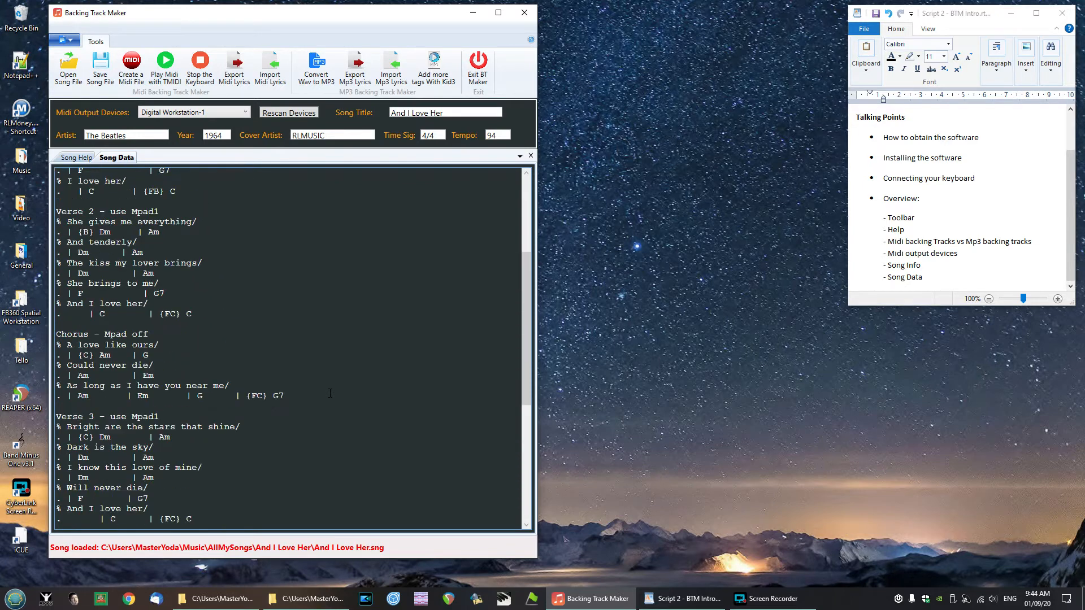
scroll("up", 3)
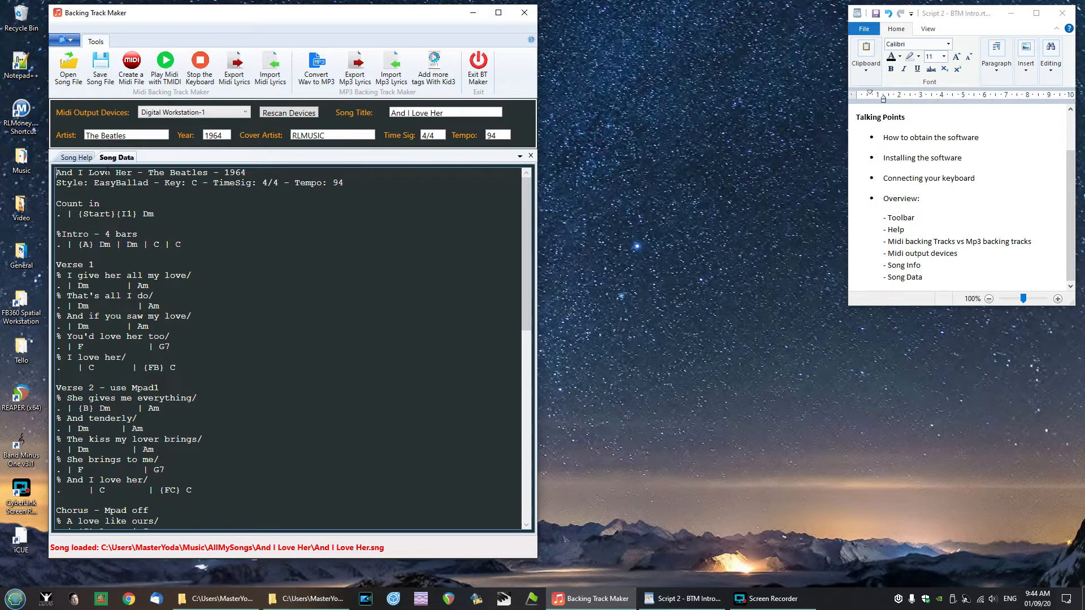
mouse_move(370, 121)
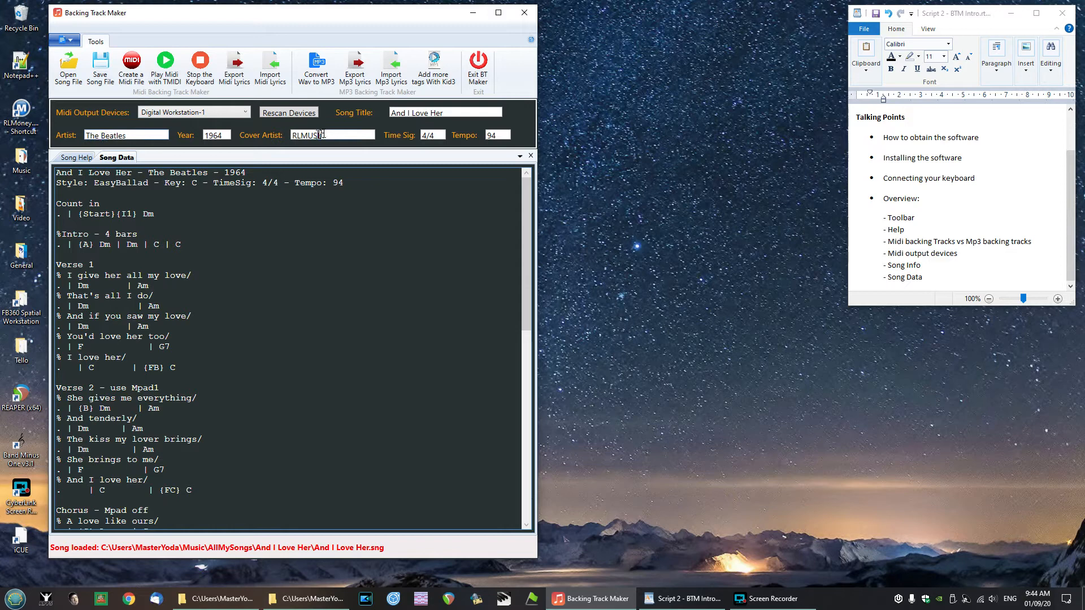
mouse_move(380, 116)
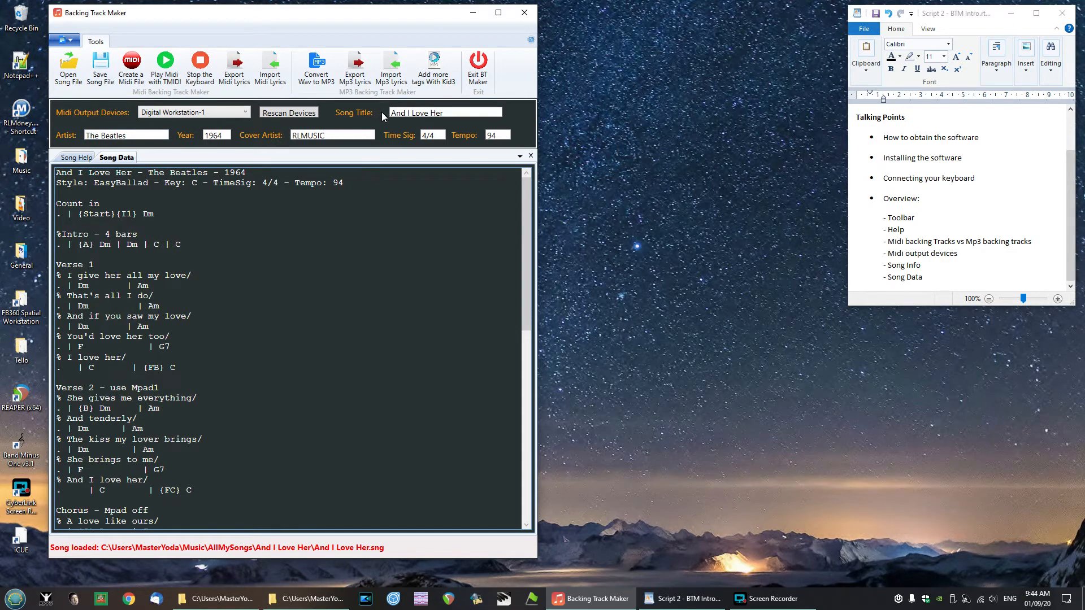
mouse_move(128, 115)
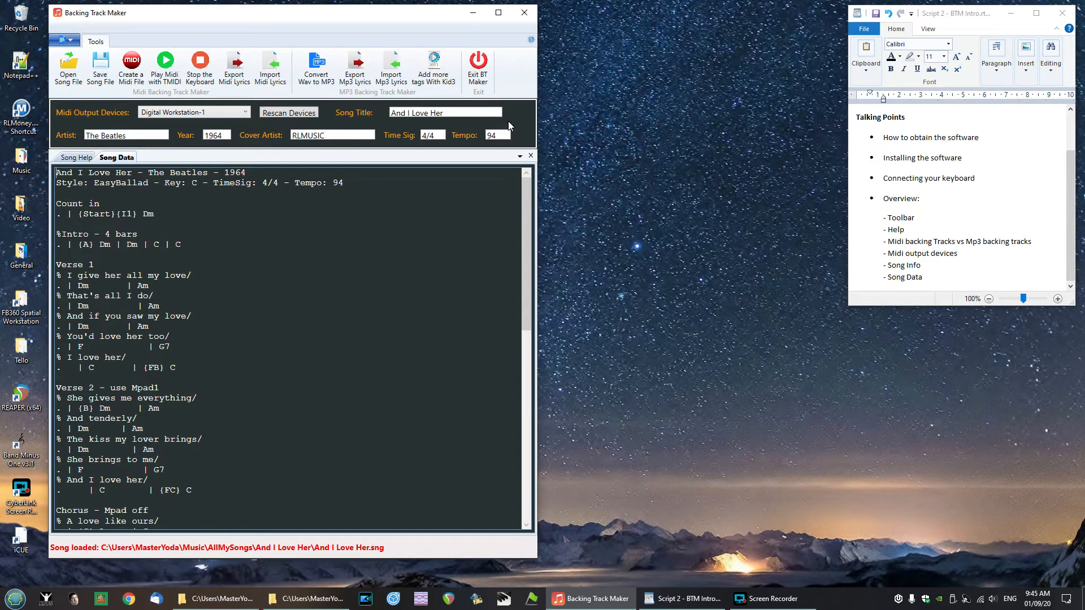
mouse_move(505, 129)
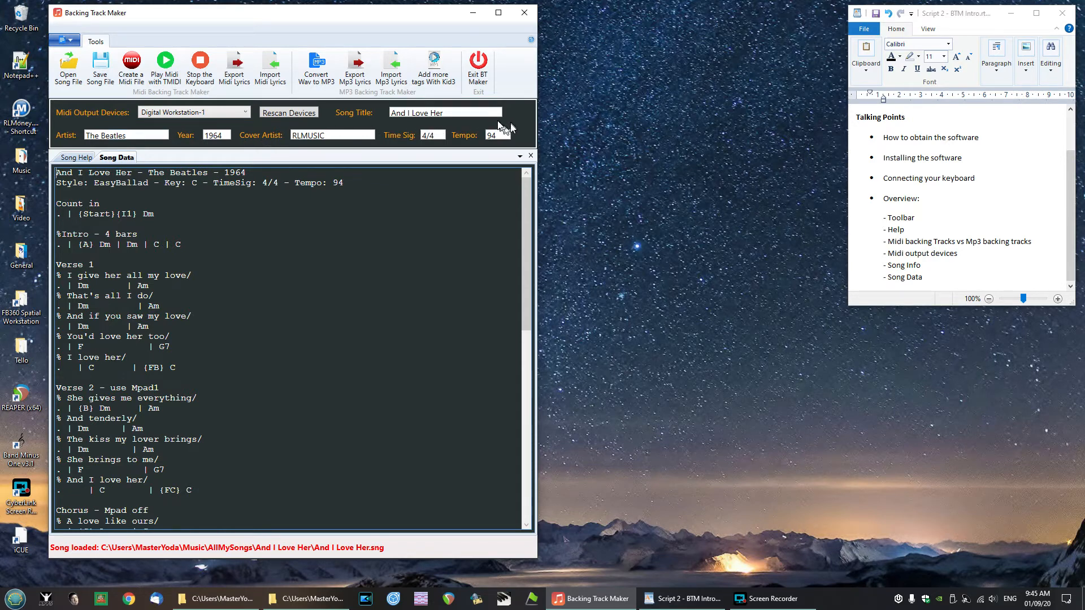
mouse_move(460, 102)
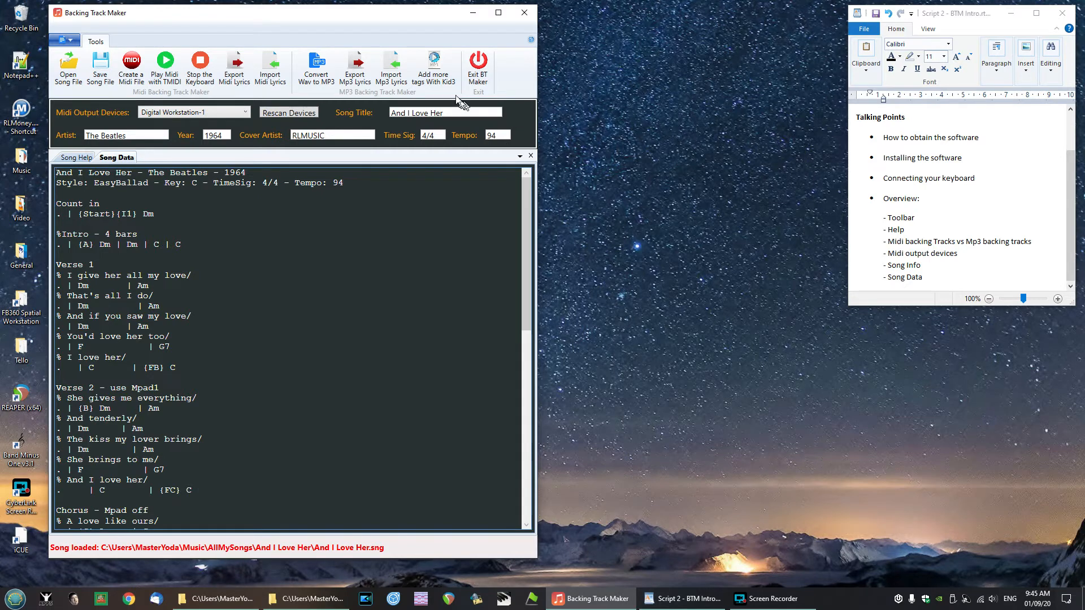
mouse_move(102, 100)
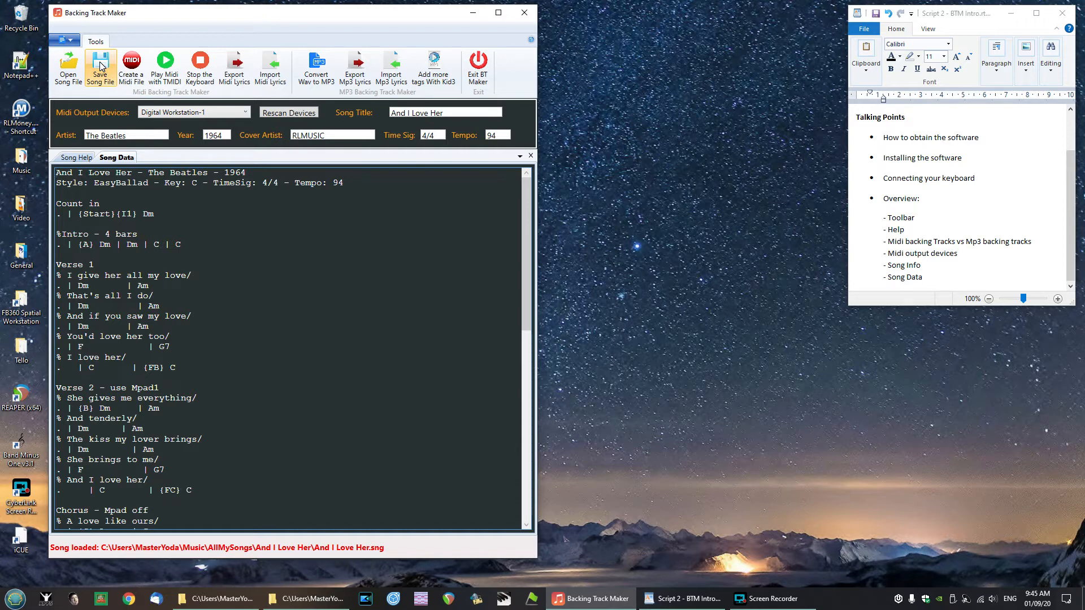
Step: Save the song as And I Love Her.sng, confirming replacement of the existing file
left_click(99, 68)
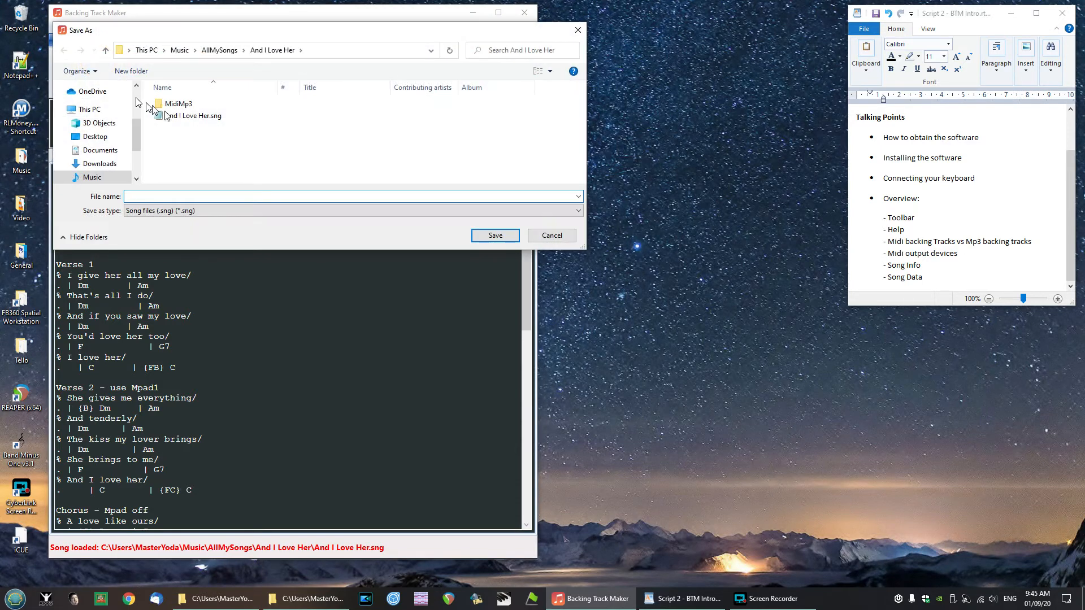
left_click(192, 115)
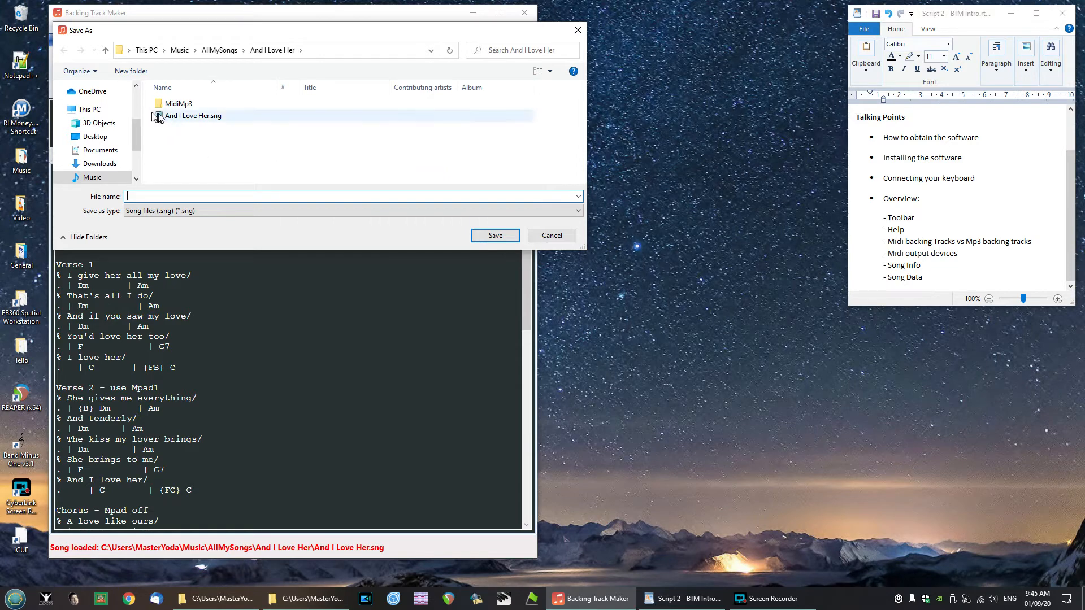
left_click(192, 115)
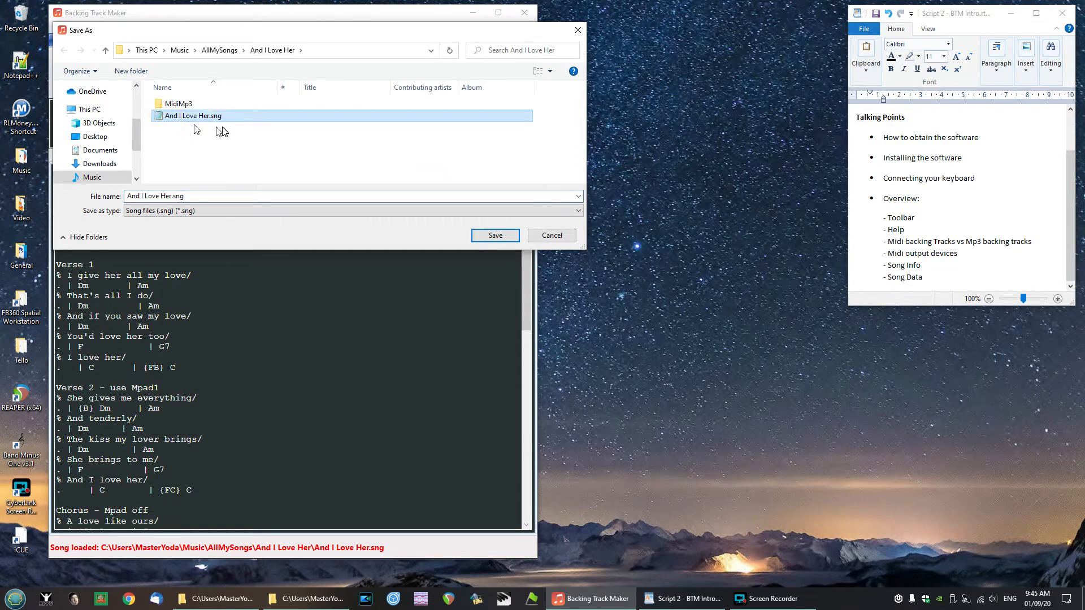
mouse_move(495, 235)
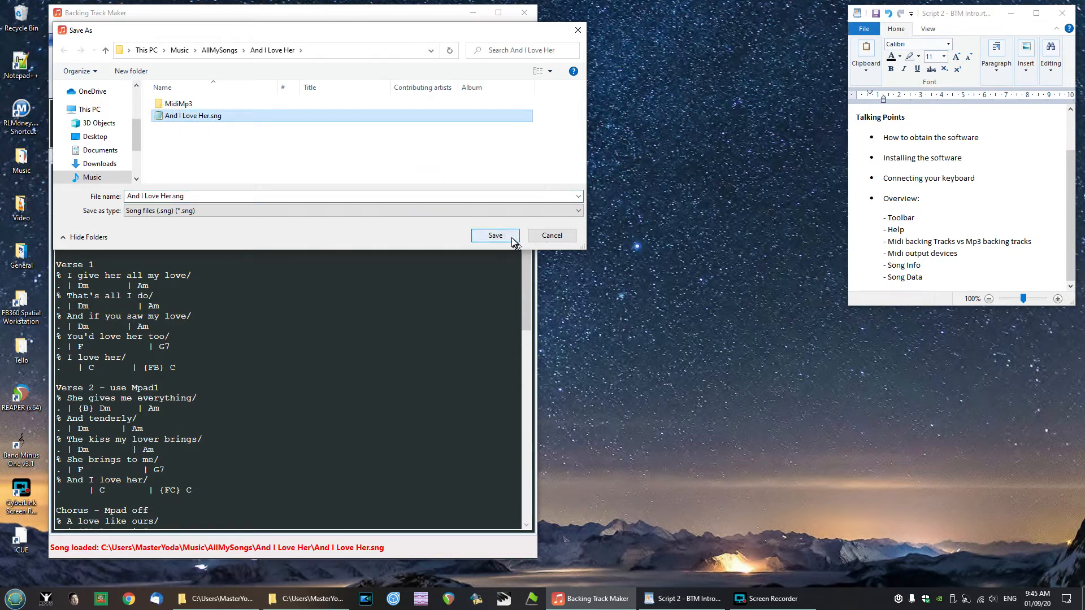
left_click(495, 235)
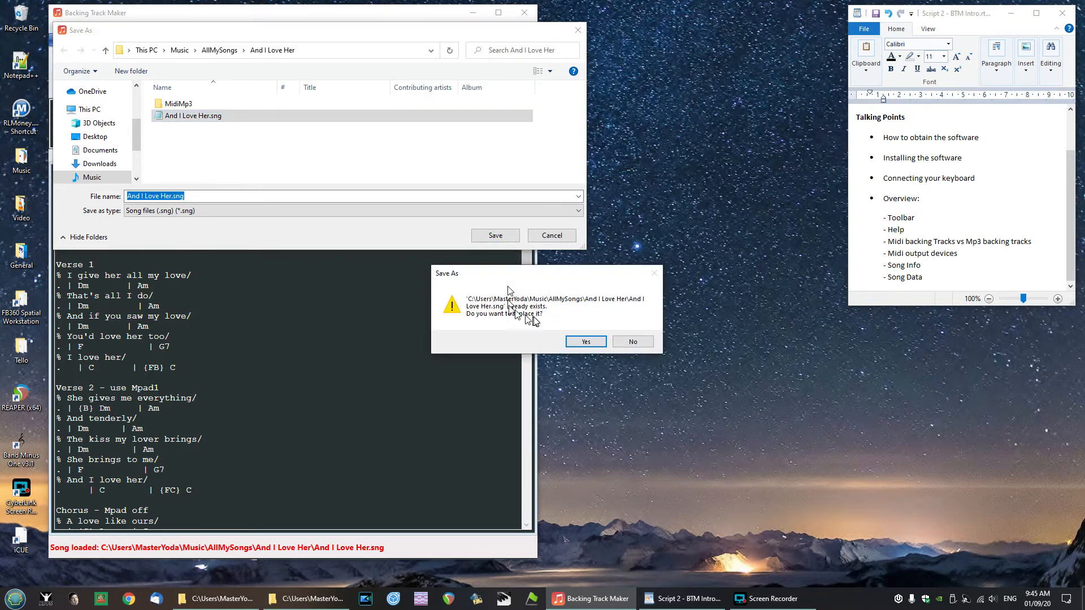
mouse_move(510, 321)
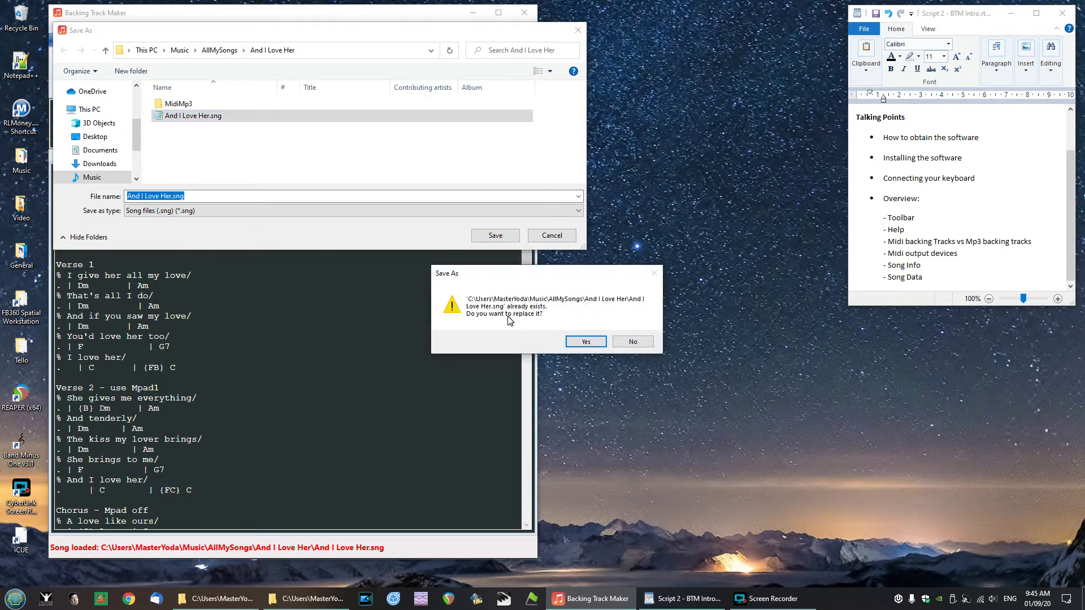
mouse_move(507, 326)
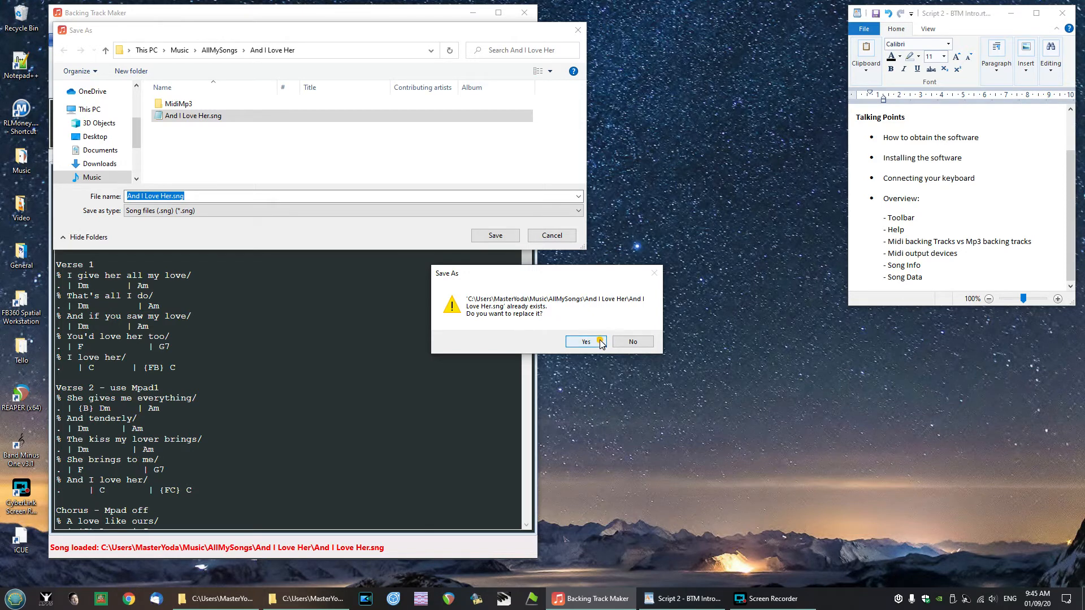
left_click(586, 341)
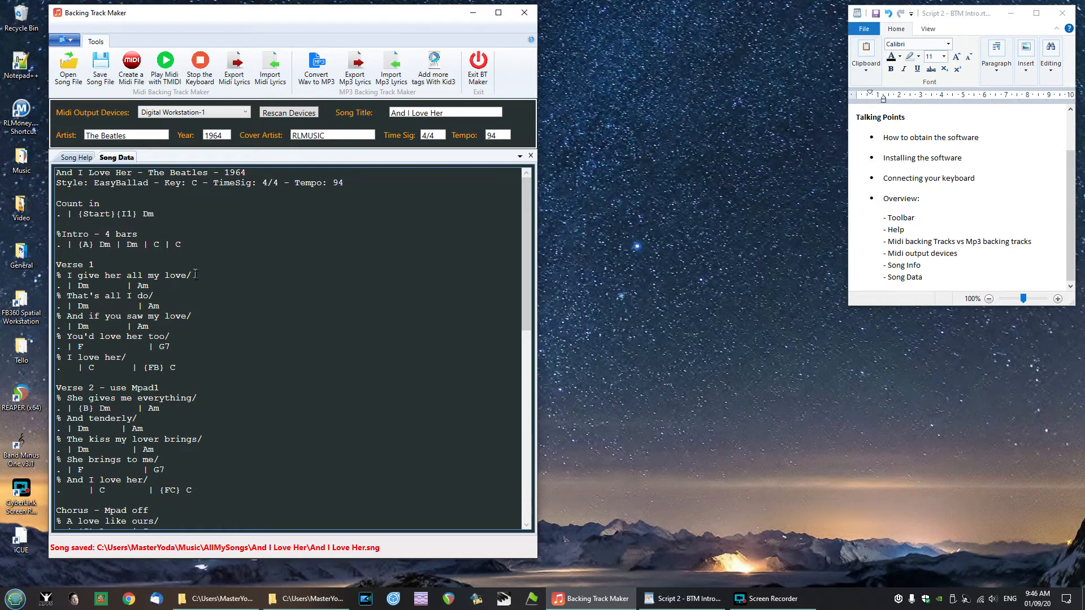
mouse_move(196, 281)
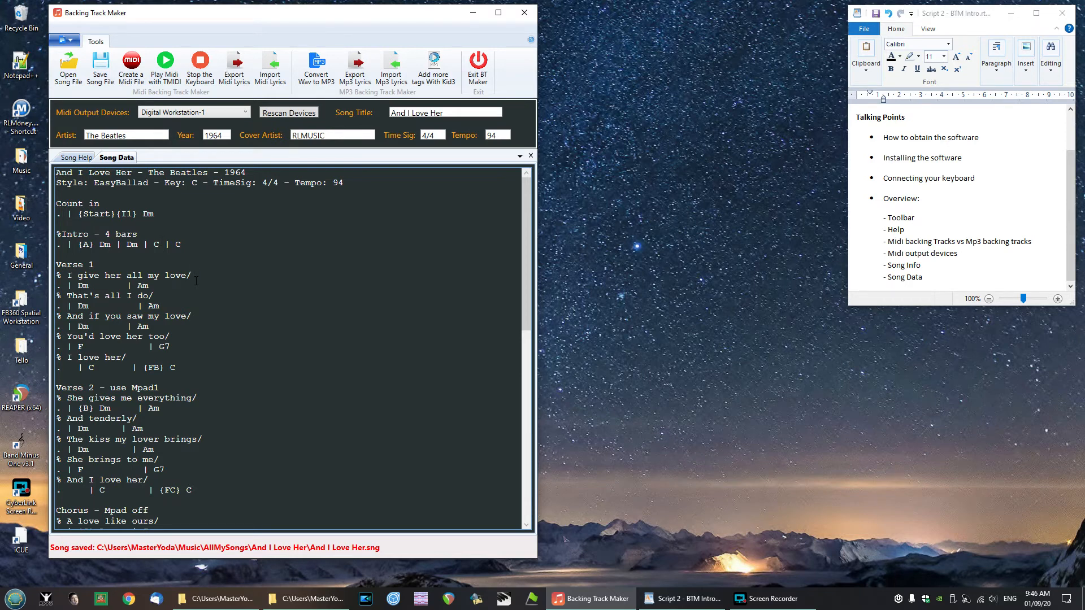
mouse_move(128, 166)
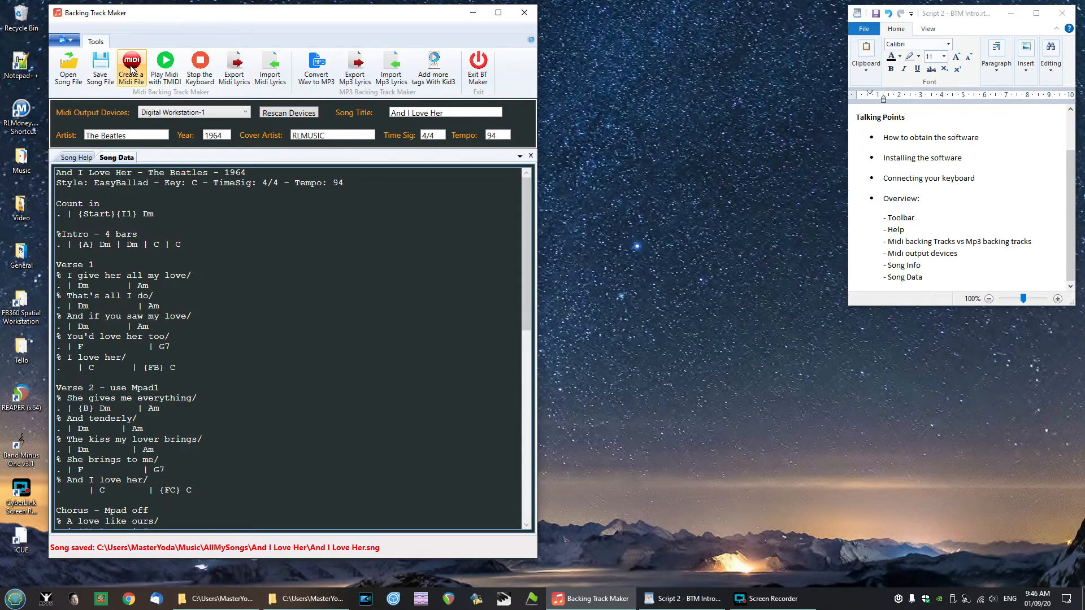
Step: Create the MIDI file And I Love Her-btm.mid, overwriting the existing one
left_click(131, 66)
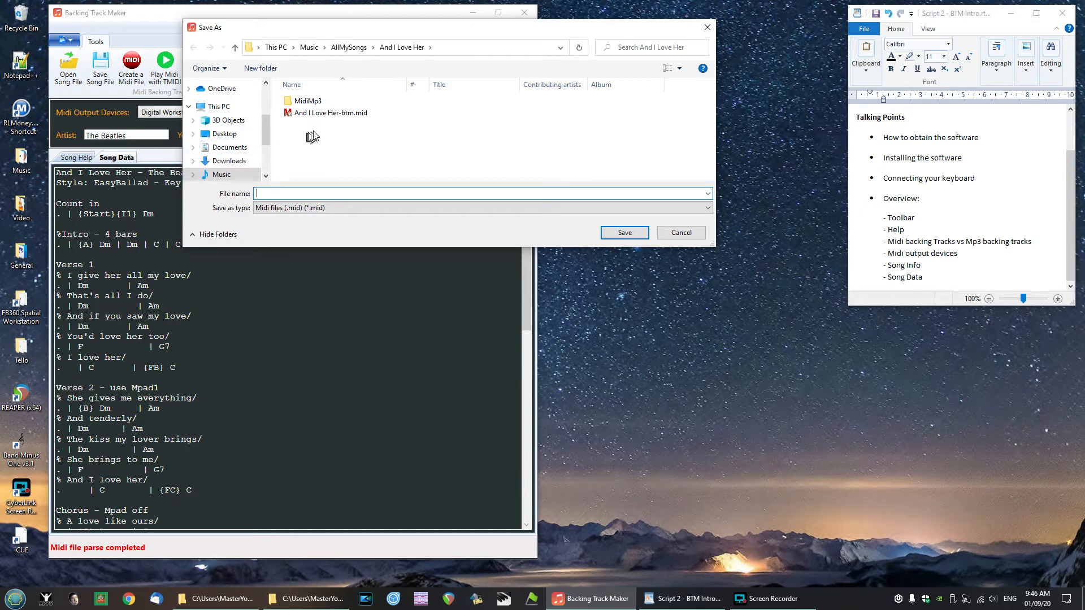
left_click(330, 113)
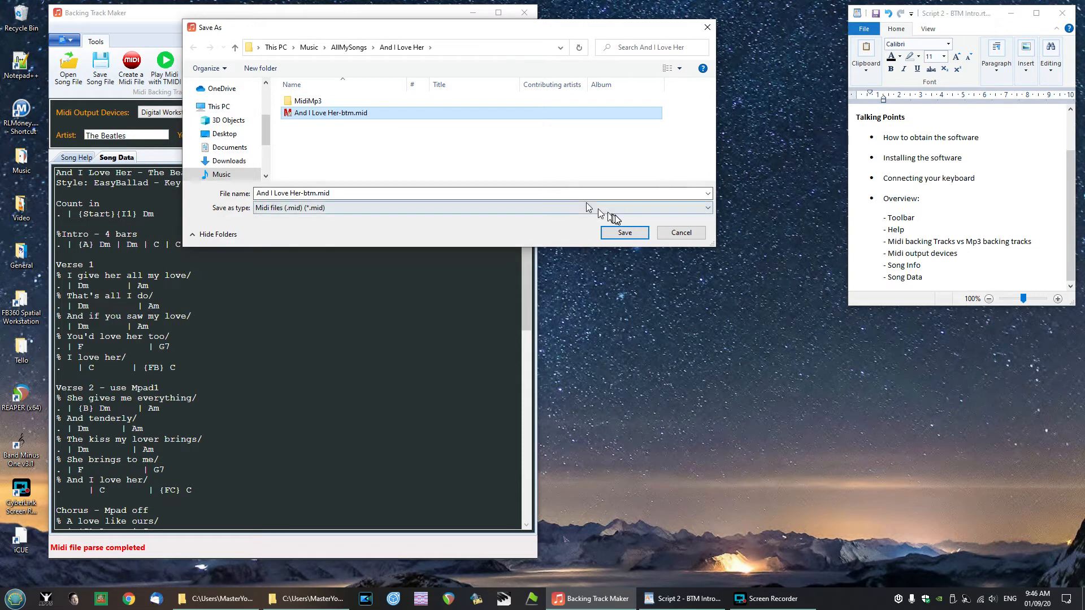
left_click(623, 232)
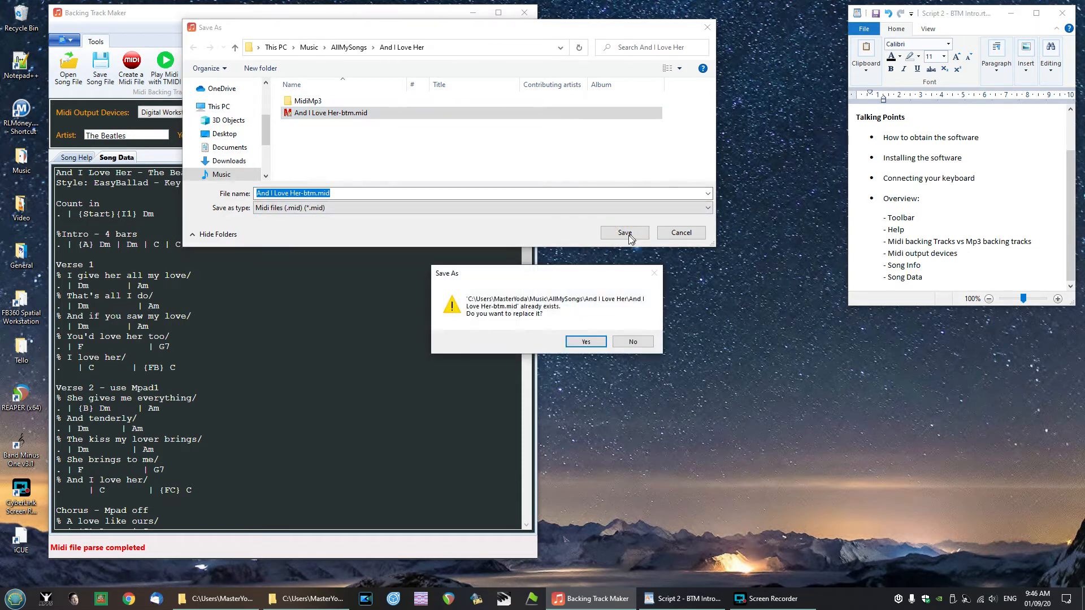
mouse_move(569, 325)
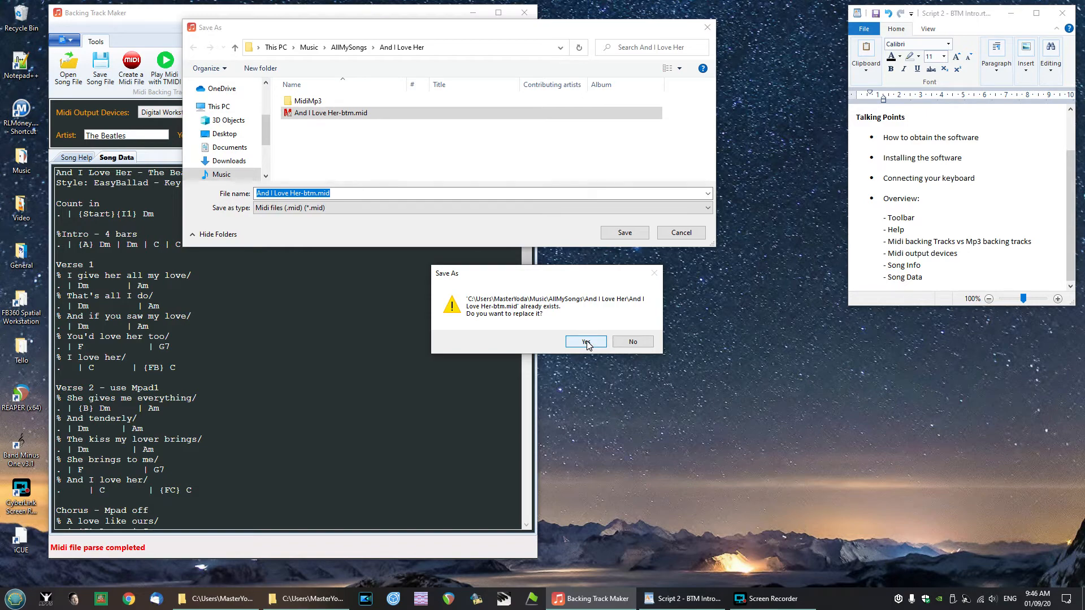
left_click(585, 342)
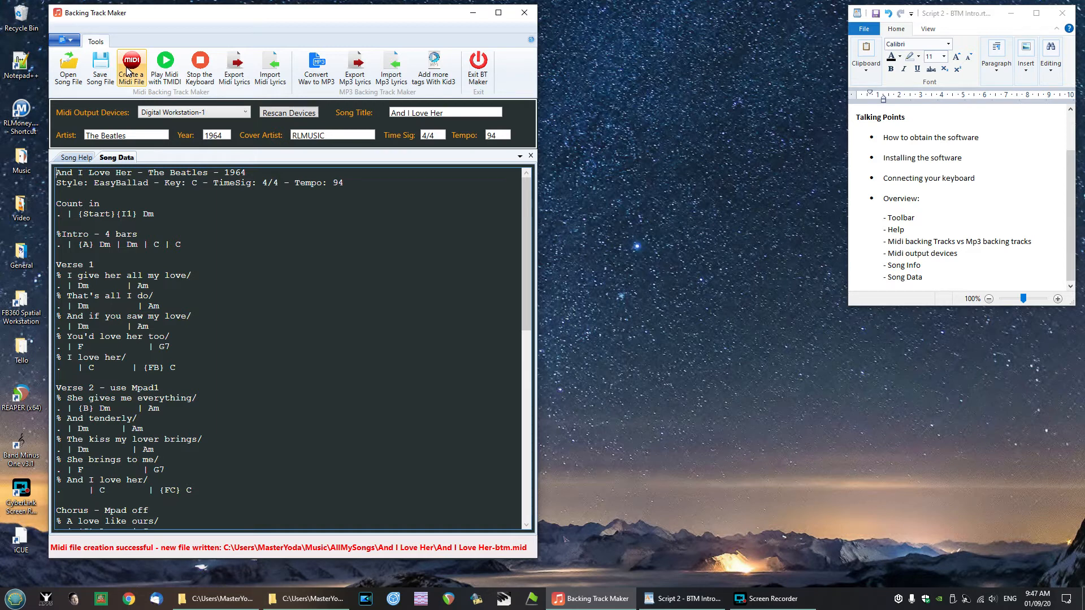
left_click(166, 65)
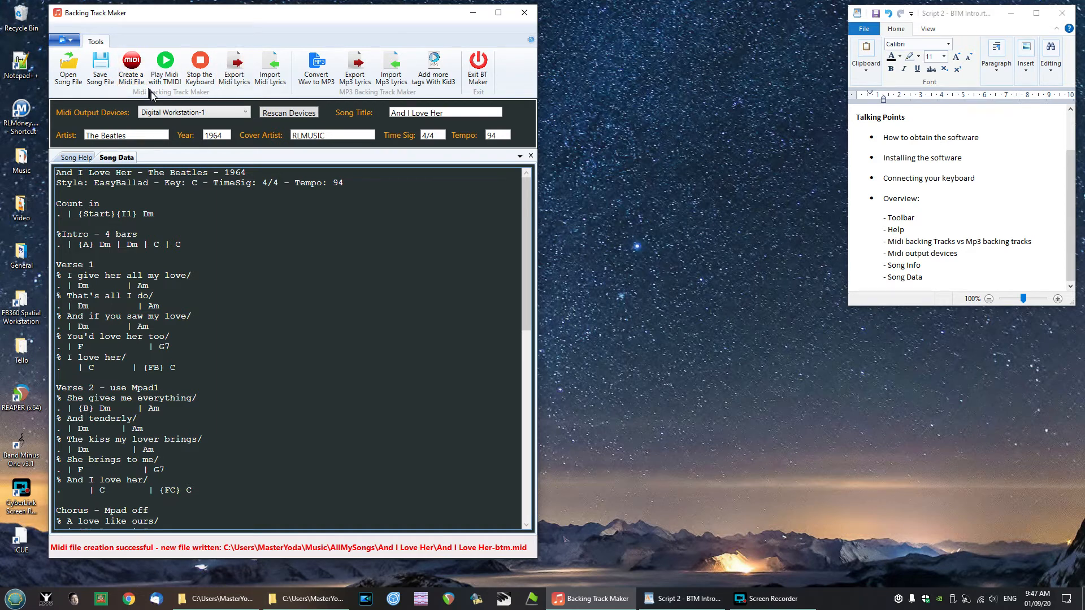
mouse_move(157, 95)
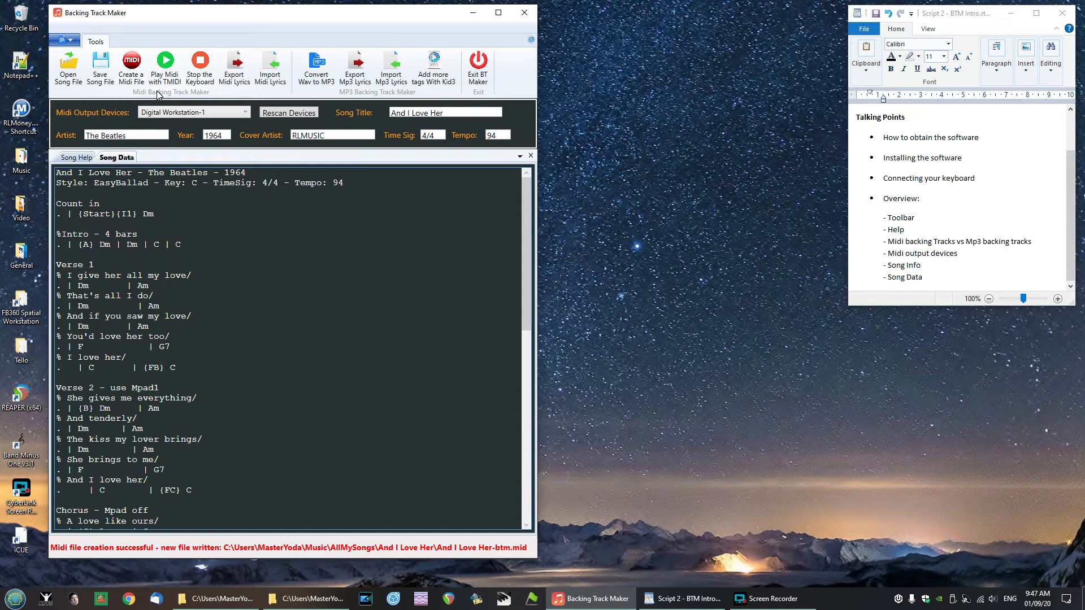
mouse_move(164, 66)
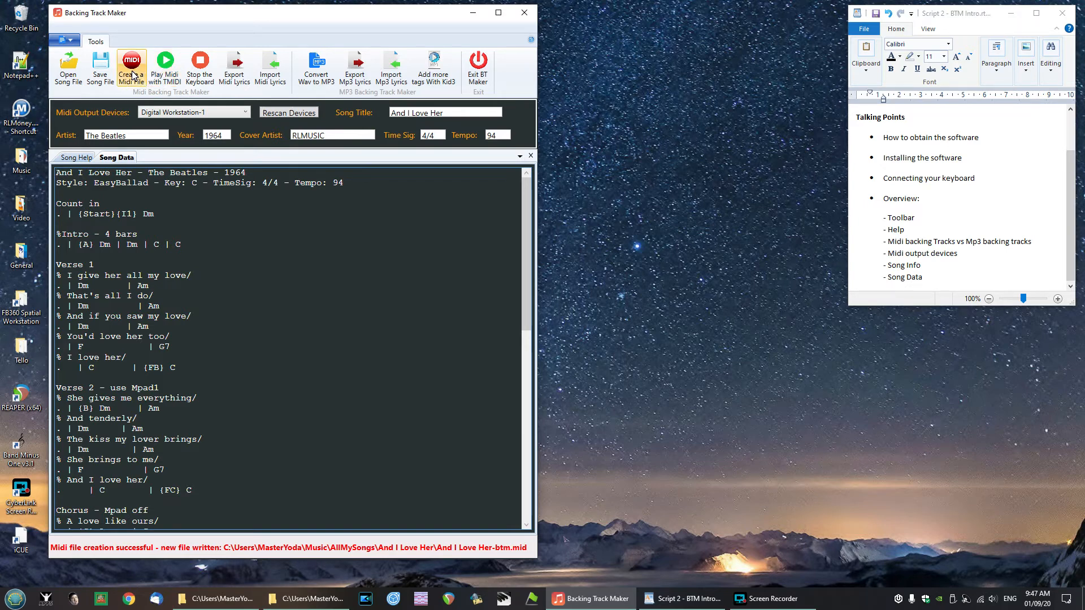
mouse_move(165, 66)
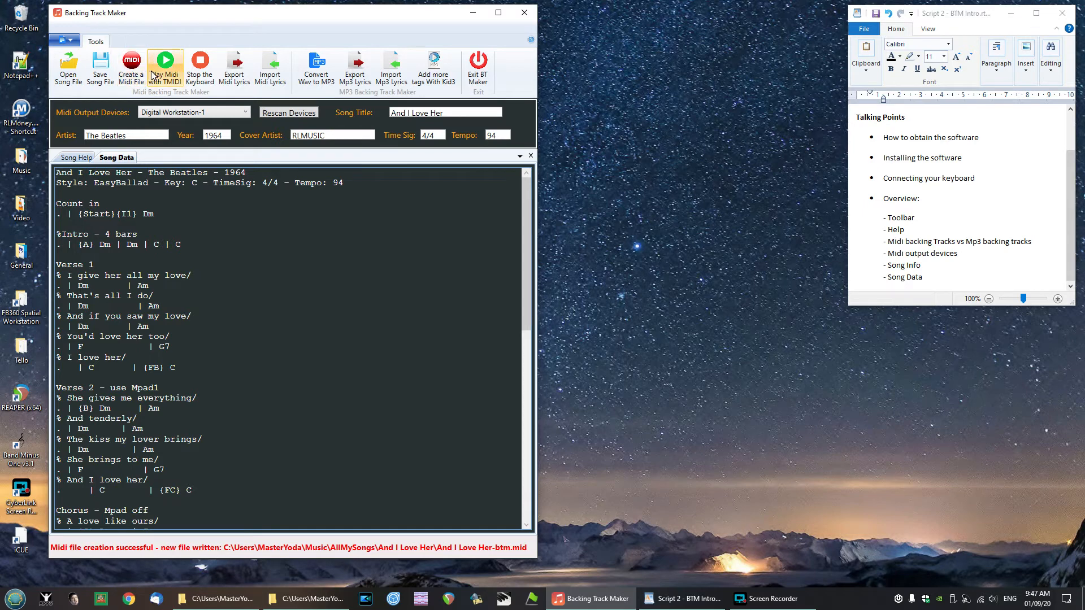
mouse_move(165, 69)
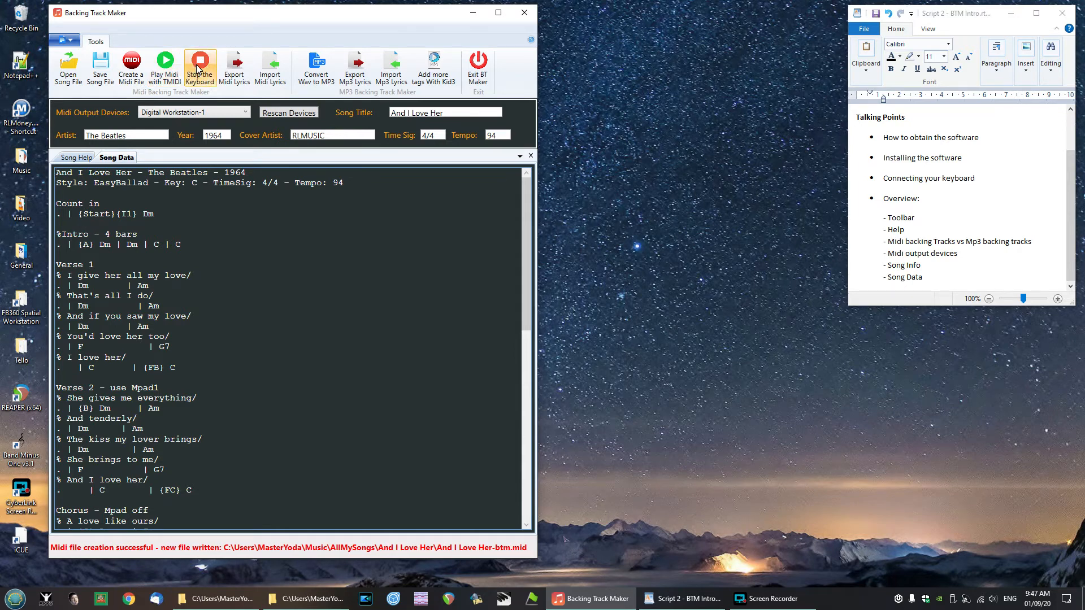
left_click(165, 65)
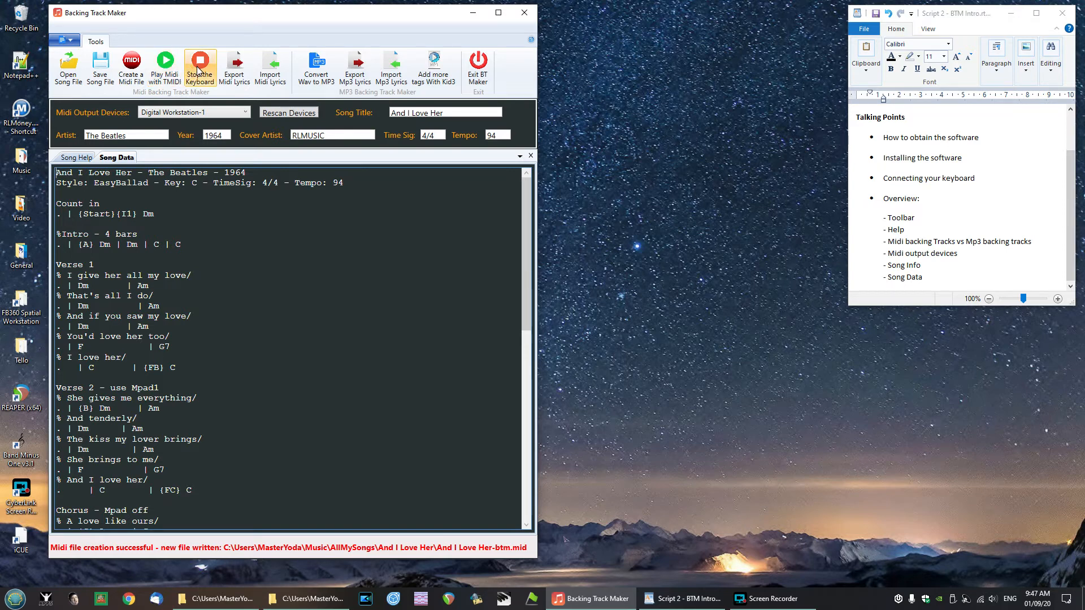
left_click(200, 67)
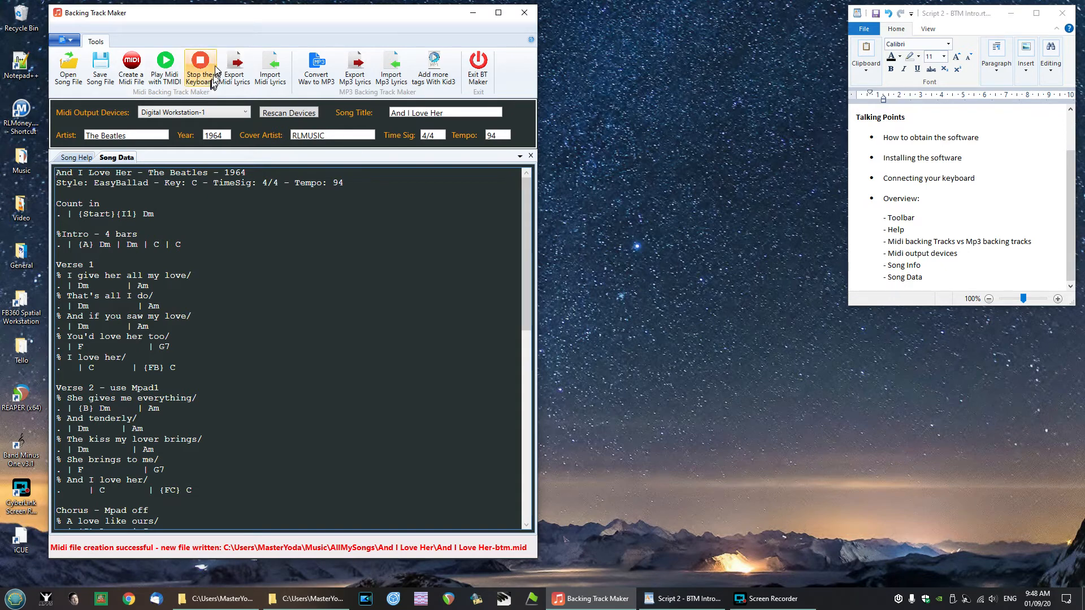
mouse_move(131, 65)
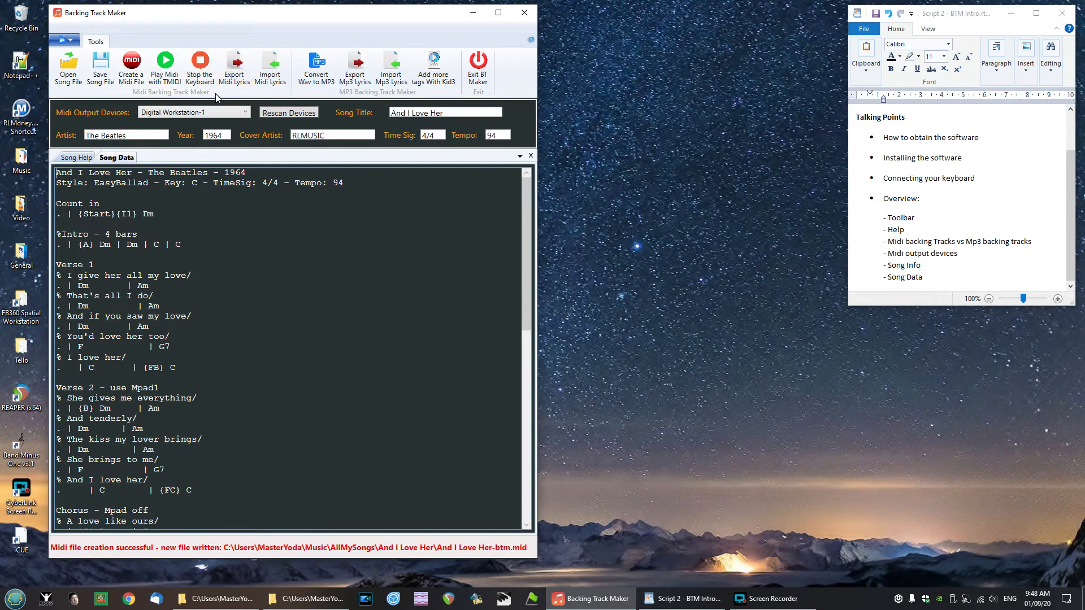
mouse_move(234, 65)
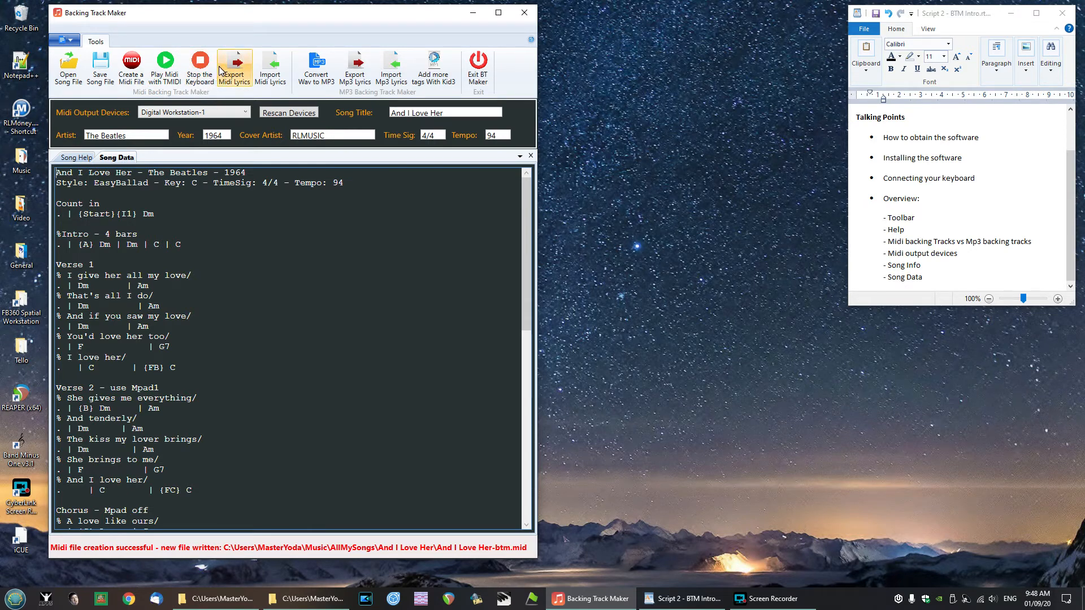
mouse_move(219, 98)
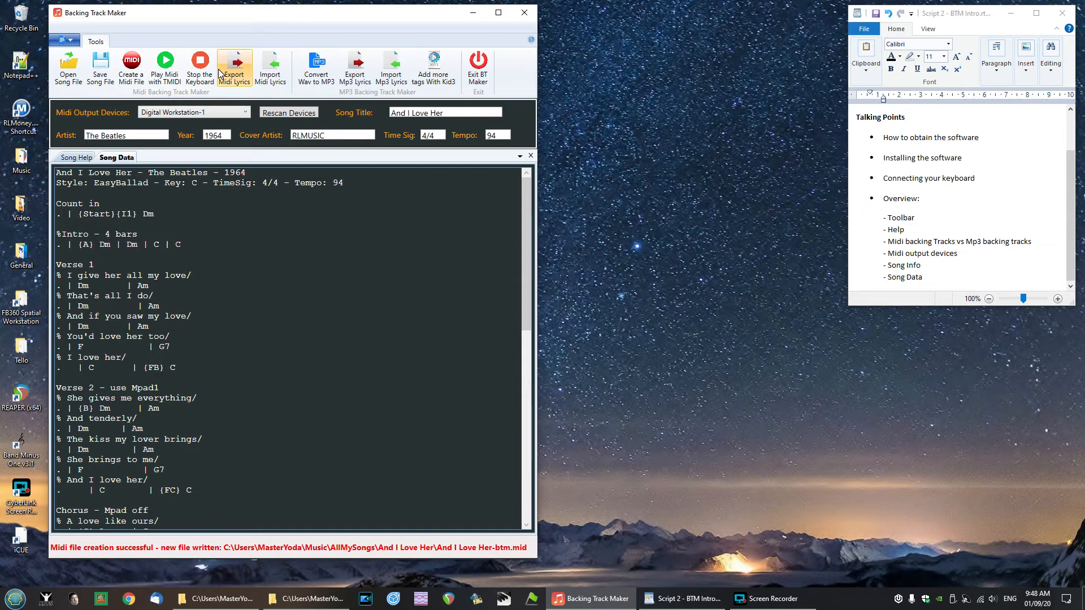
mouse_move(219, 112)
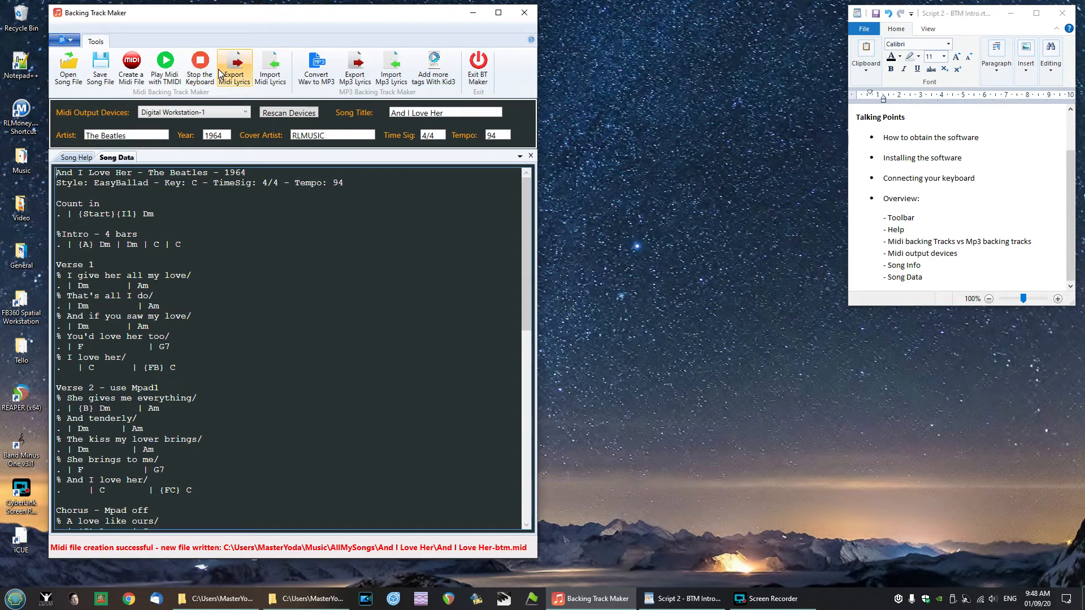
mouse_move(220, 77)
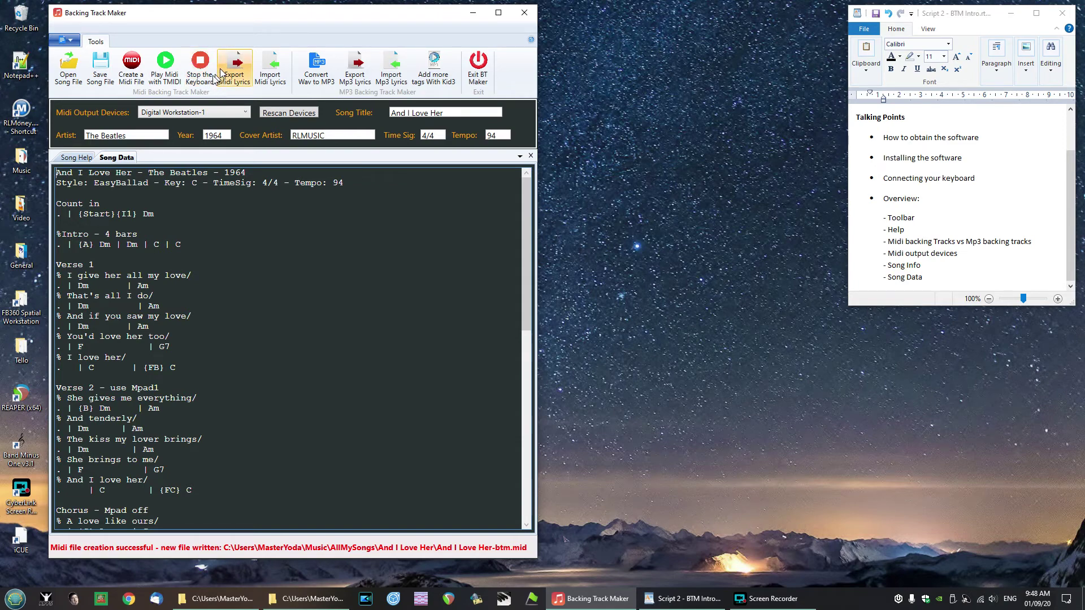
mouse_move(200, 66)
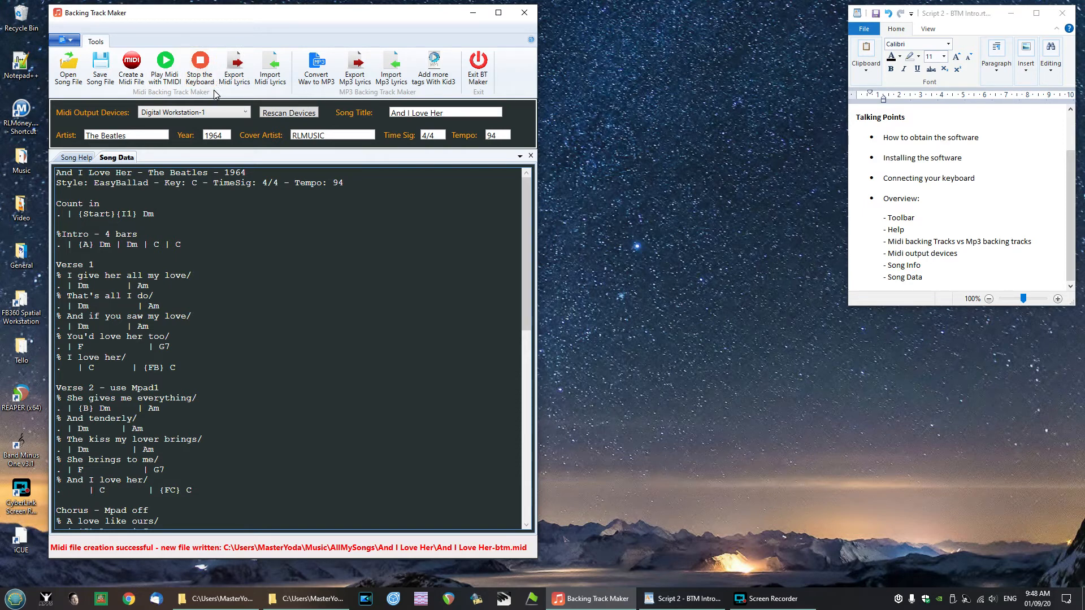
mouse_move(226, 102)
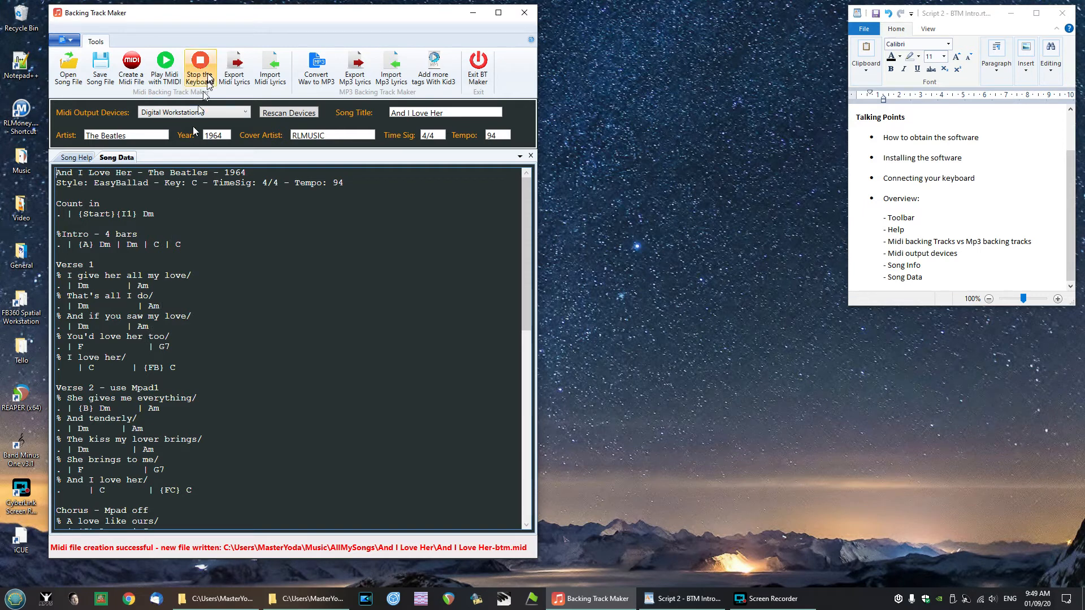
mouse_move(270, 65)
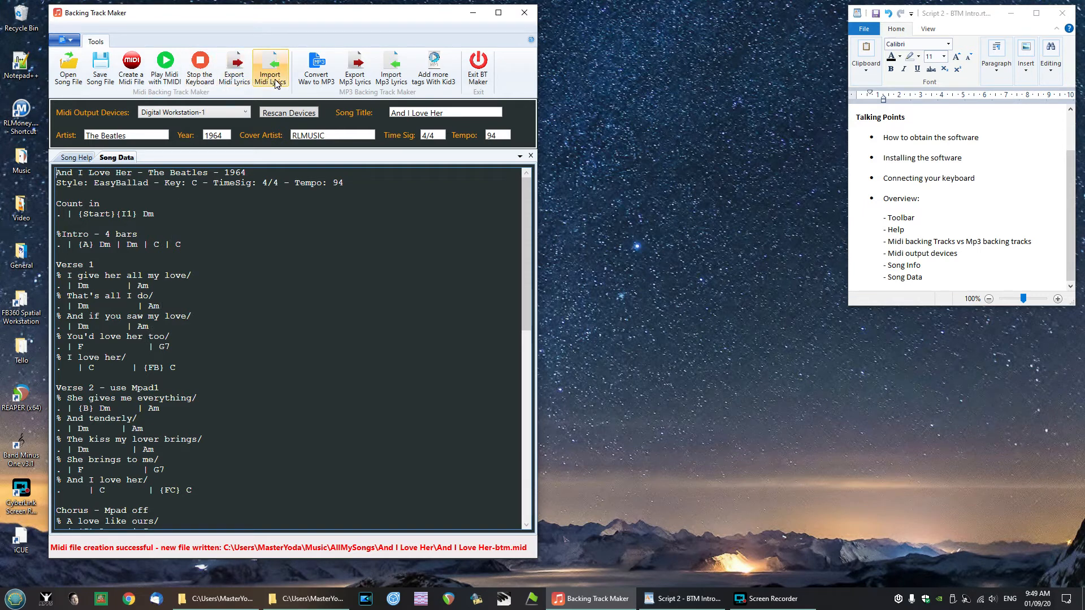
mouse_move(200, 67)
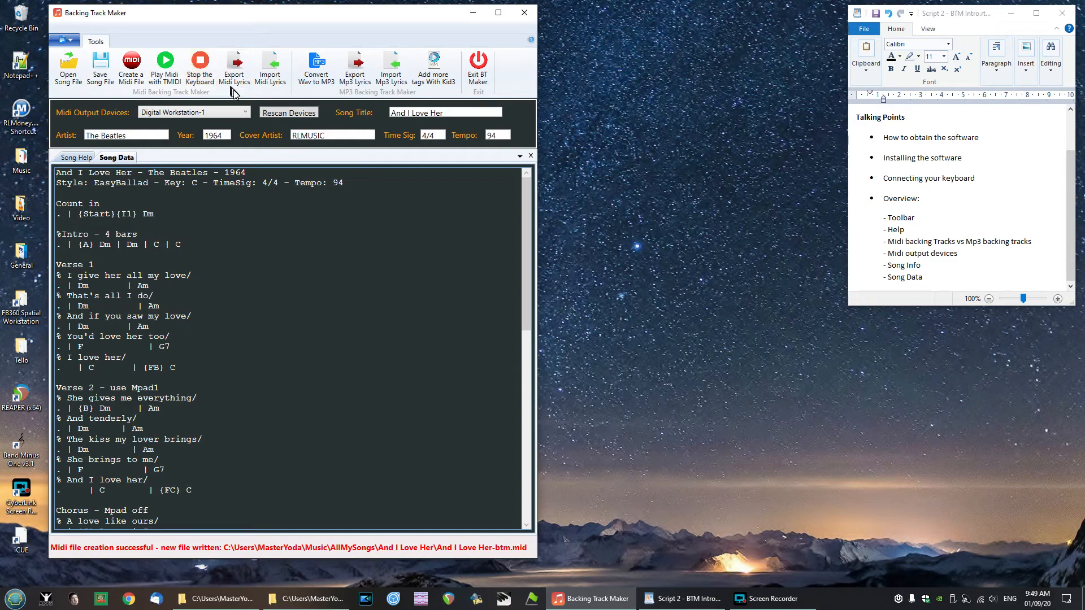
mouse_move(262, 91)
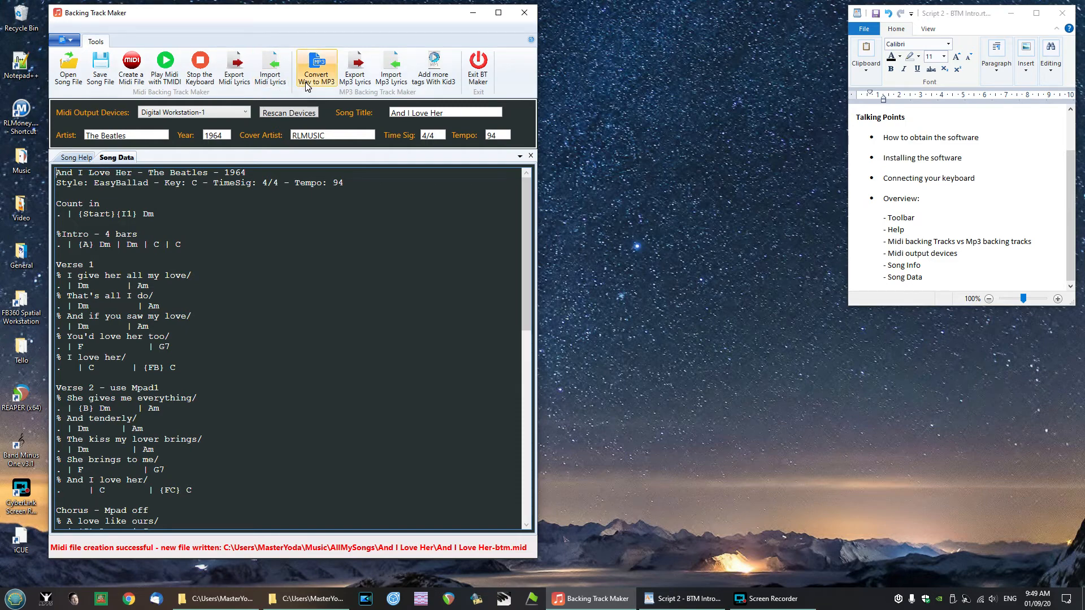
mouse_move(434, 67)
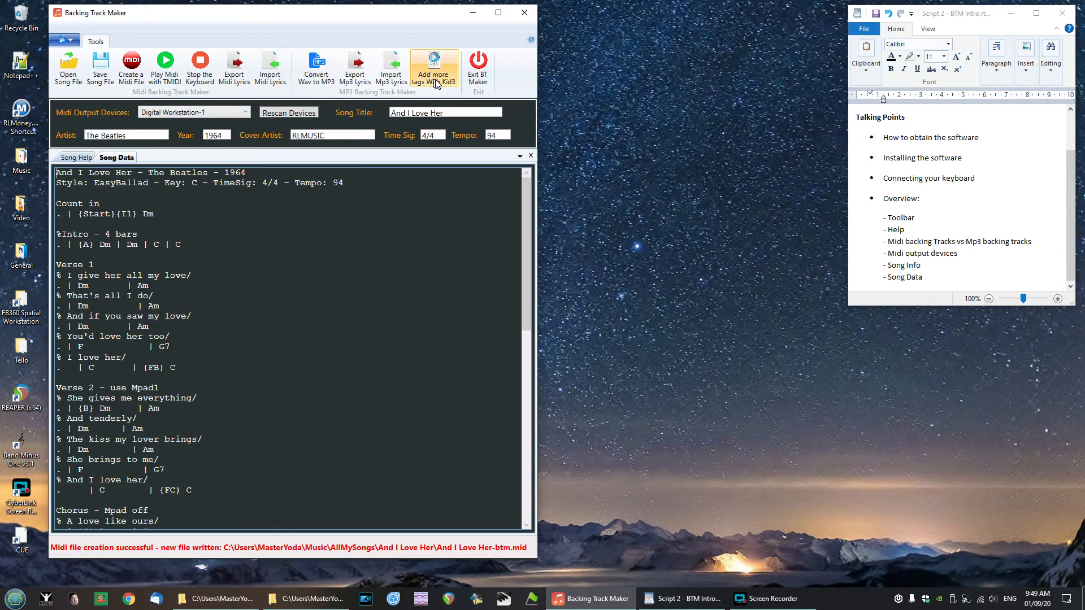
mouse_move(434, 93)
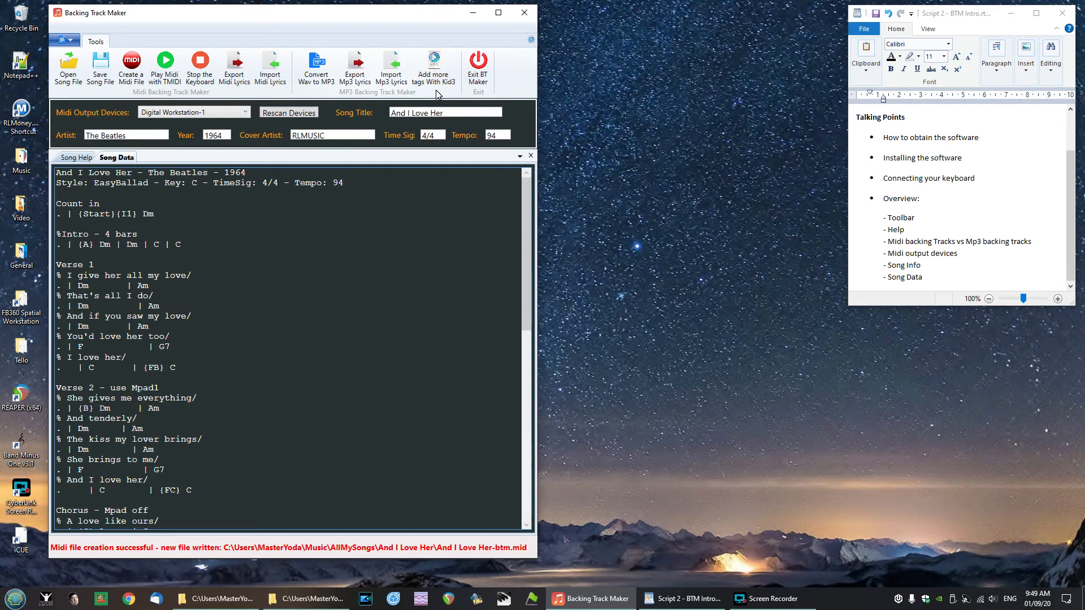
mouse_move(225, 98)
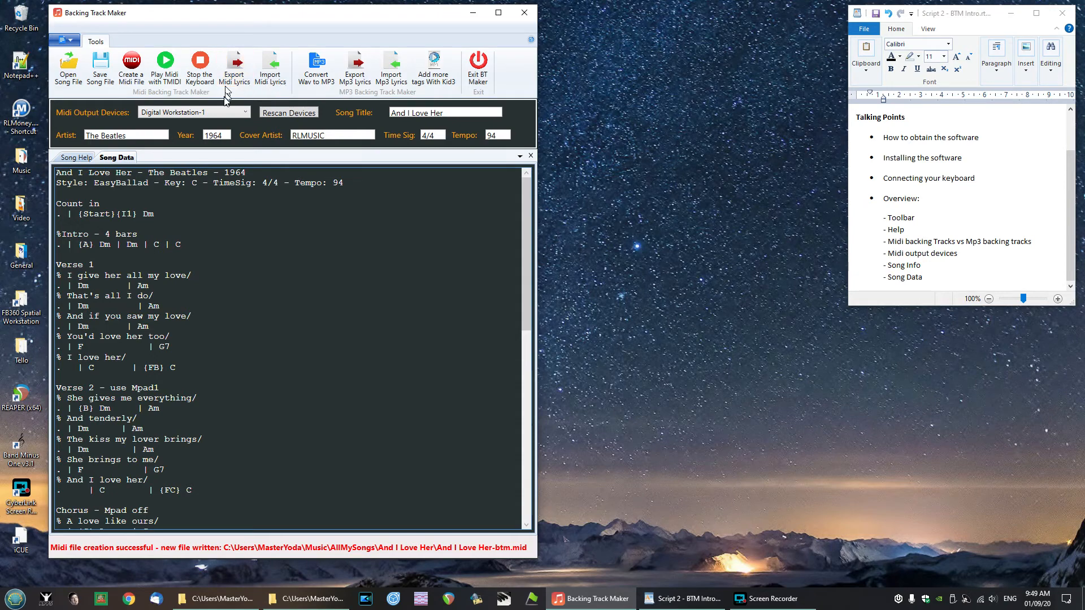
mouse_move(234, 92)
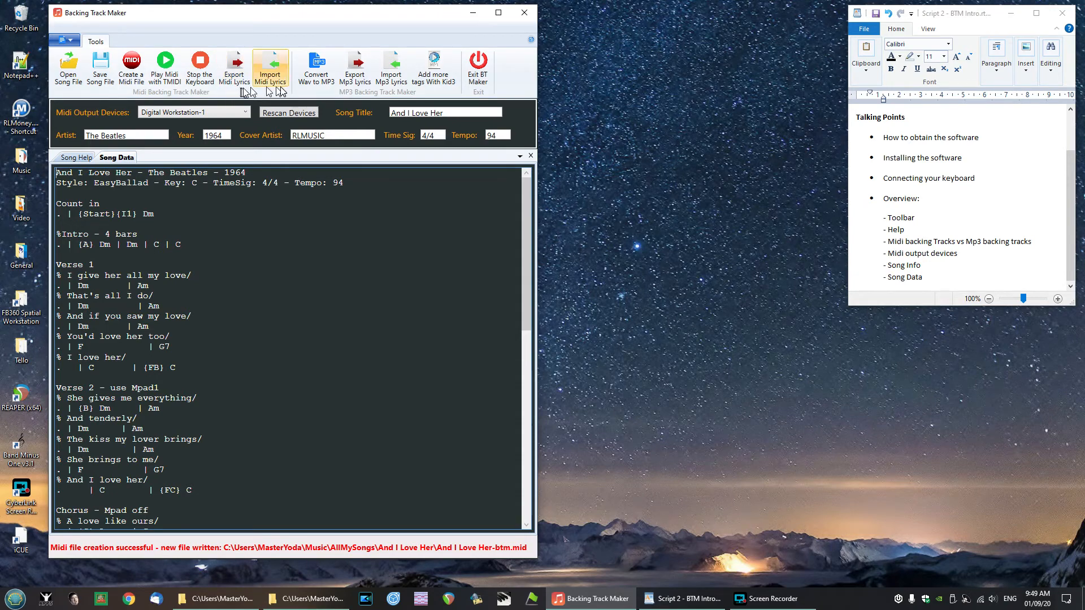
mouse_move(312, 95)
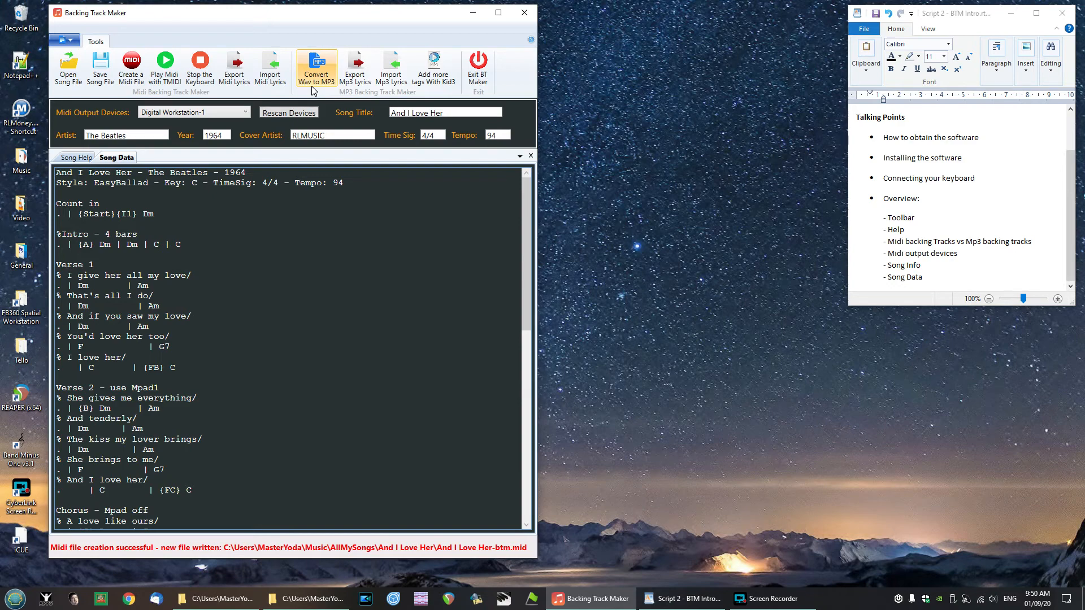
mouse_move(434, 67)
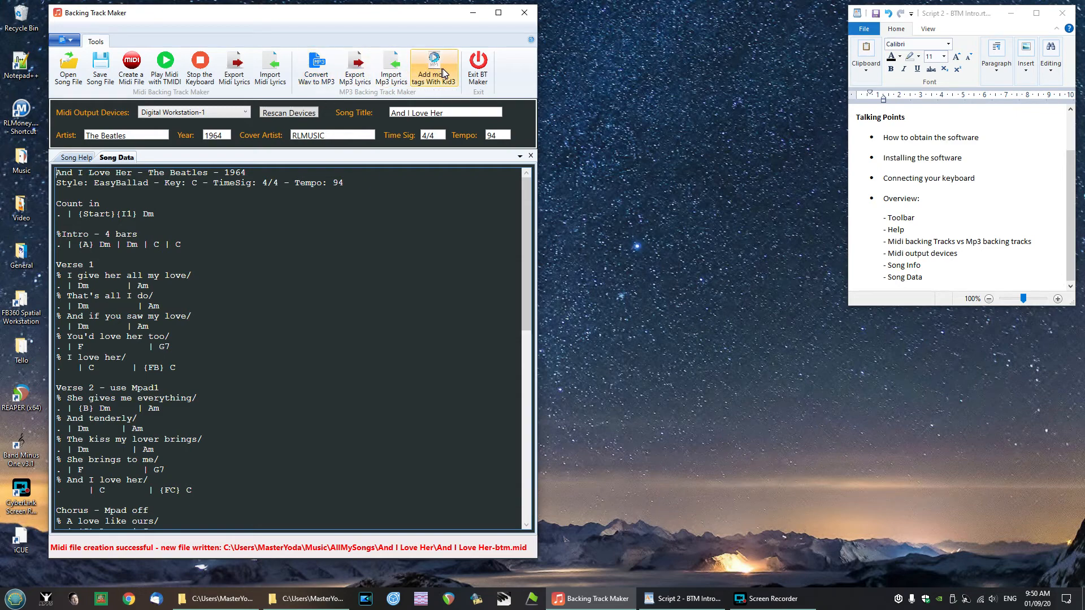
mouse_move(313, 96)
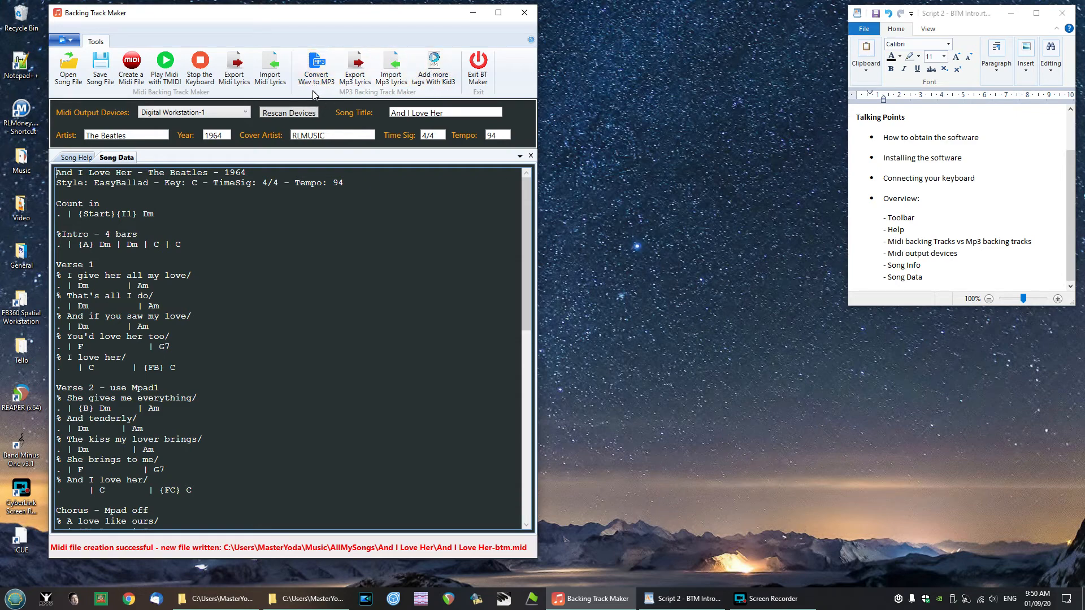
mouse_move(315, 67)
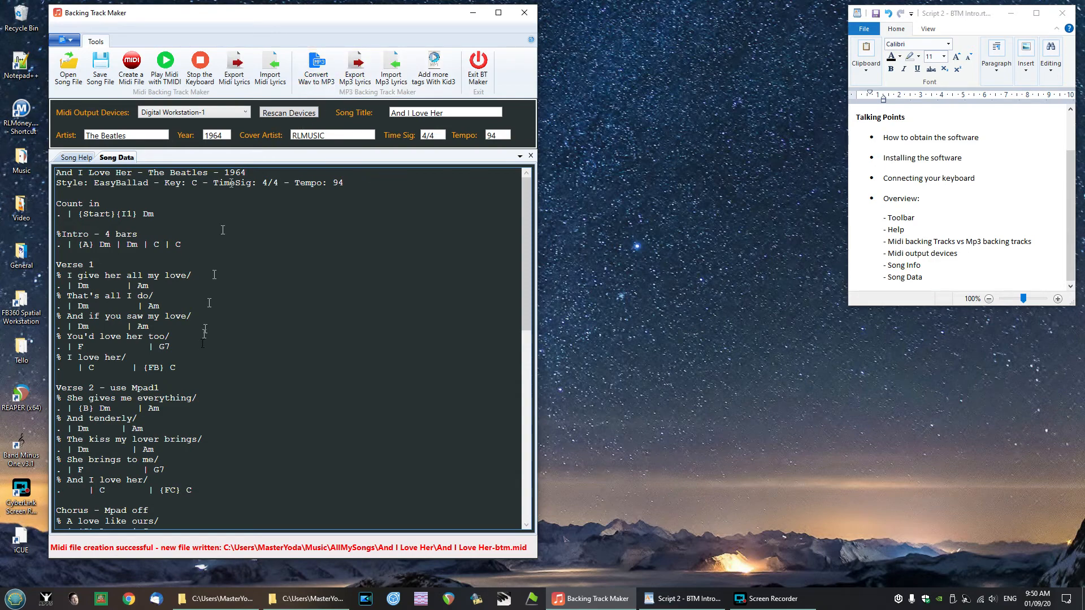
mouse_move(391, 66)
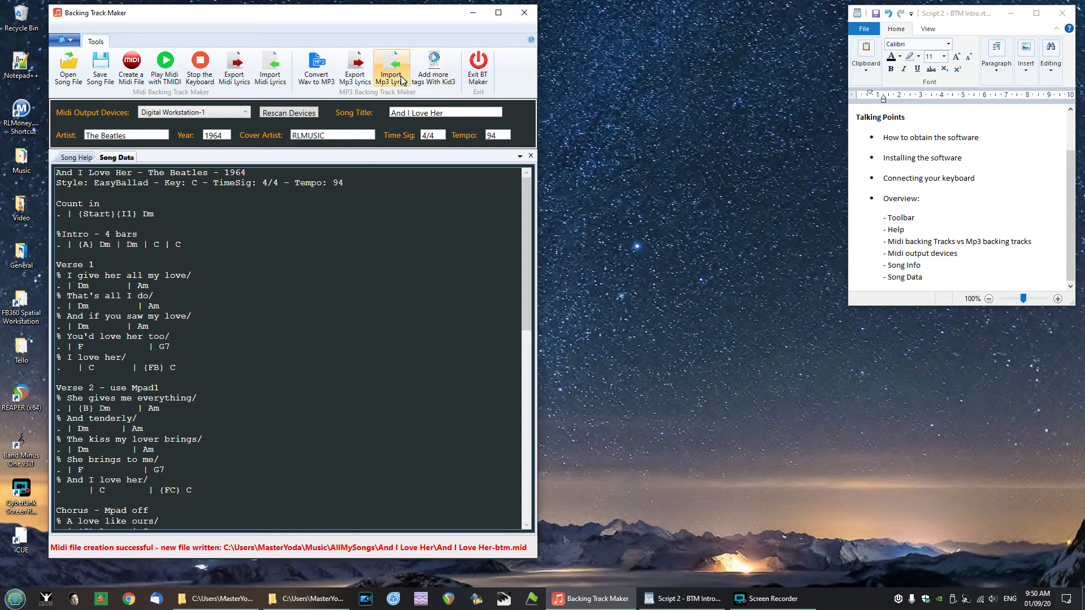
mouse_move(355, 68)
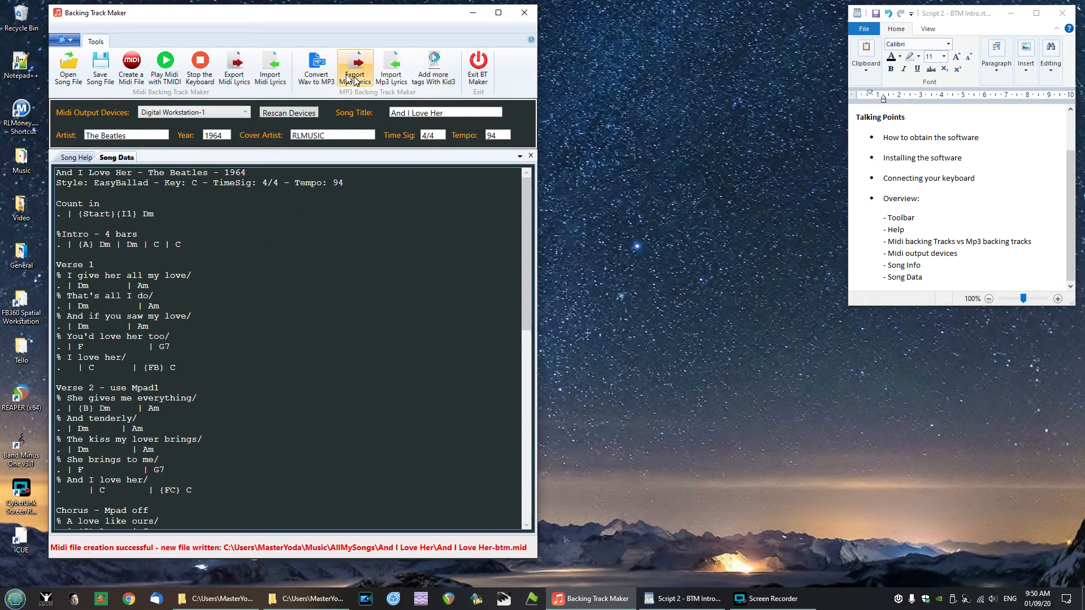
mouse_move(391, 67)
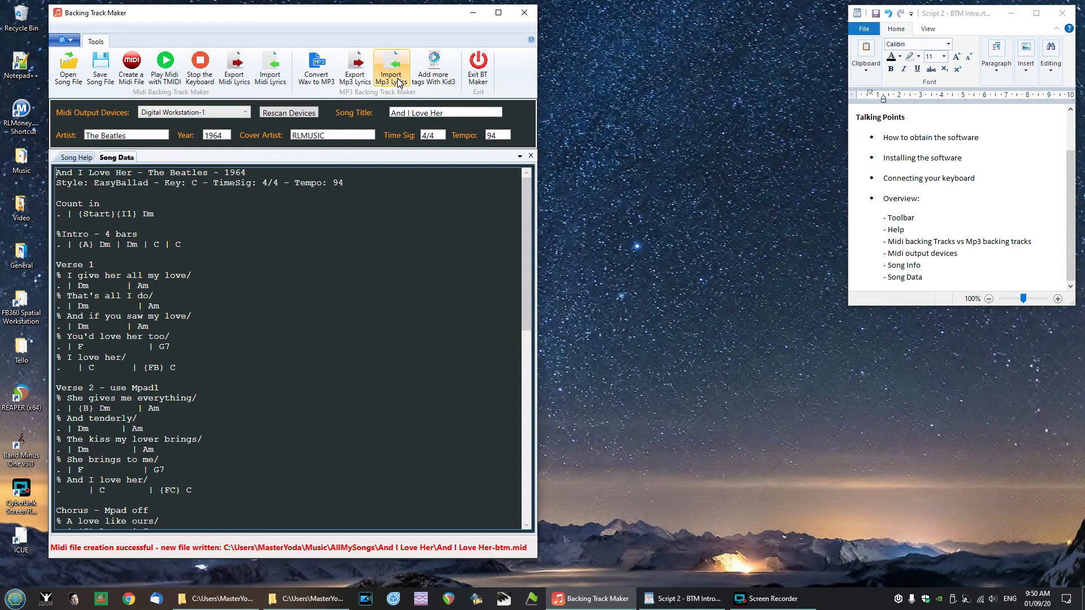
mouse_move(434, 67)
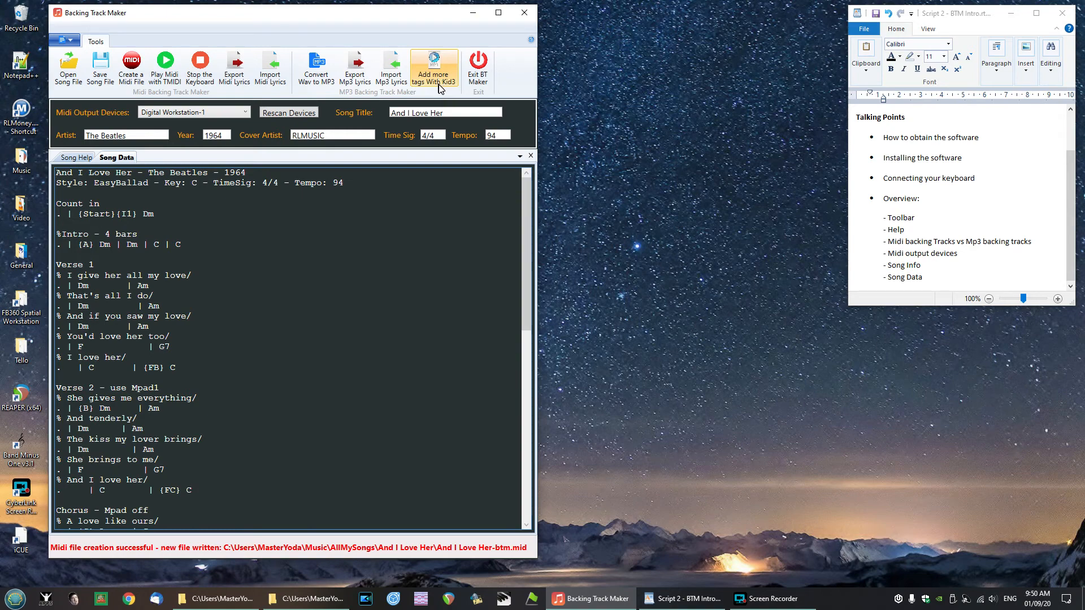
mouse_move(455, 88)
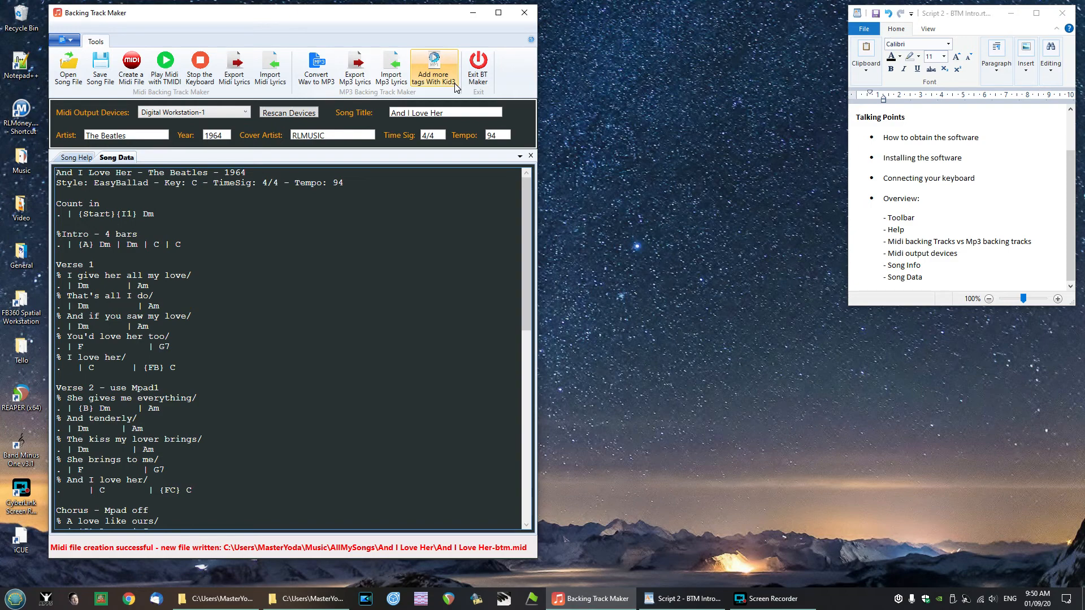
mouse_move(453, 83)
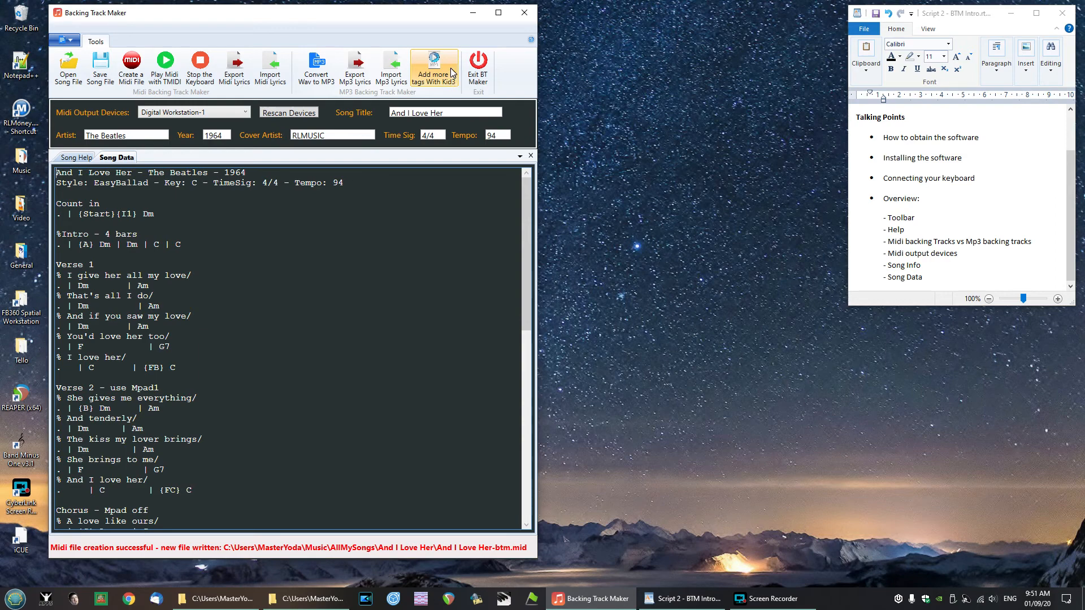
mouse_move(354, 65)
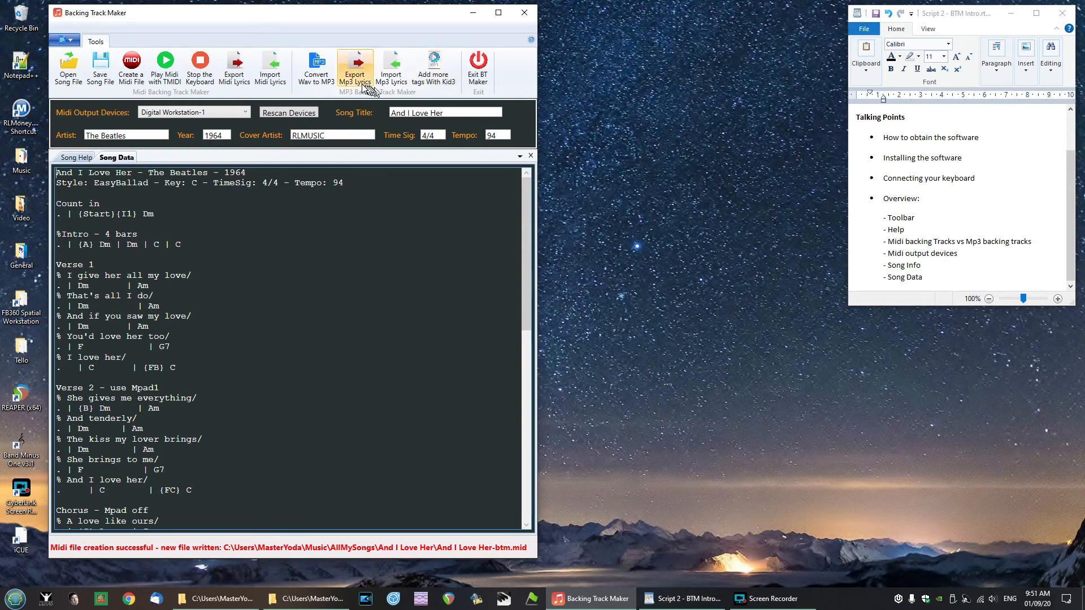
mouse_move(361, 86)
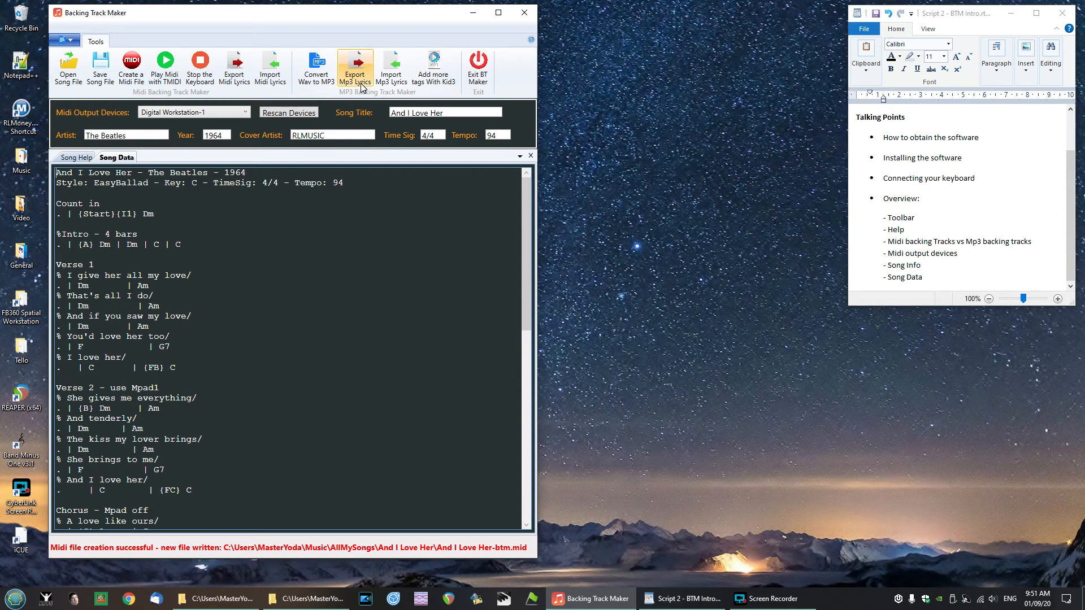
mouse_move(433, 68)
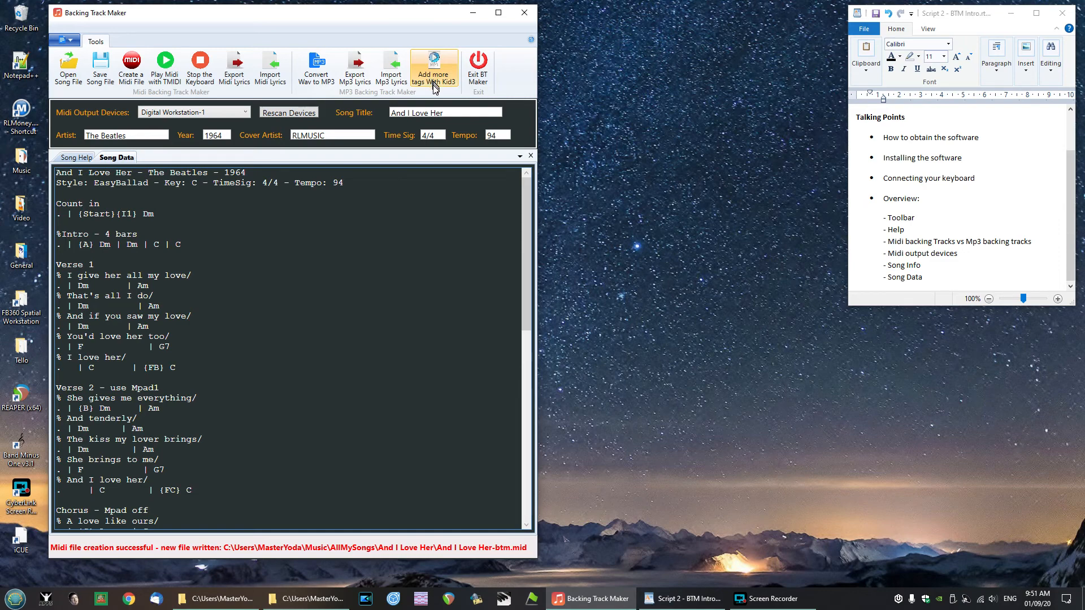
mouse_move(413, 93)
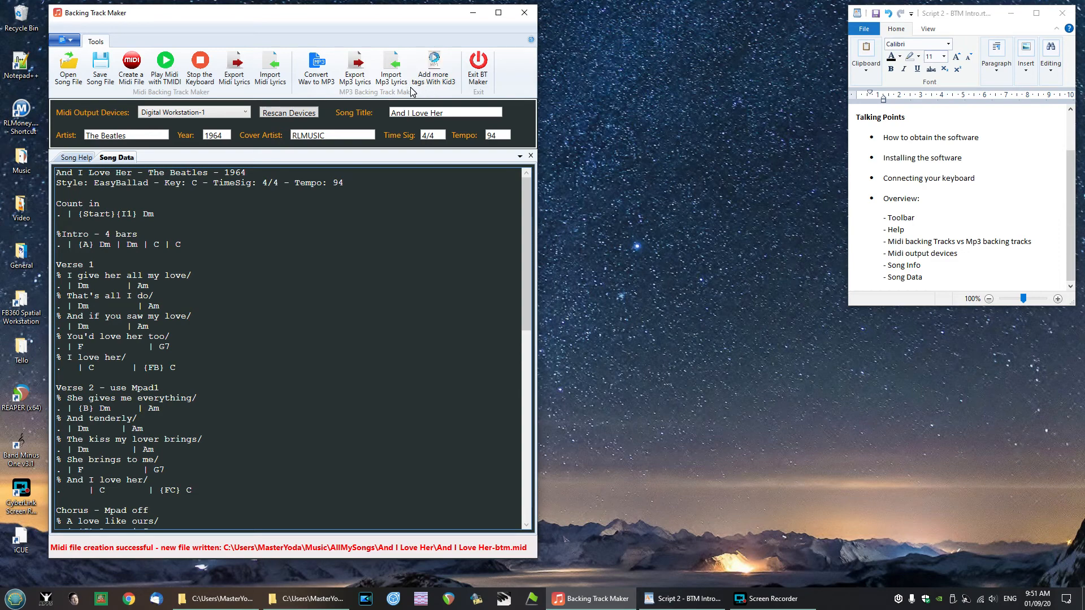
mouse_move(434, 65)
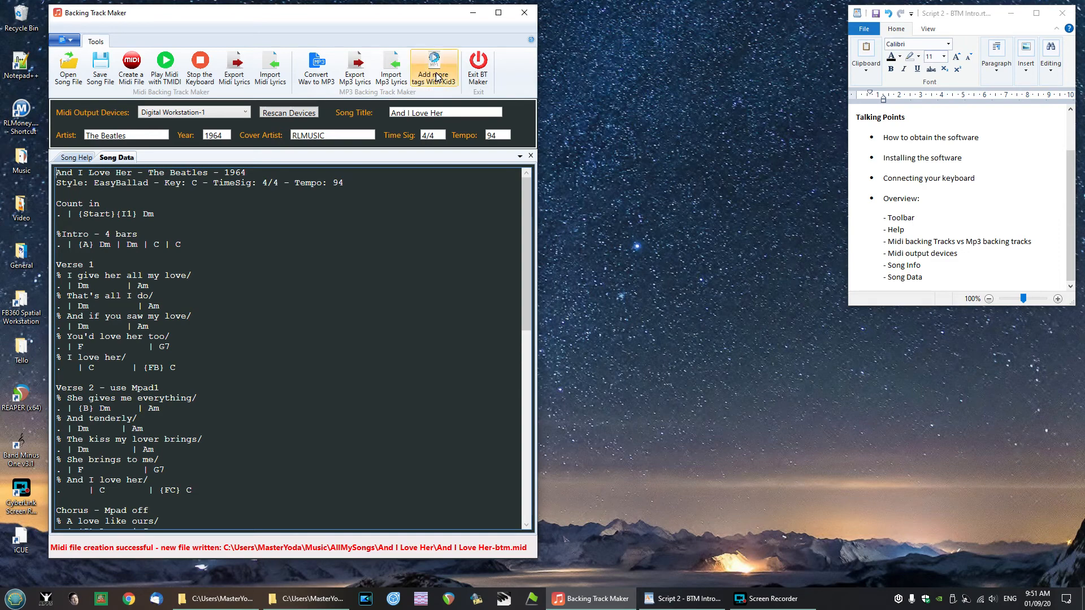
mouse_move(438, 92)
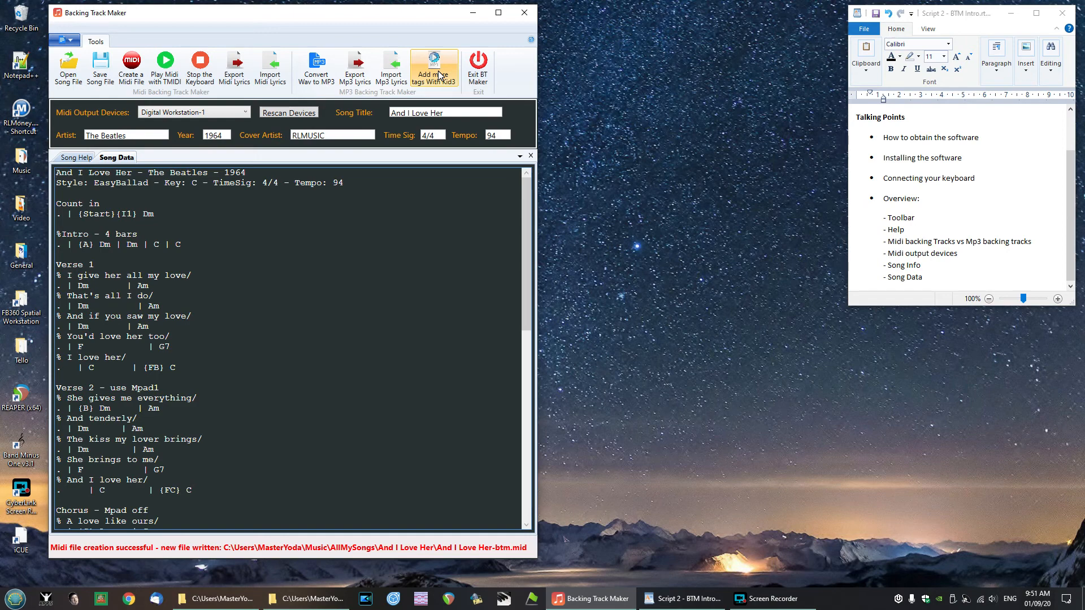
mouse_move(437, 74)
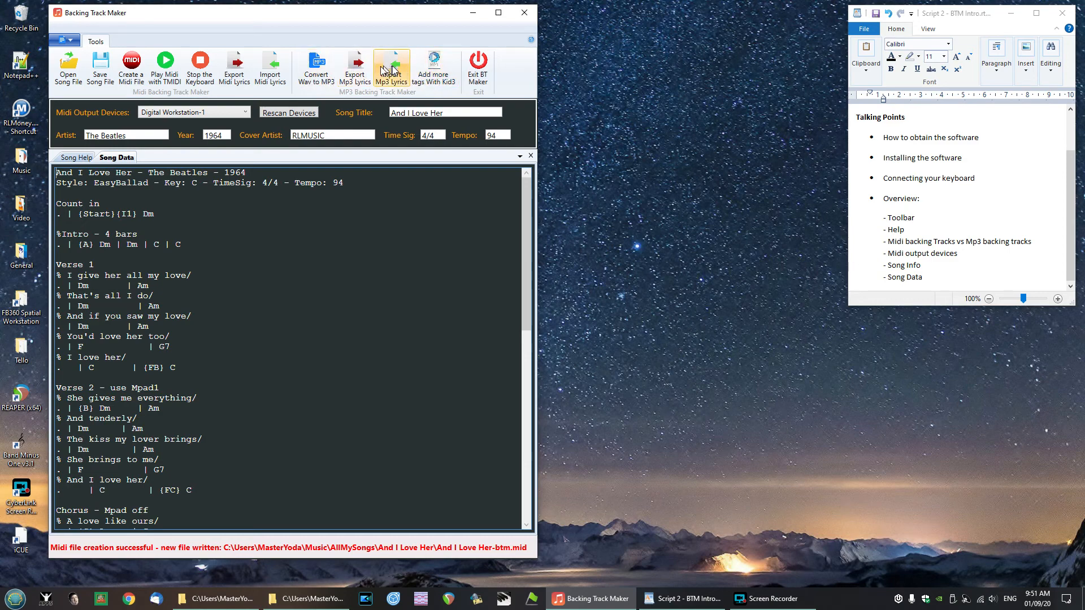
mouse_move(411, 83)
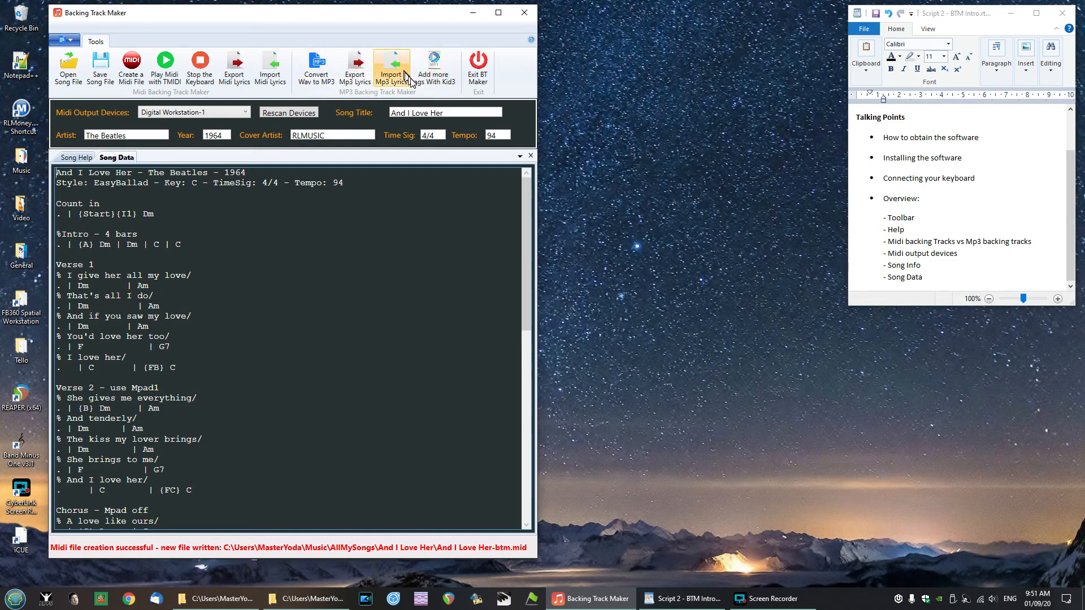
mouse_move(432, 76)
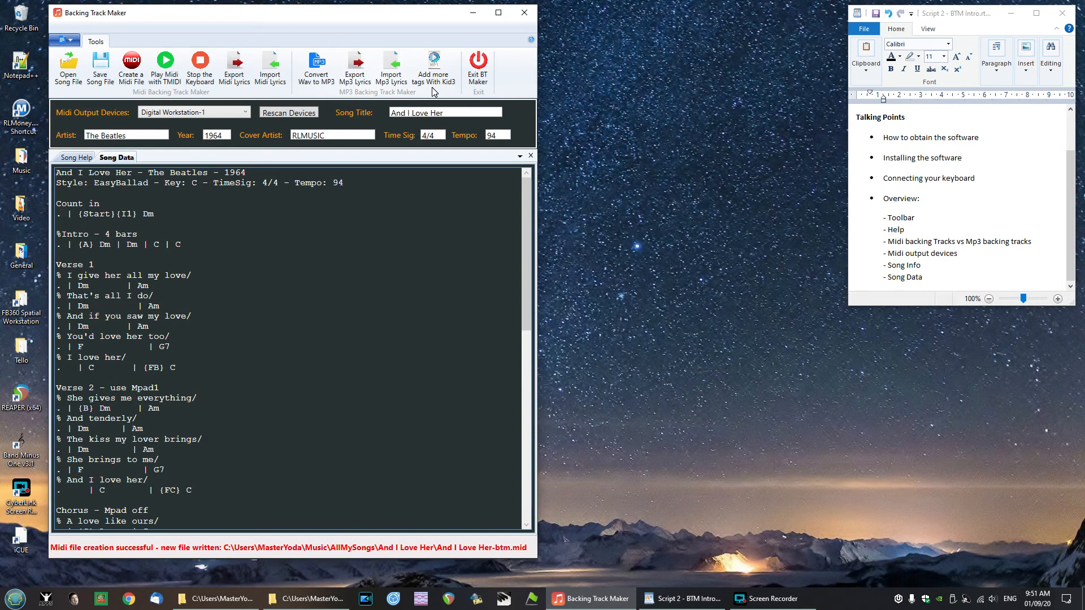
mouse_move(477, 62)
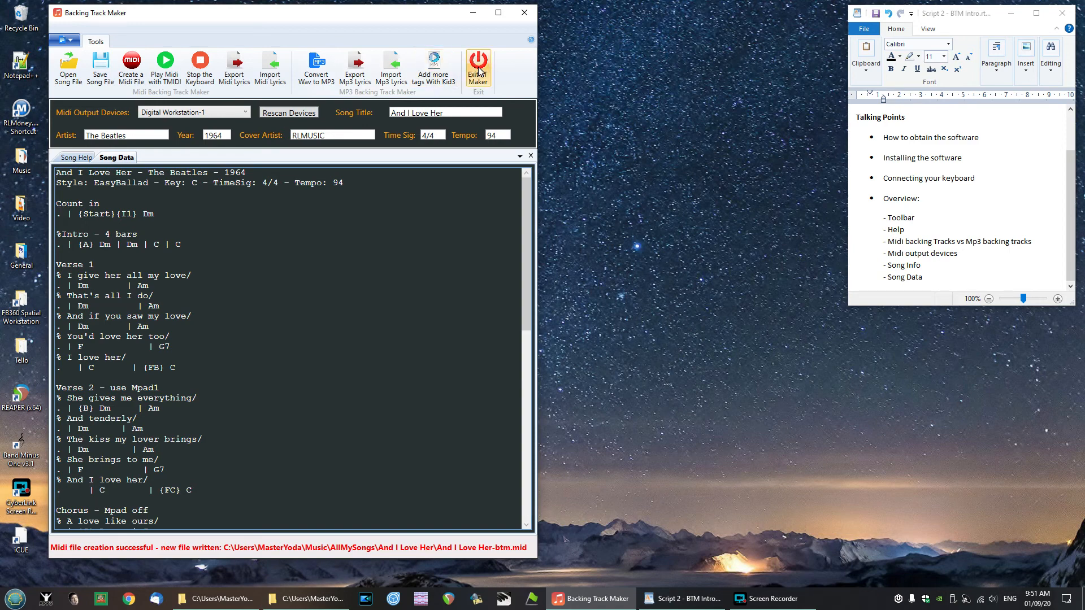
mouse_move(488, 79)
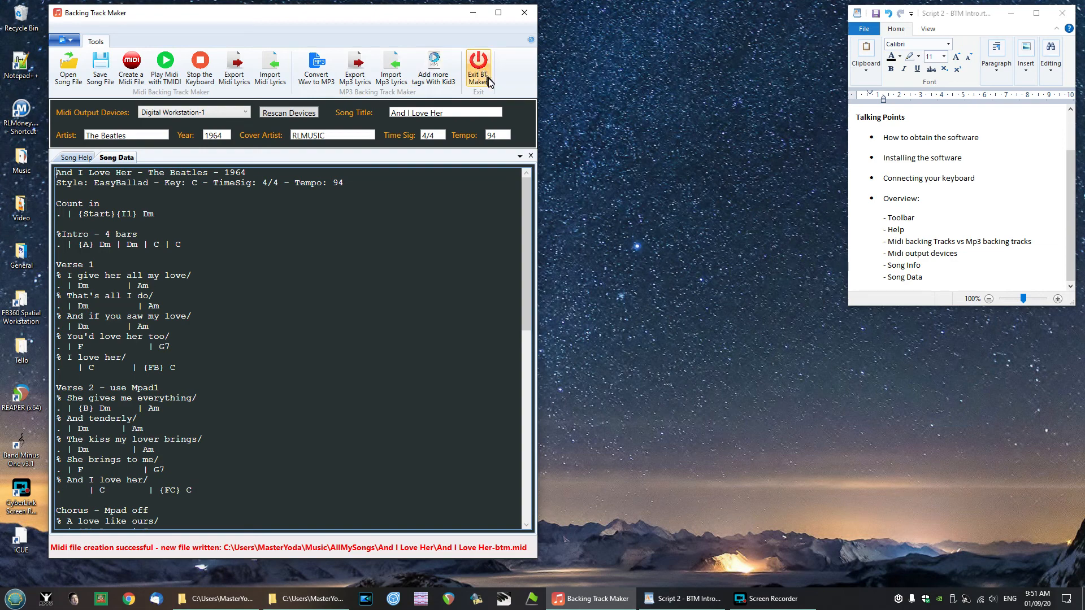
mouse_move(490, 79)
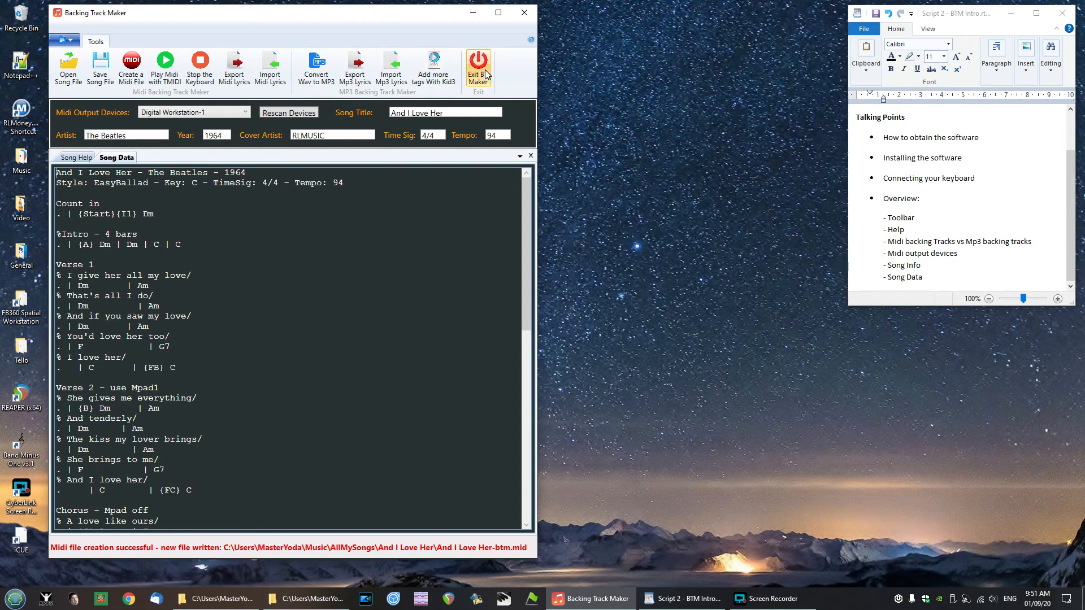
mouse_move(201, 154)
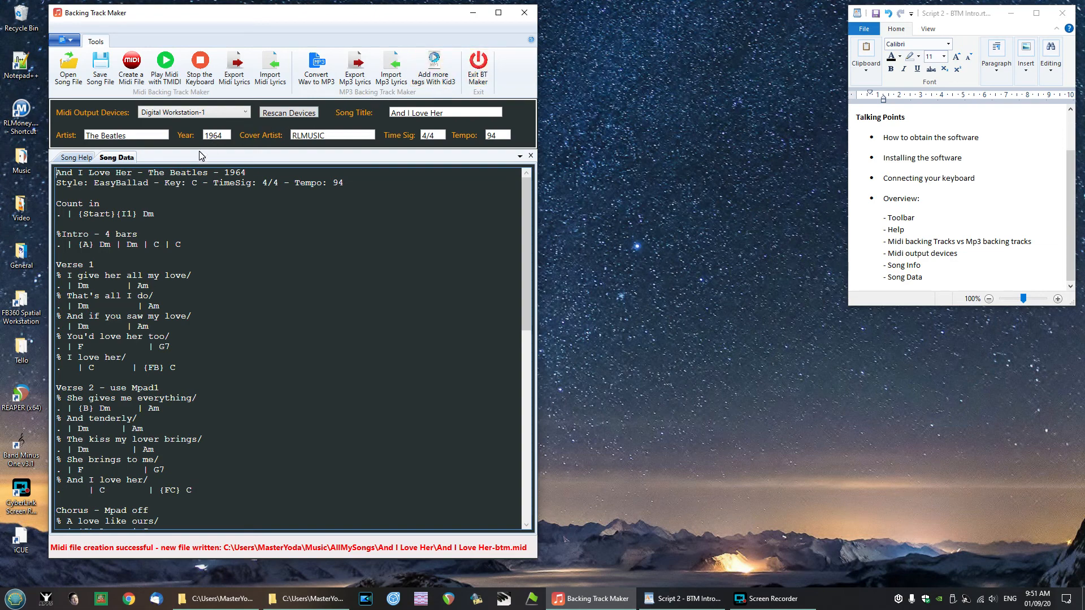
mouse_move(104, 554)
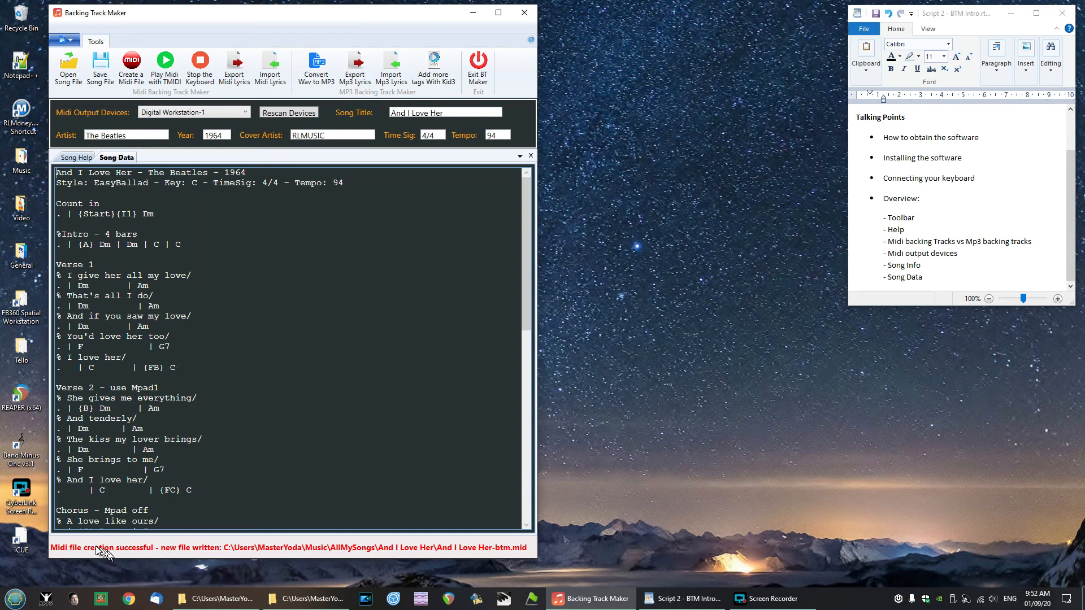
mouse_move(377, 546)
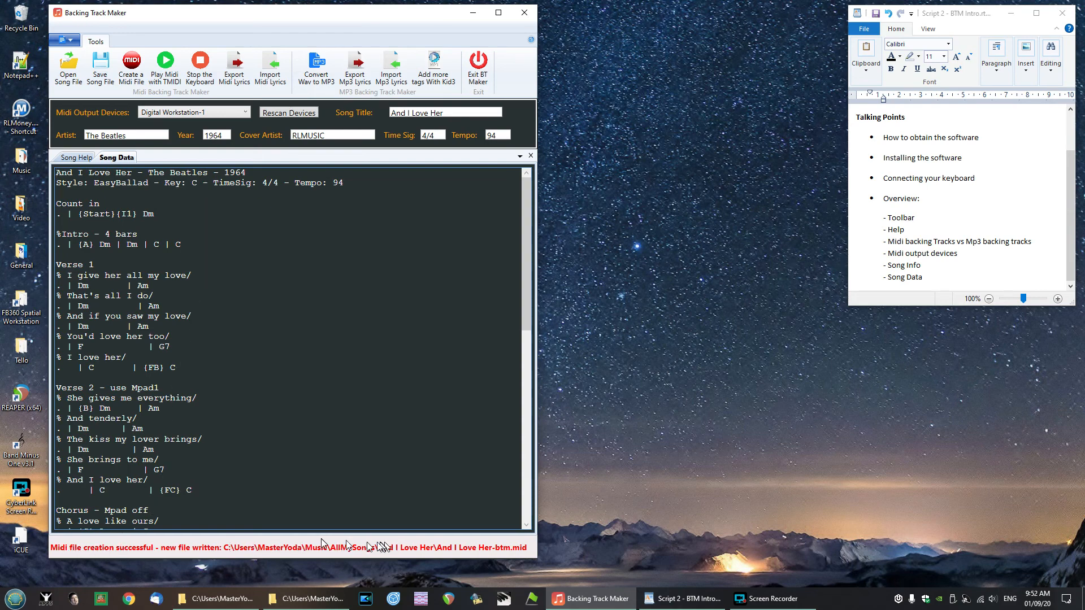
mouse_move(125, 551)
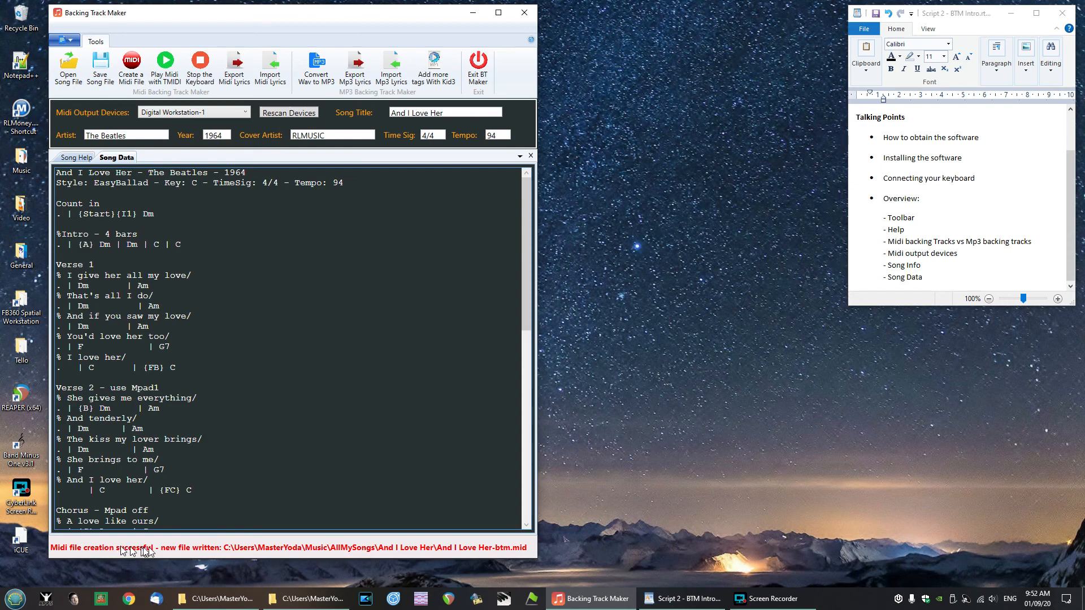
mouse_move(208, 542)
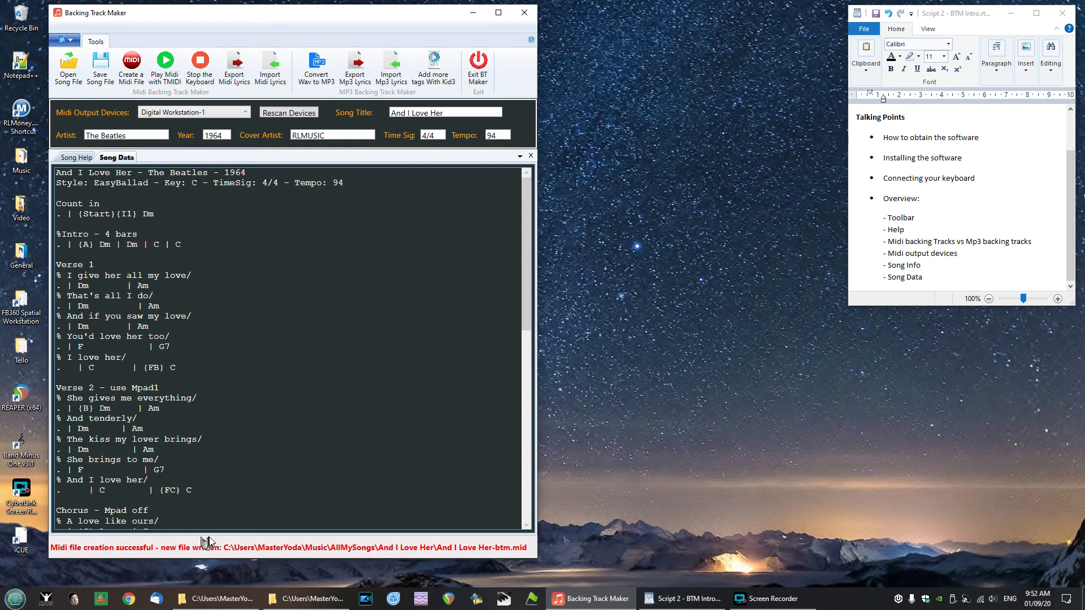
mouse_move(122, 555)
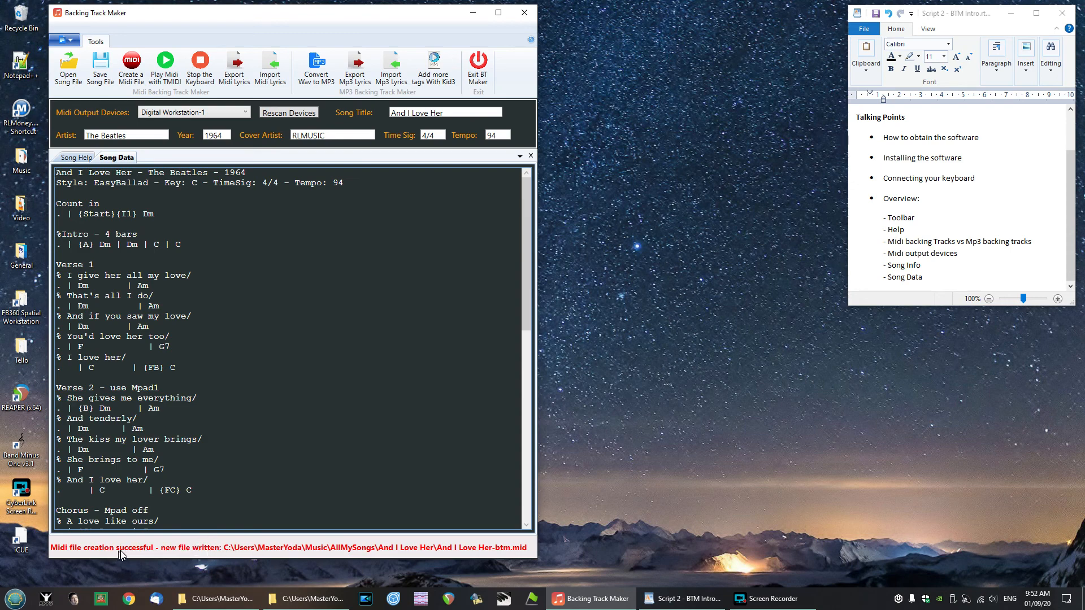
mouse_move(204, 551)
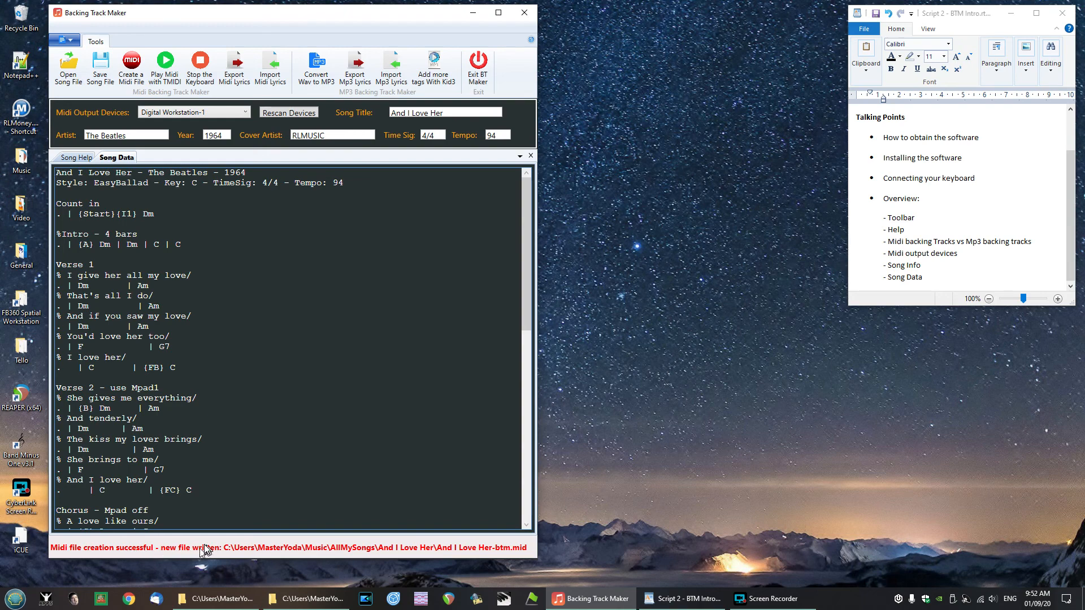
mouse_move(179, 549)
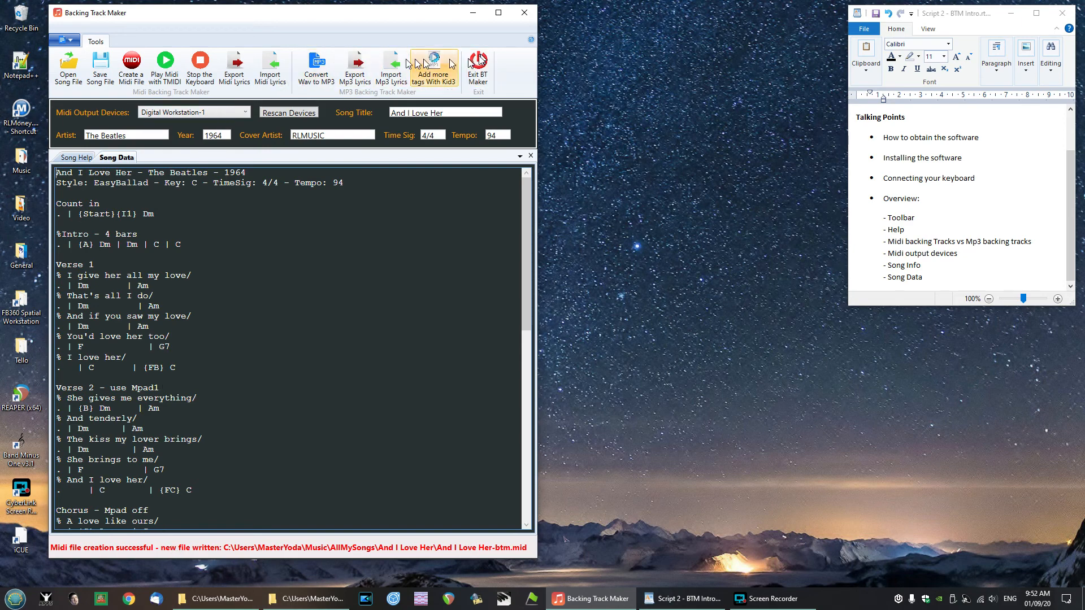
mouse_move(166, 555)
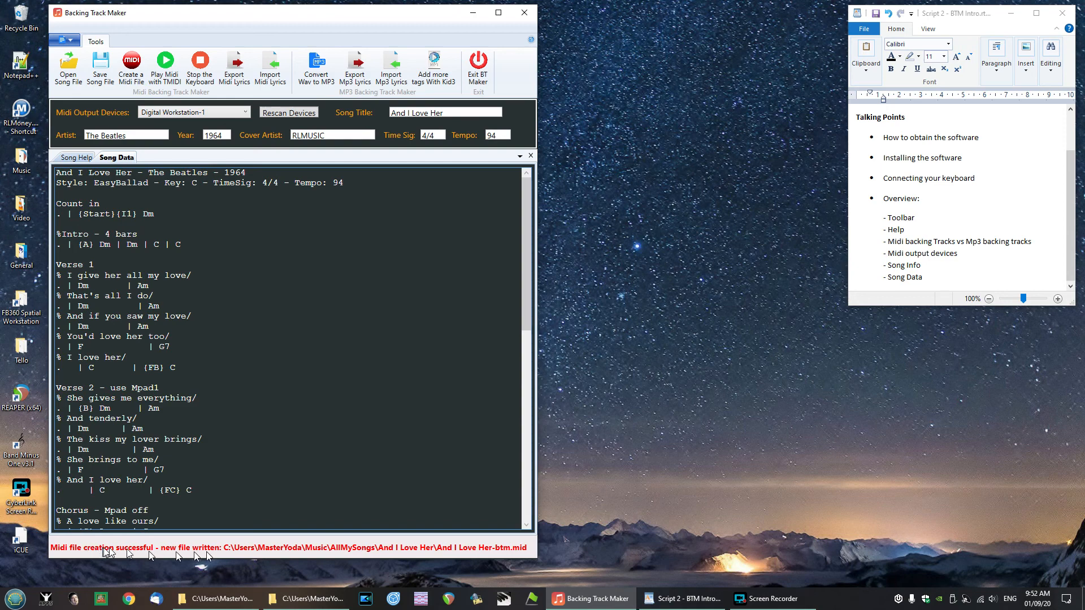
mouse_move(453, 554)
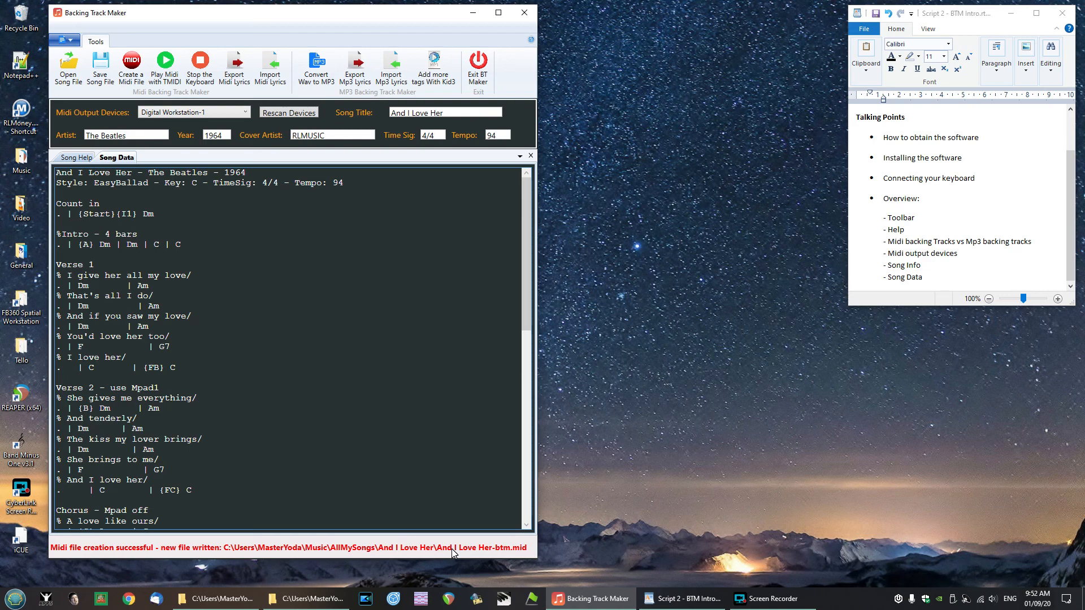
mouse_move(386, 14)
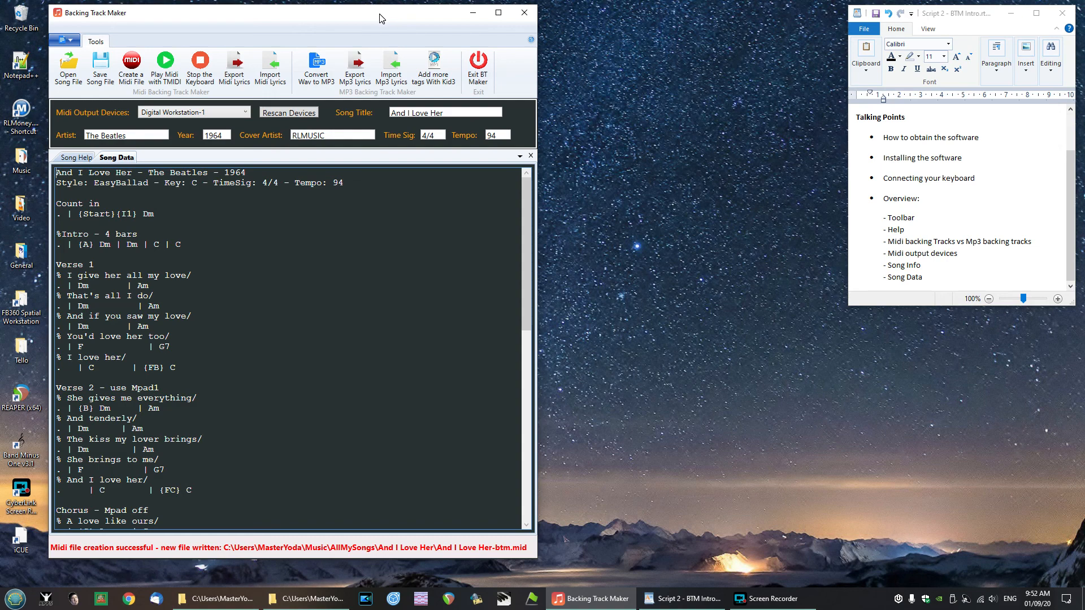
mouse_move(407, 21)
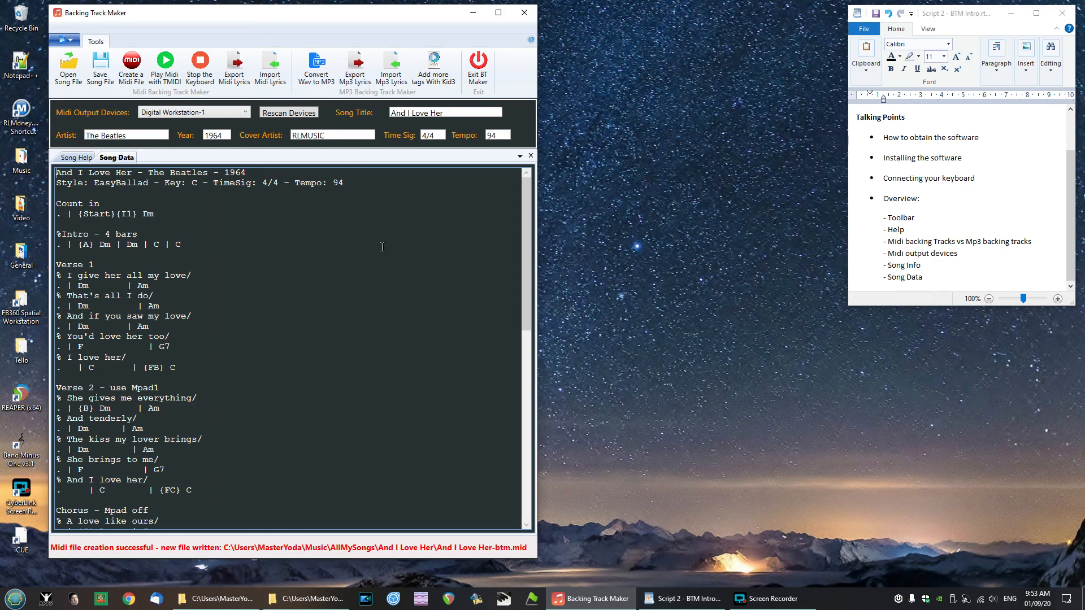
mouse_move(383, 249)
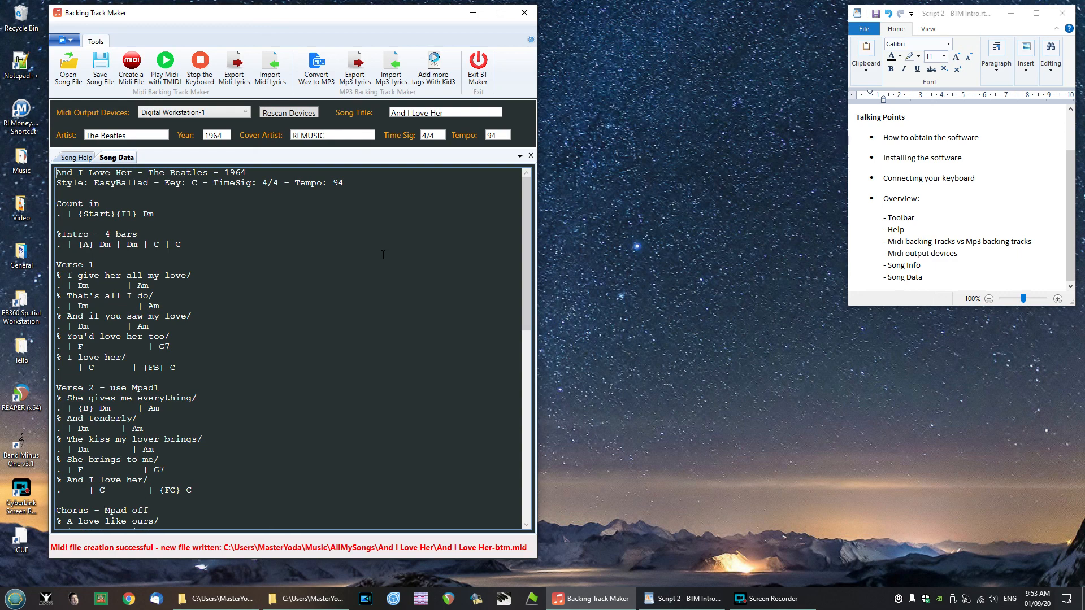
mouse_move(354, 186)
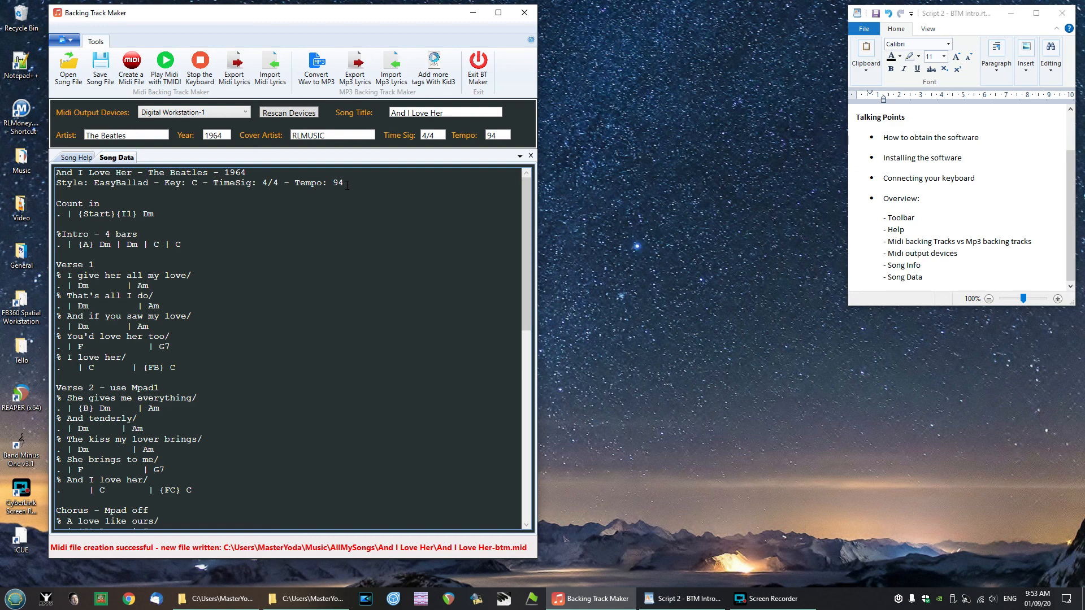
mouse_move(326, 200)
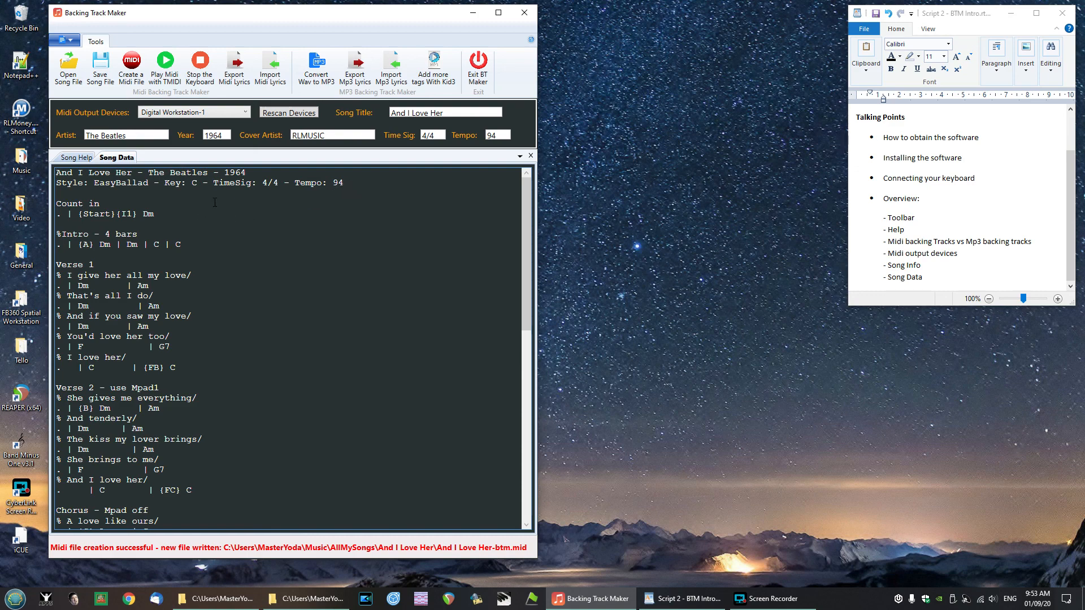
mouse_move(289, 200)
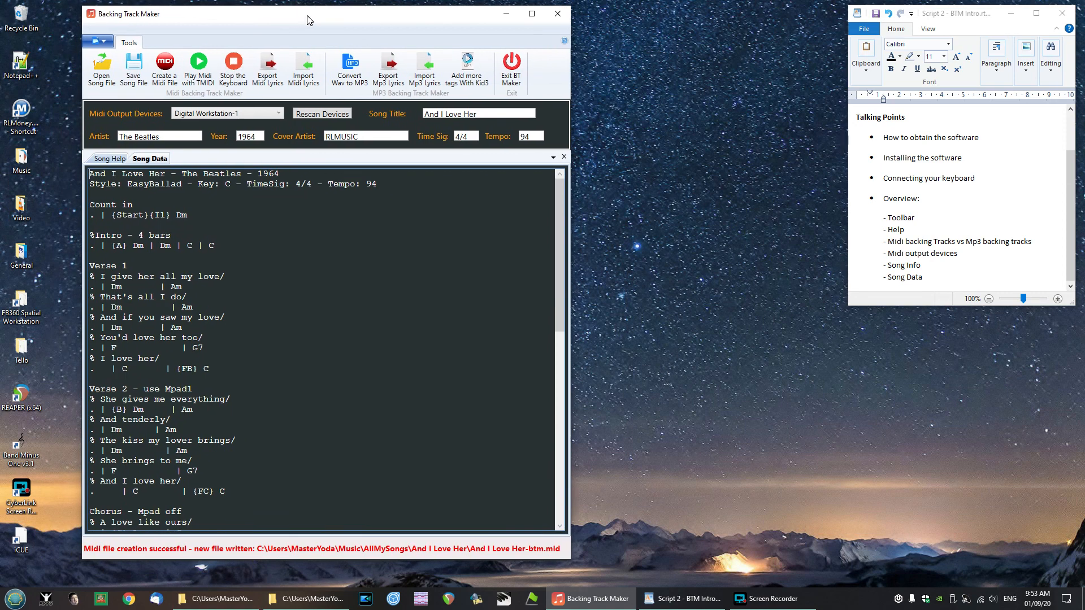
Step: Drag the Backing Track Maker window rightward toward the desktop centre
left_click_drag(309, 19, 339, 22)
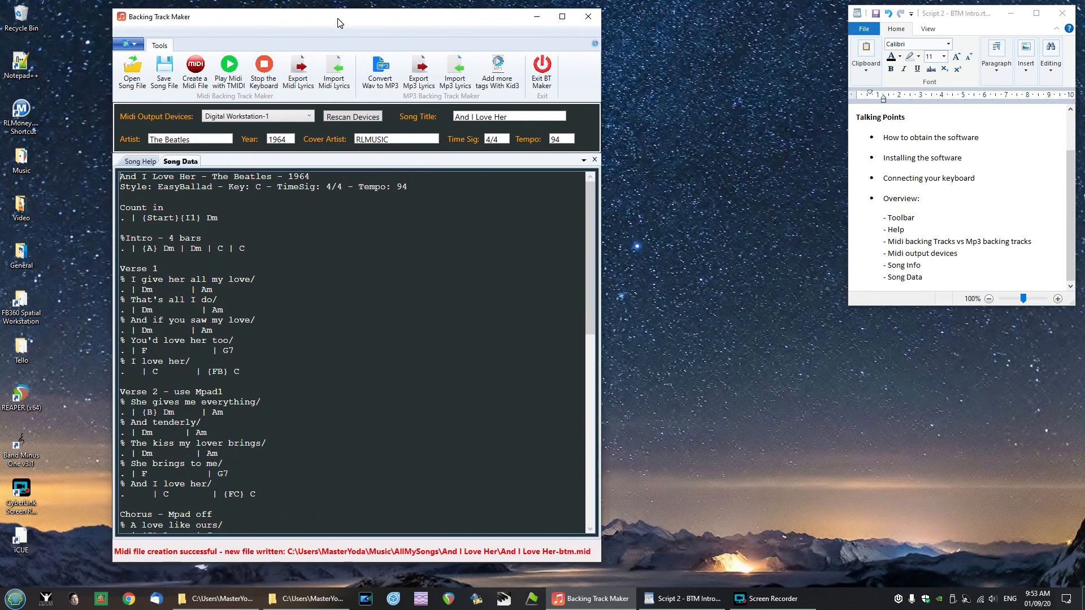